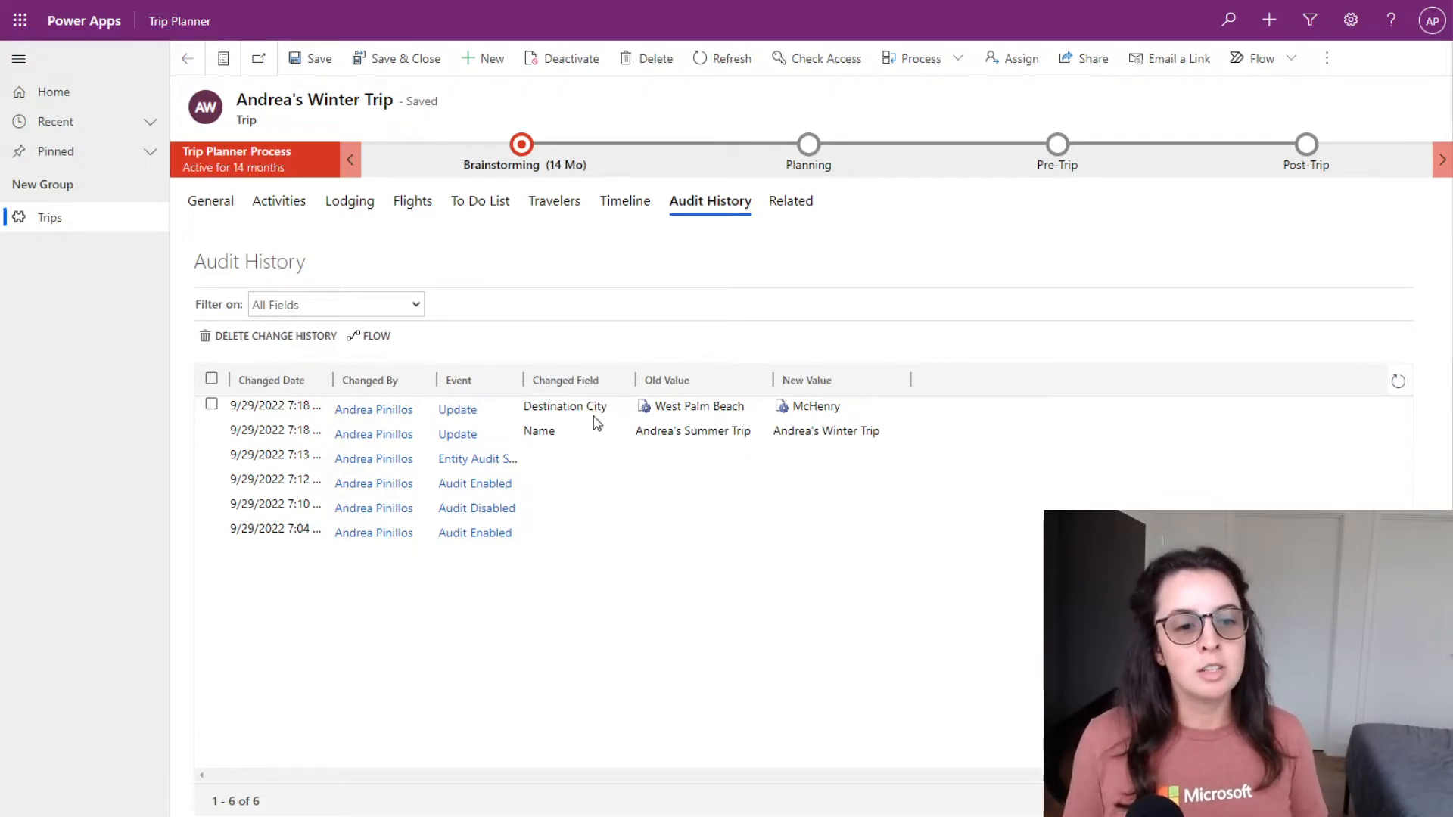
mouse_move(693, 432)
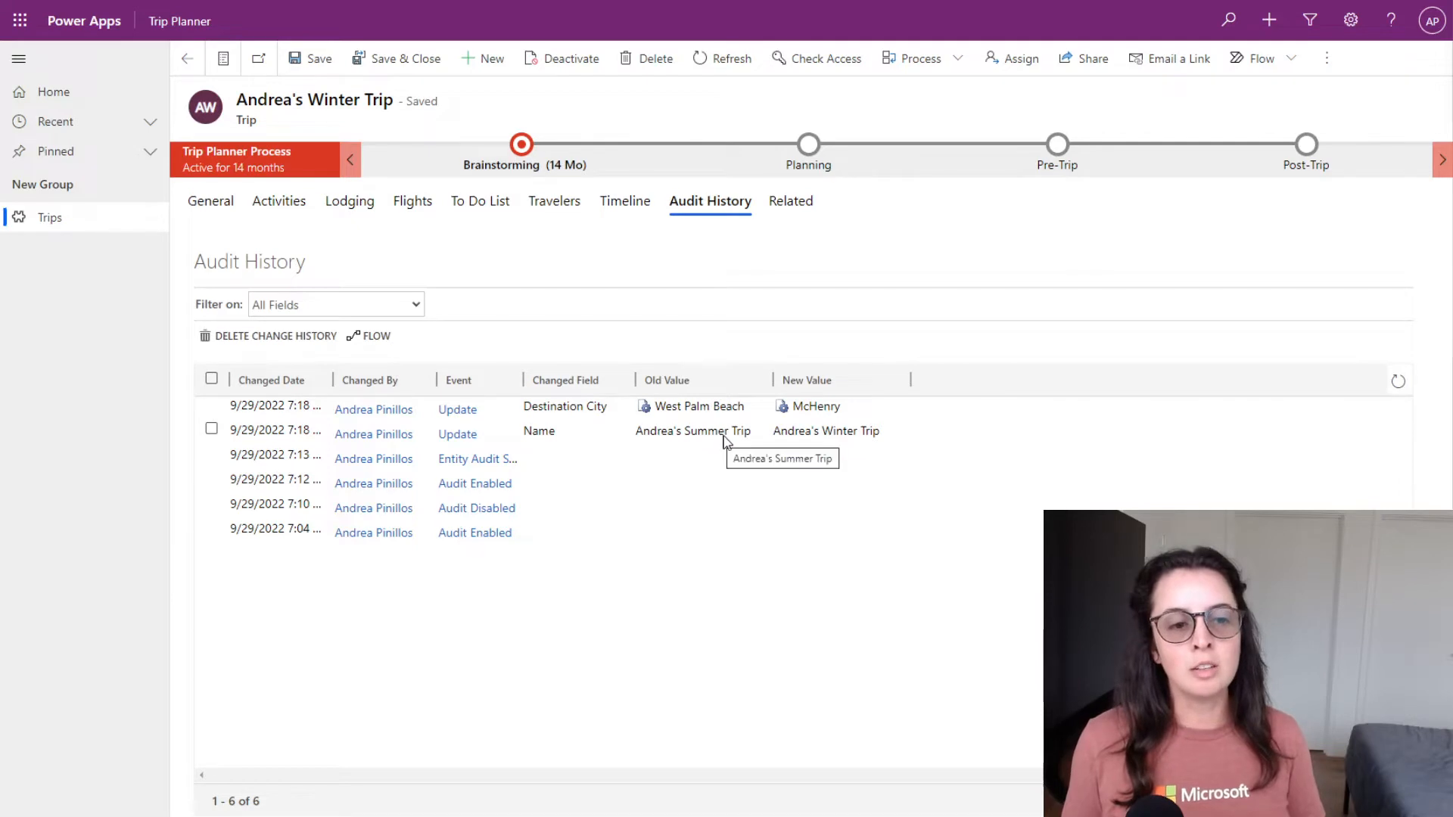
Return from the Trip record's audit history to the Power Apps Apps list.
left_click(211, 202)
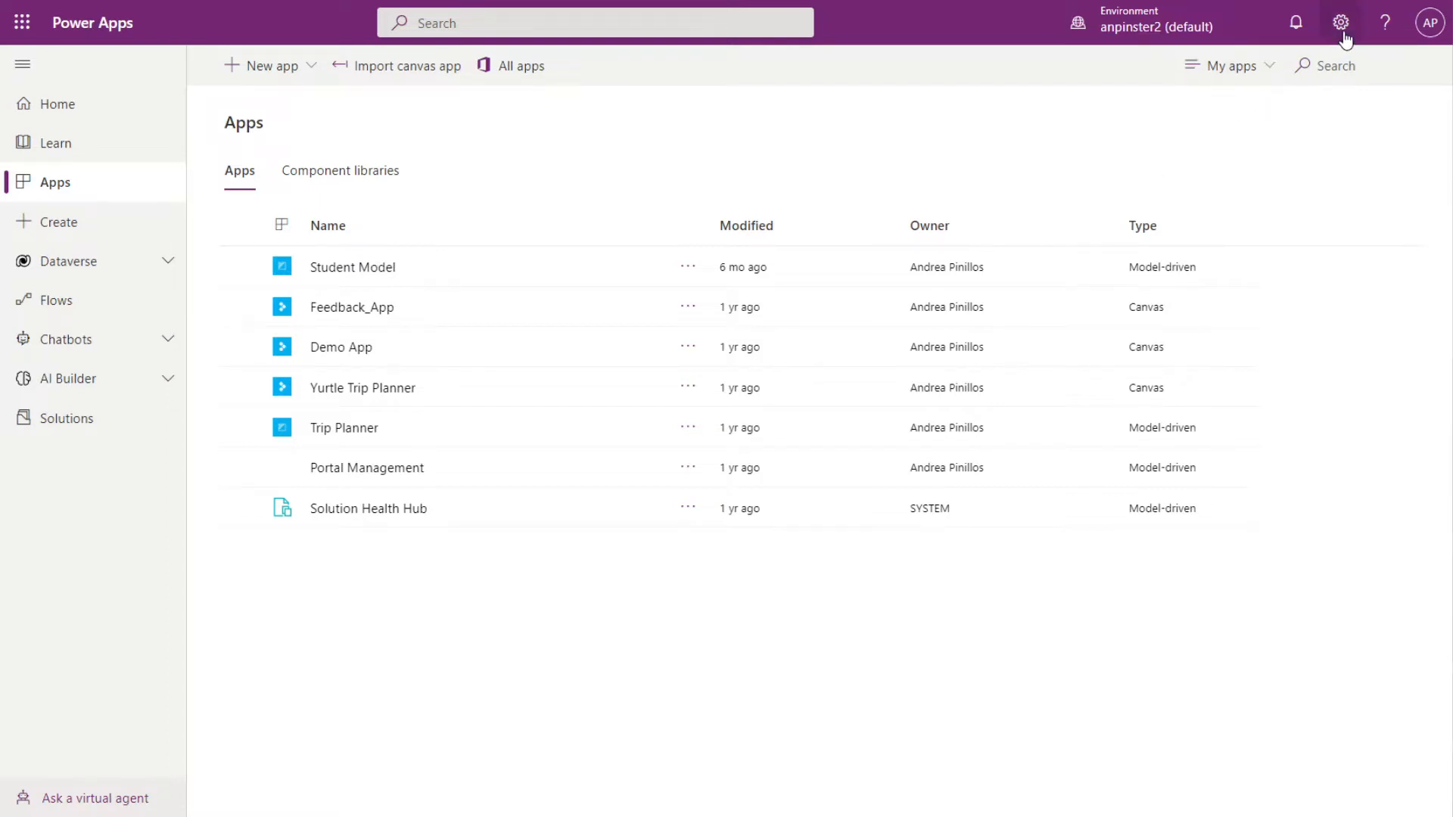
Go to Admin center Environments and view the anpinster2 (default) environment's details.
left_click(1343, 23)
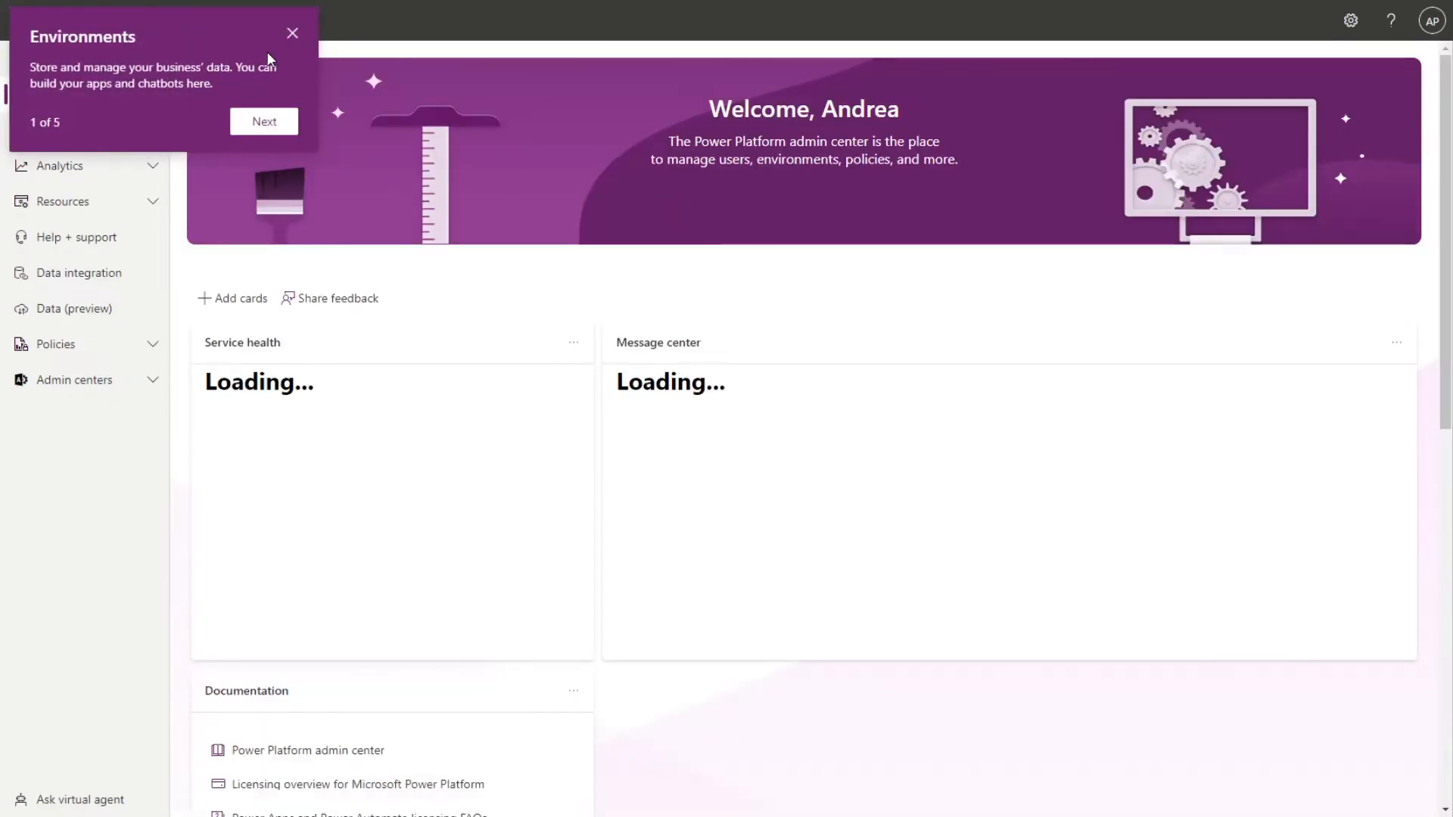
left_click(72, 131)
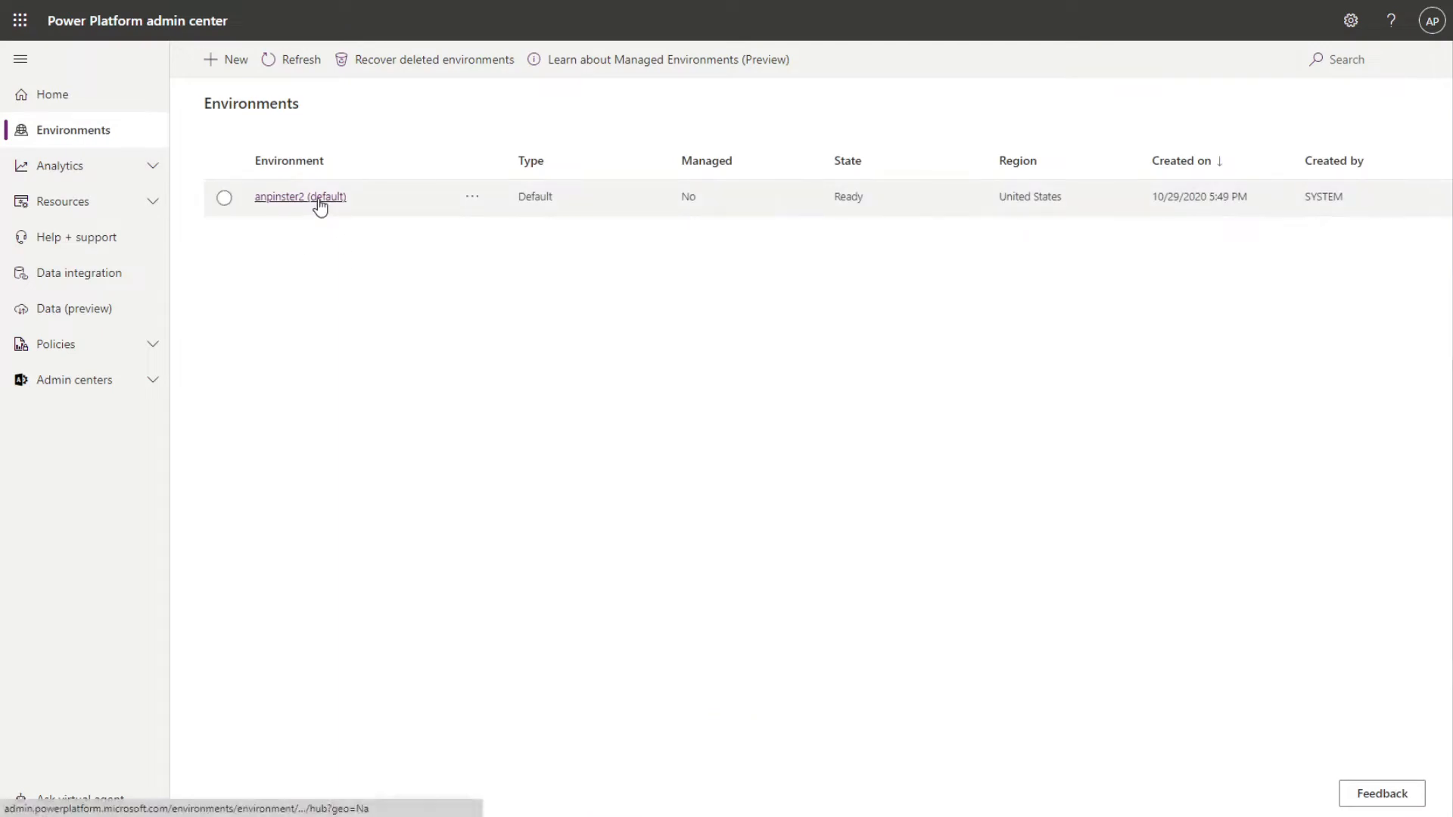
left_click(300, 197)
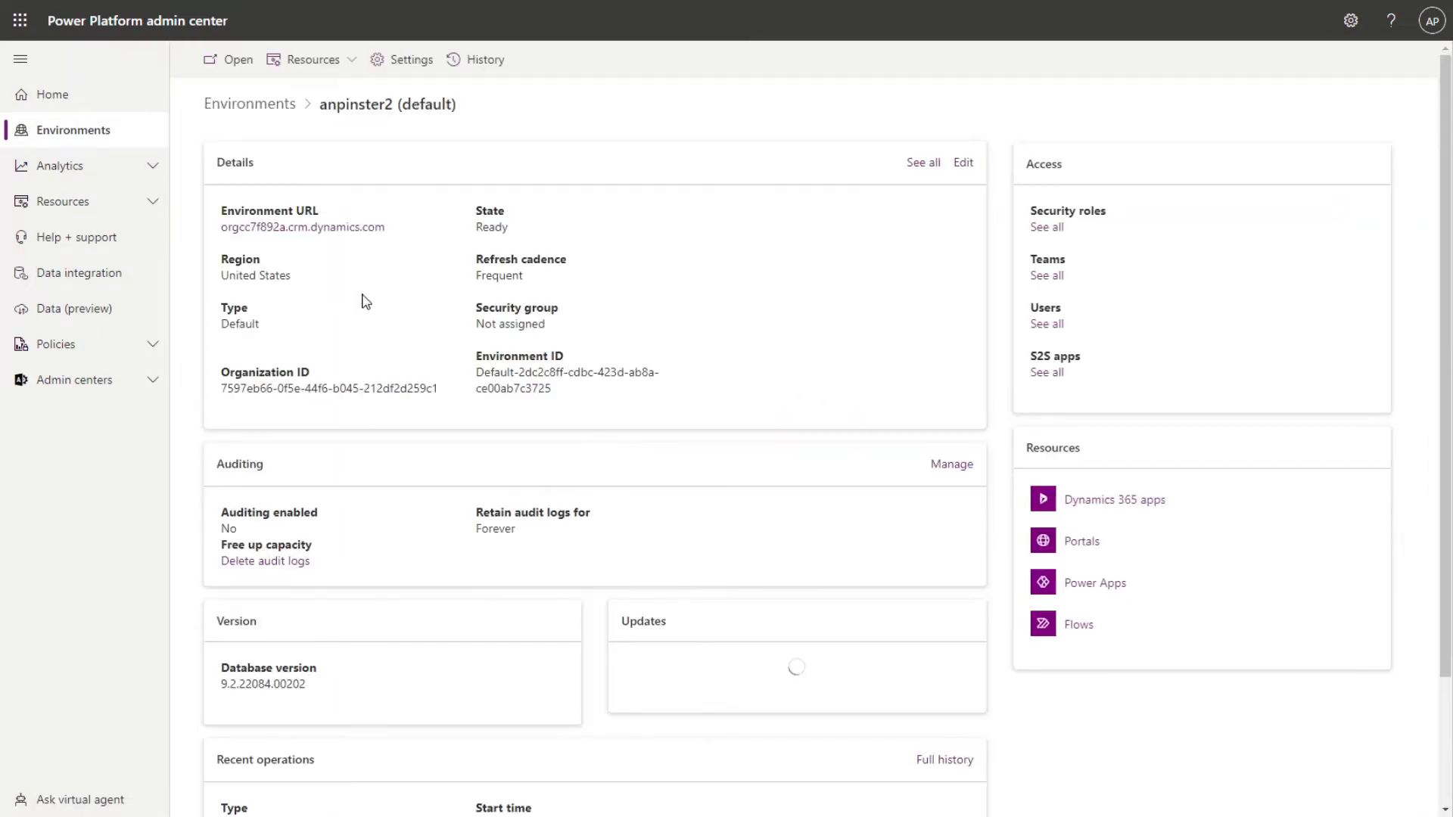
mouse_move(403, 480)
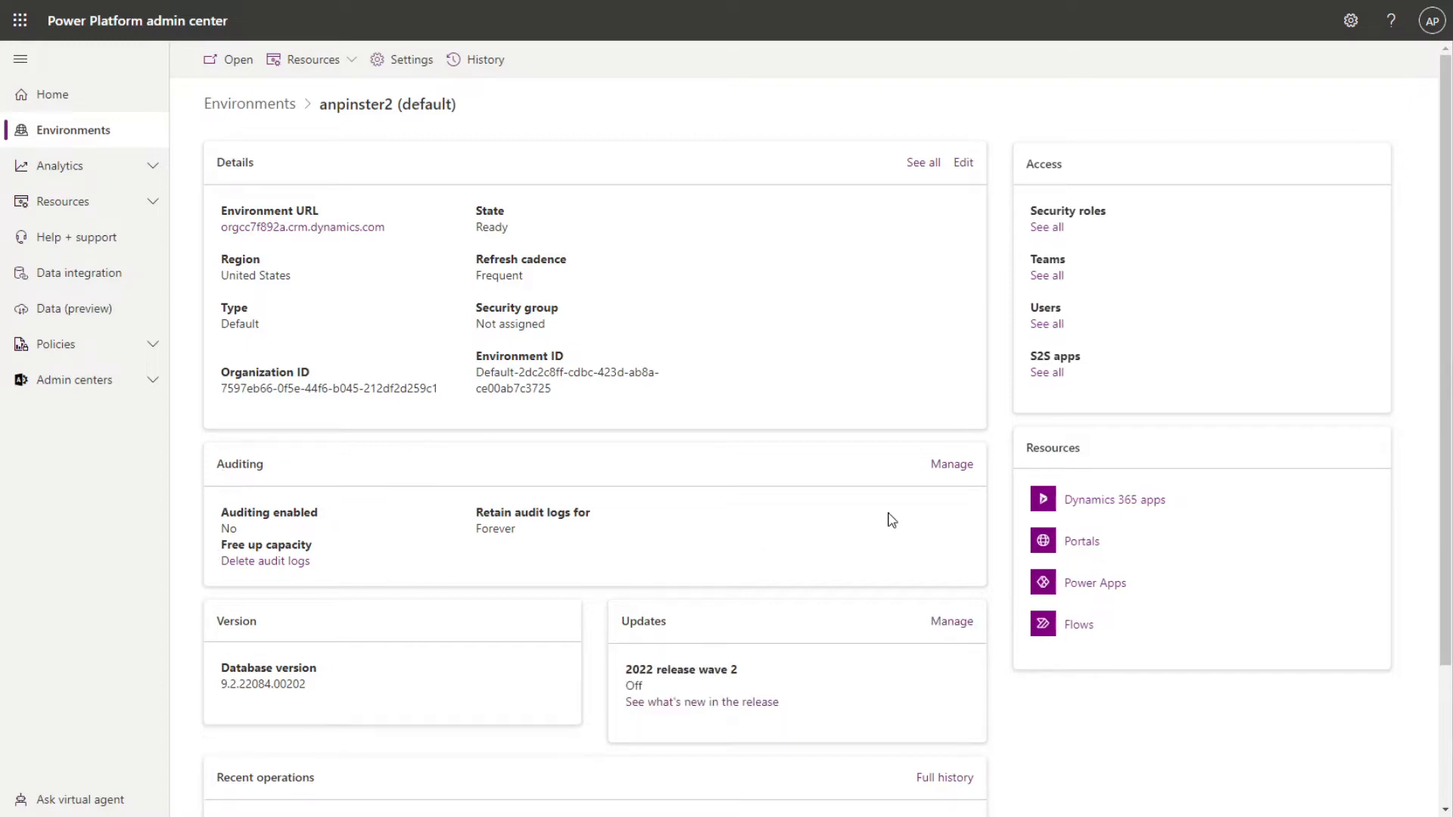
Enable Start Auditing for anpinster2 with 90-day log retention and save the audit settings.
left_click(951, 463)
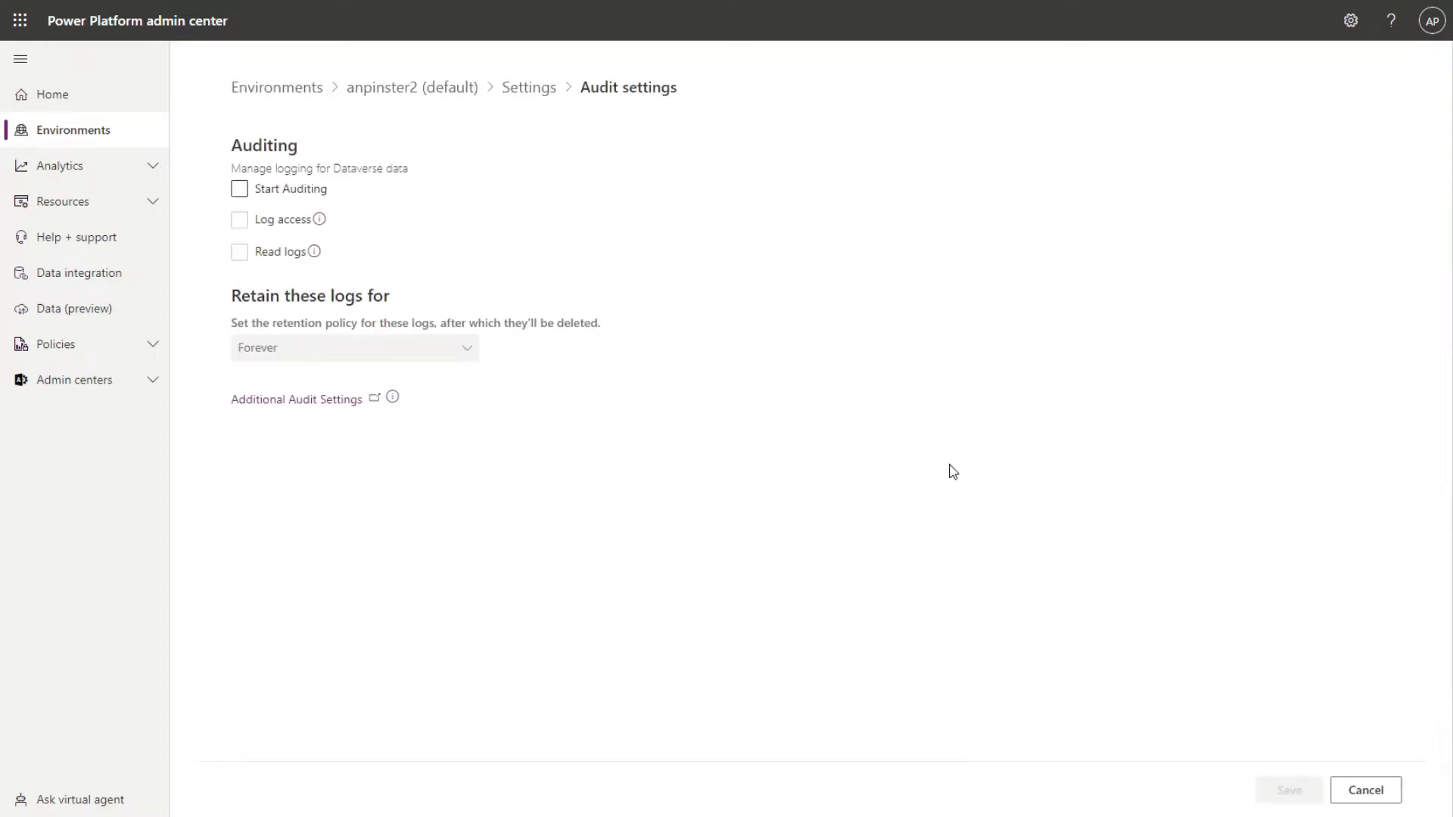
left_click(239, 187)
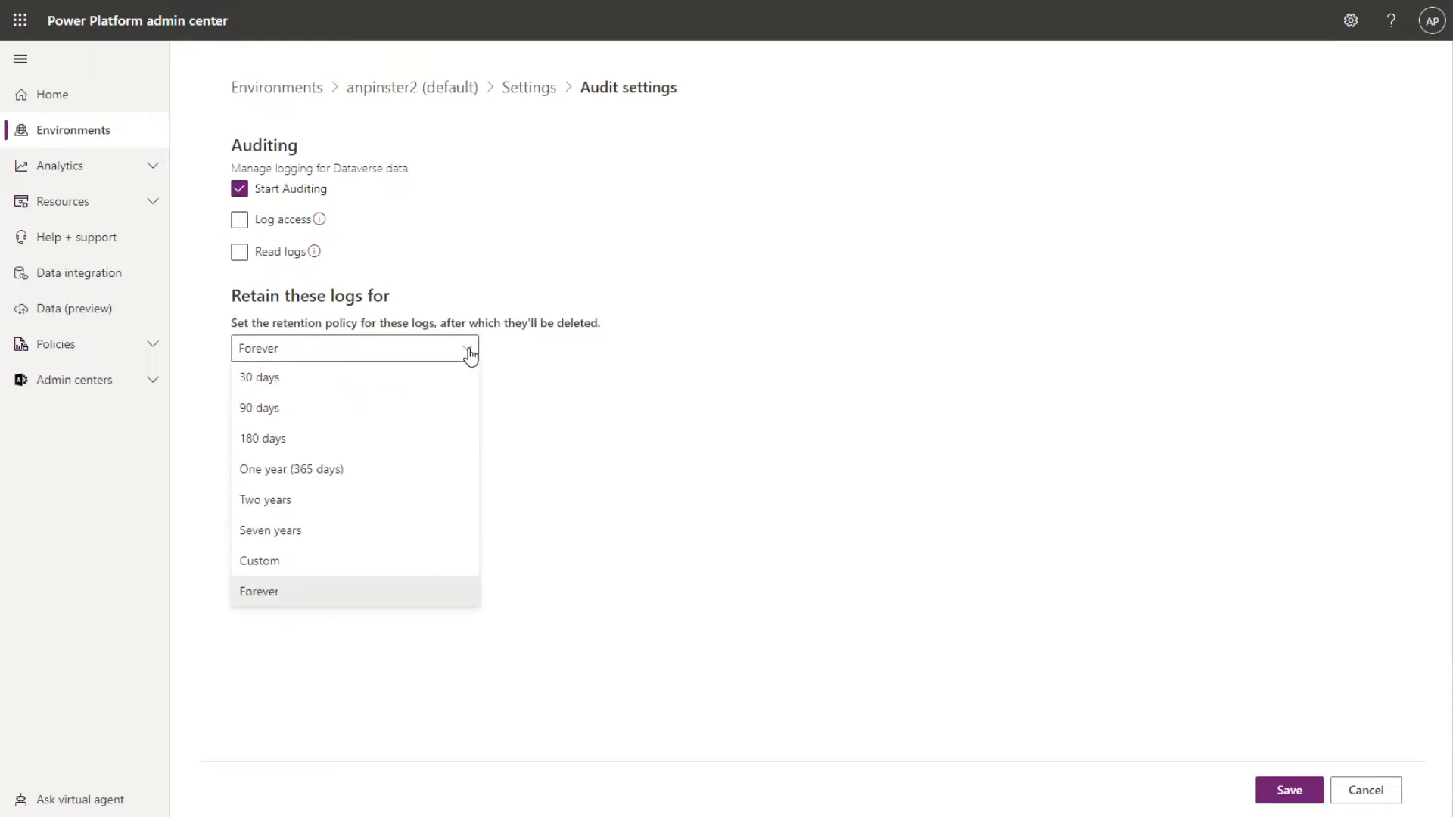
mouse_move(445, 377)
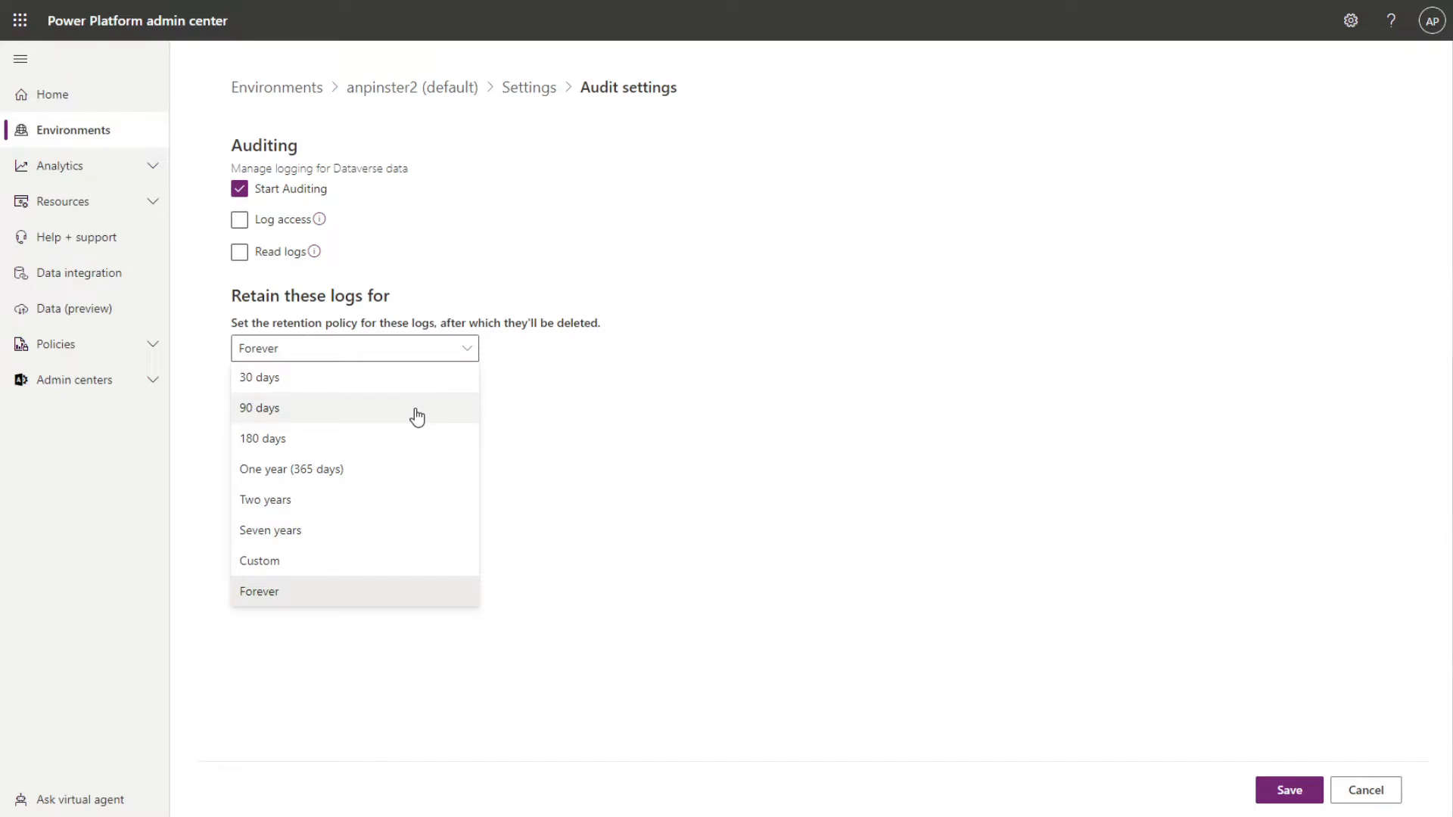
left_click(259, 407)
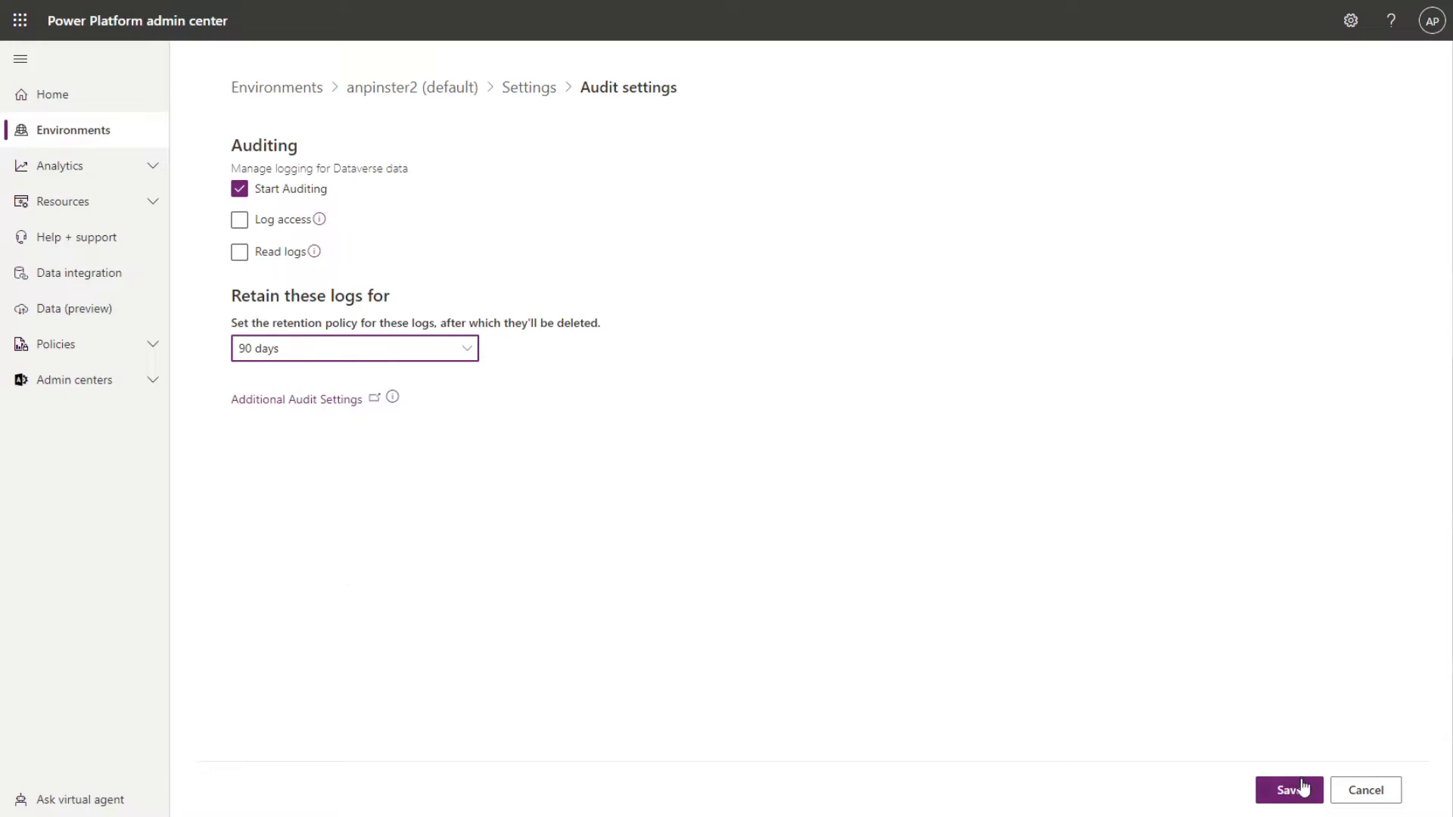
left_click(1287, 790)
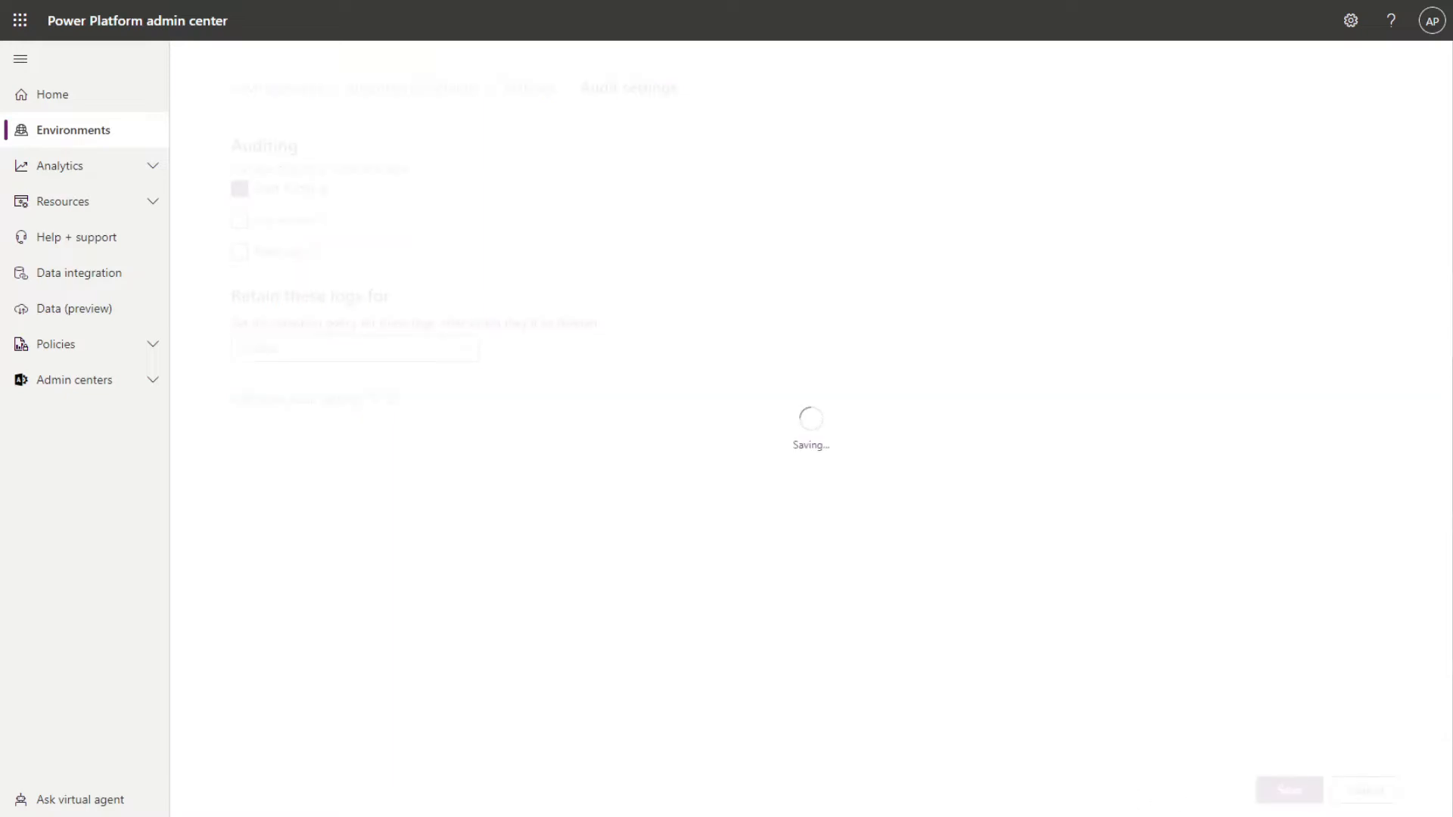
left_click(1288, 790)
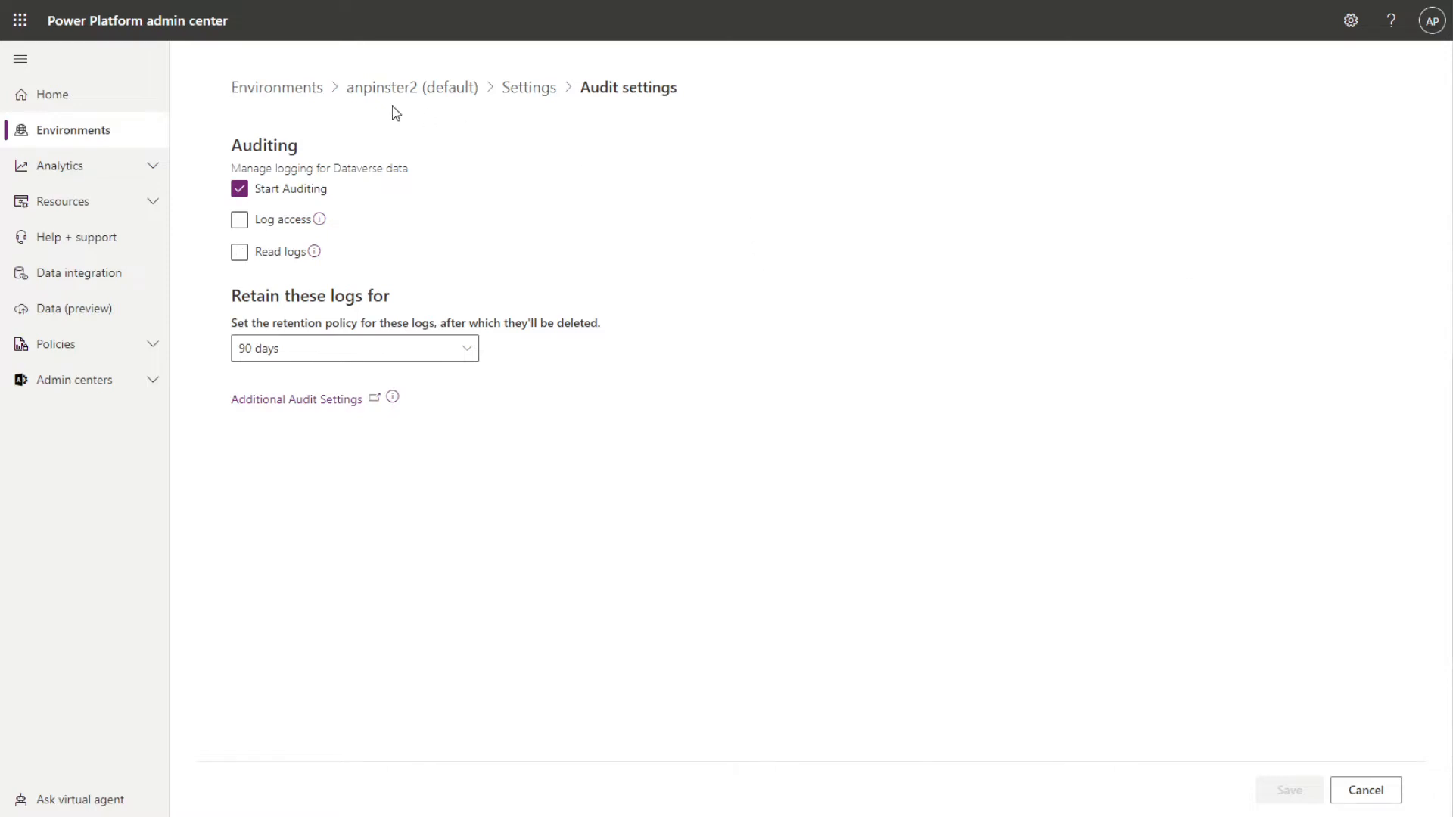
mouse_move(327, 52)
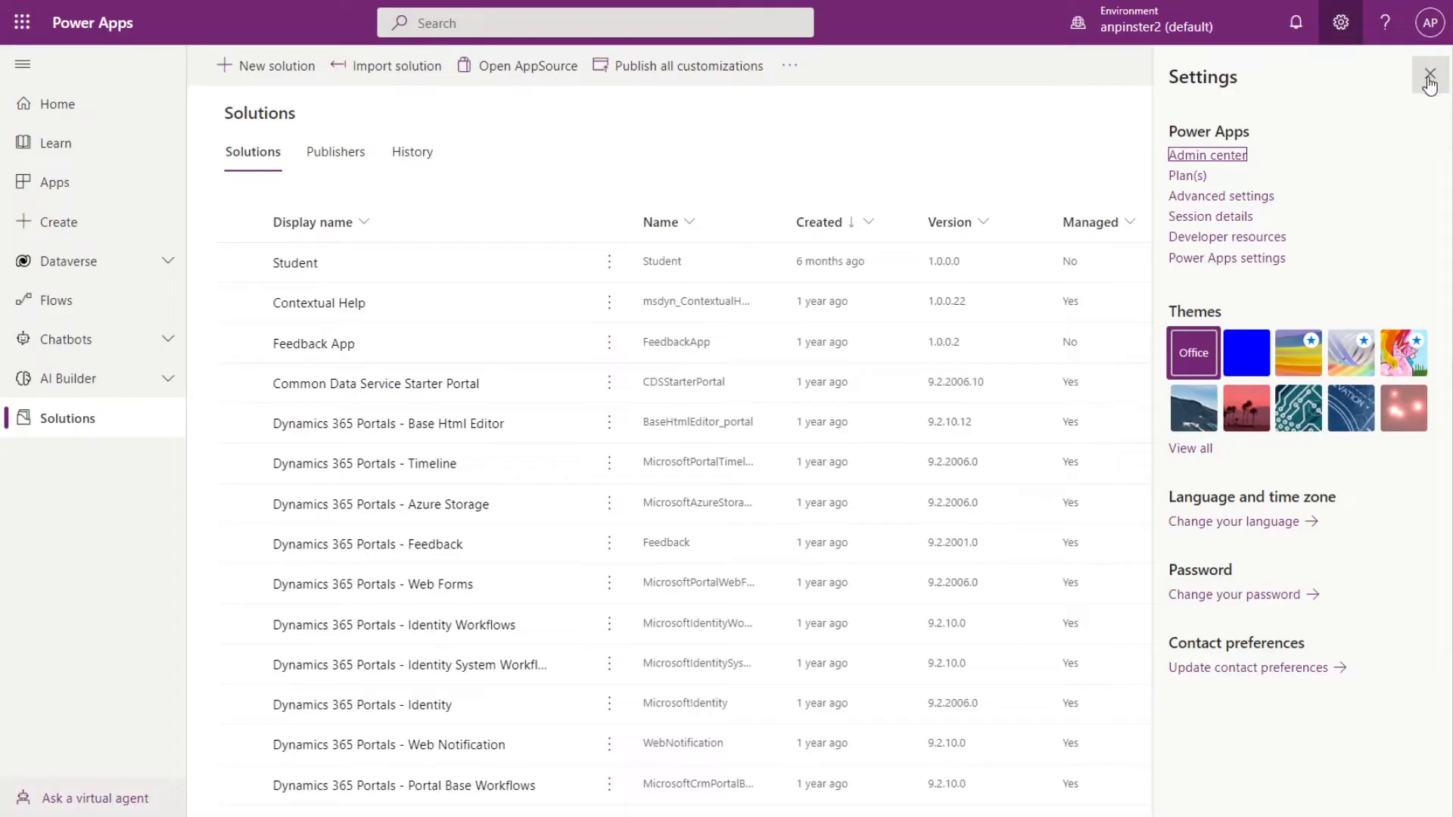
Close Settings, find the Trip Planner solution and select its Trip table under Tables.
left_click(1431, 75)
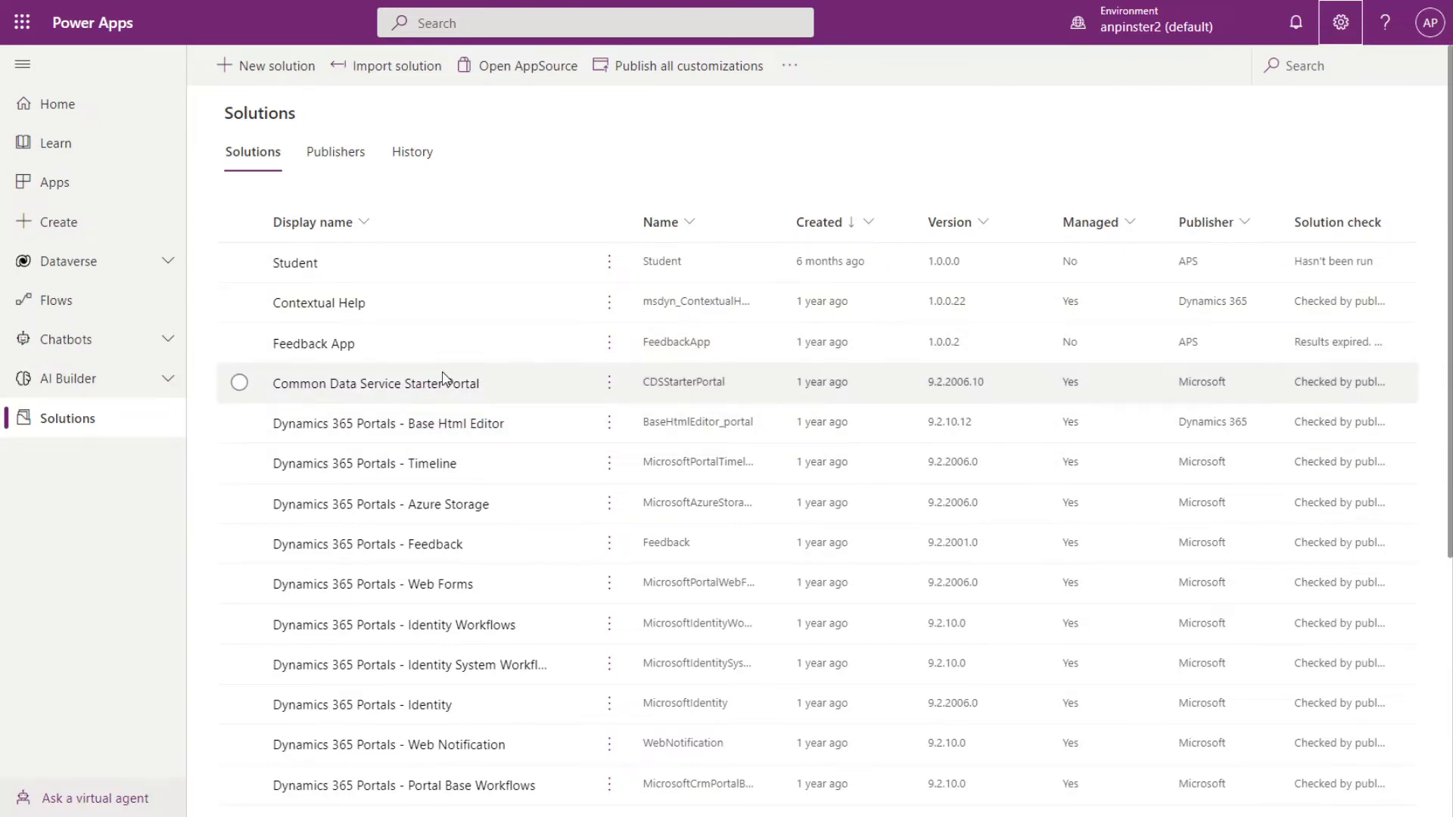
scroll("down", 3)
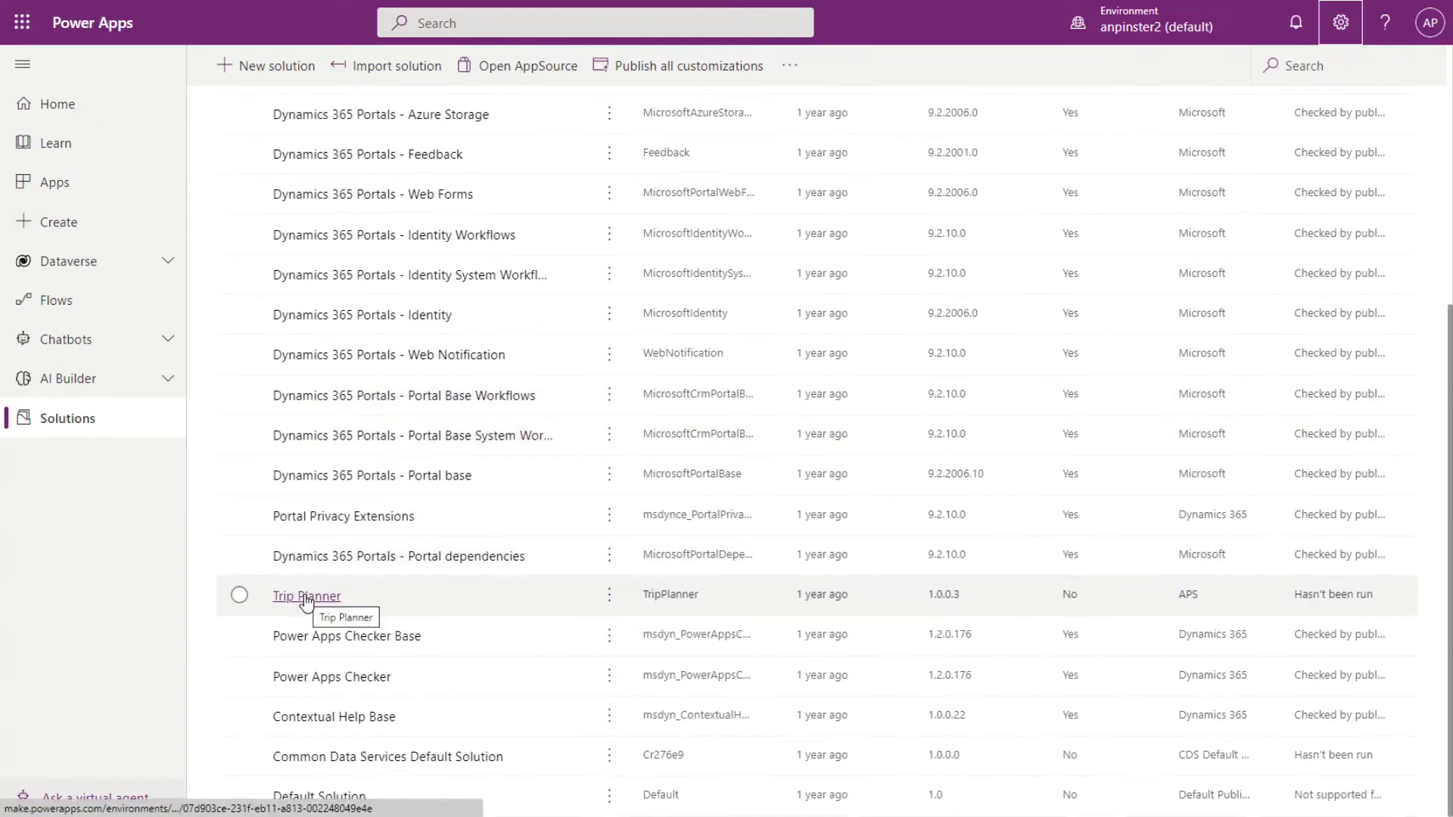
left_click(306, 597)
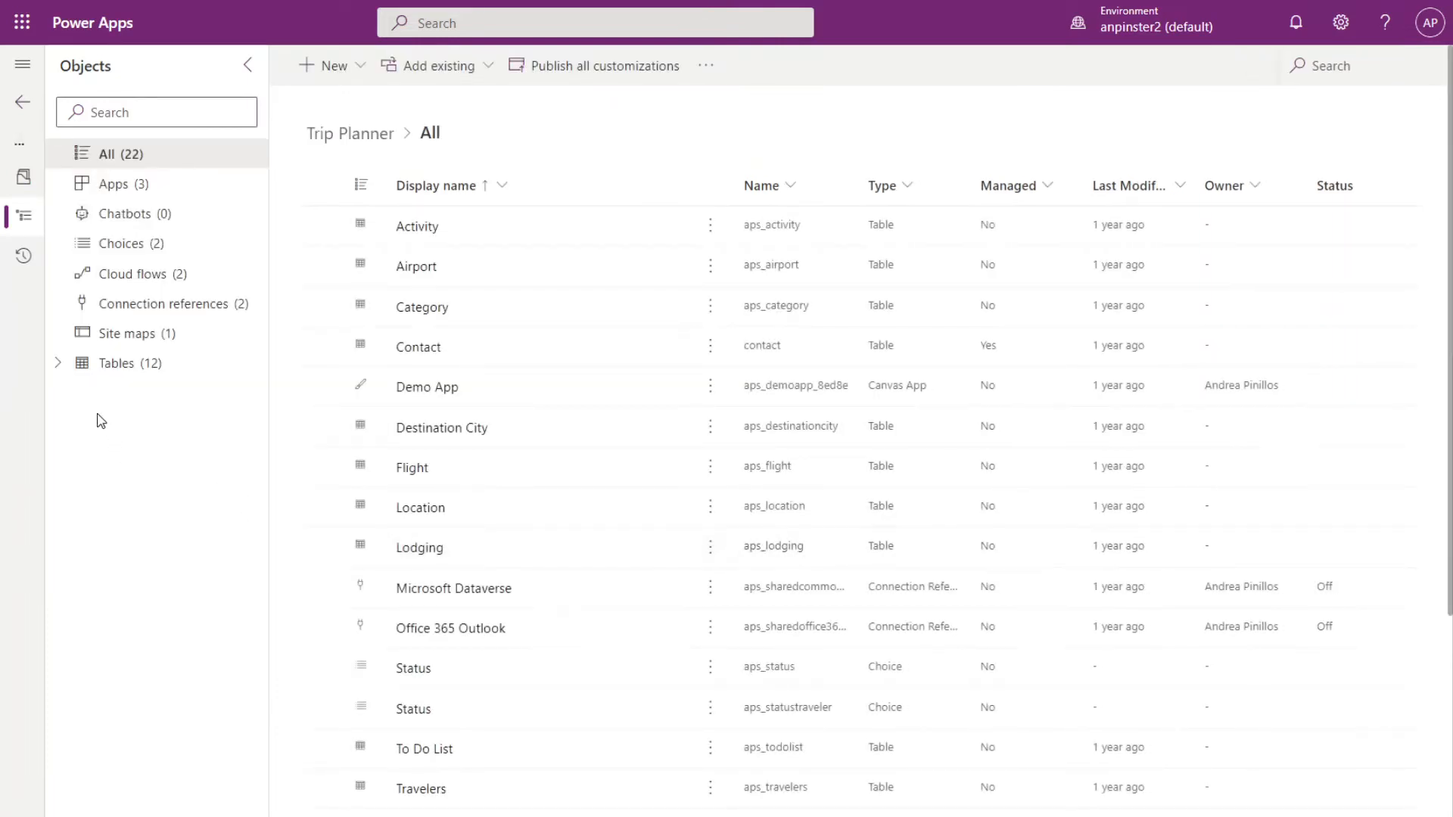
left_click(117, 361)
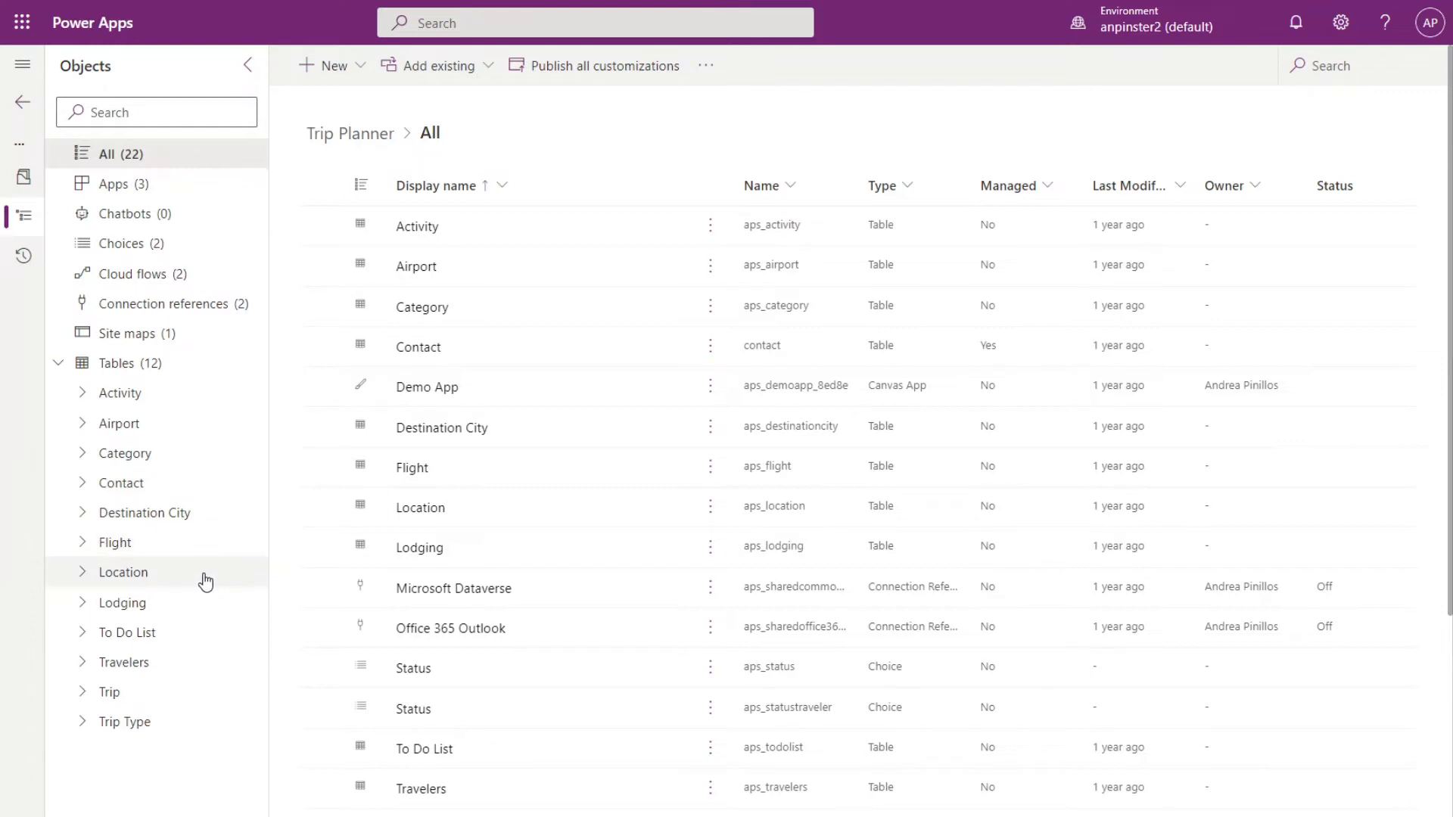
left_click(109, 692)
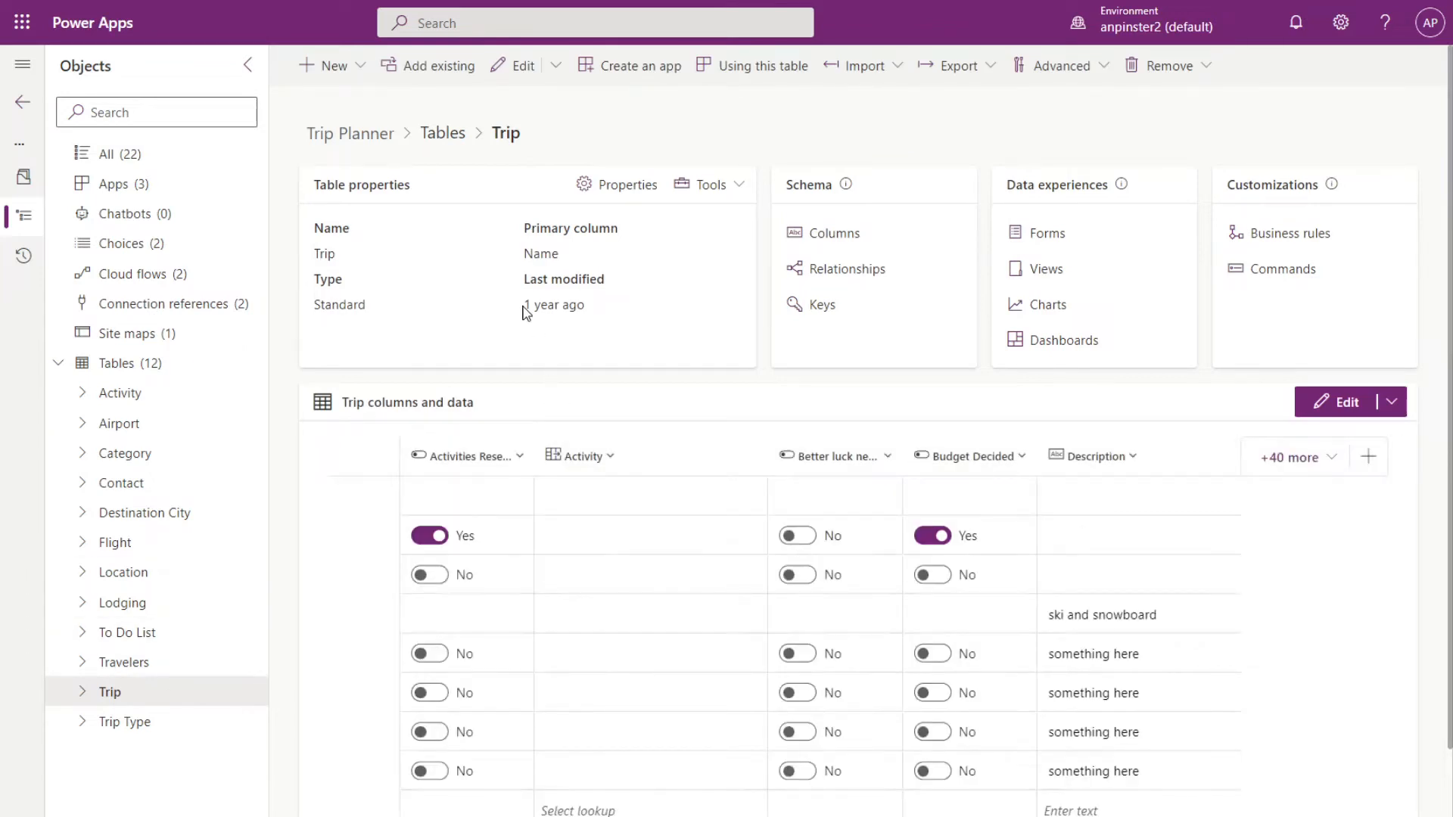
Check 'Audit changes to its data' in the Trip table properties and save.
left_click(626, 185)
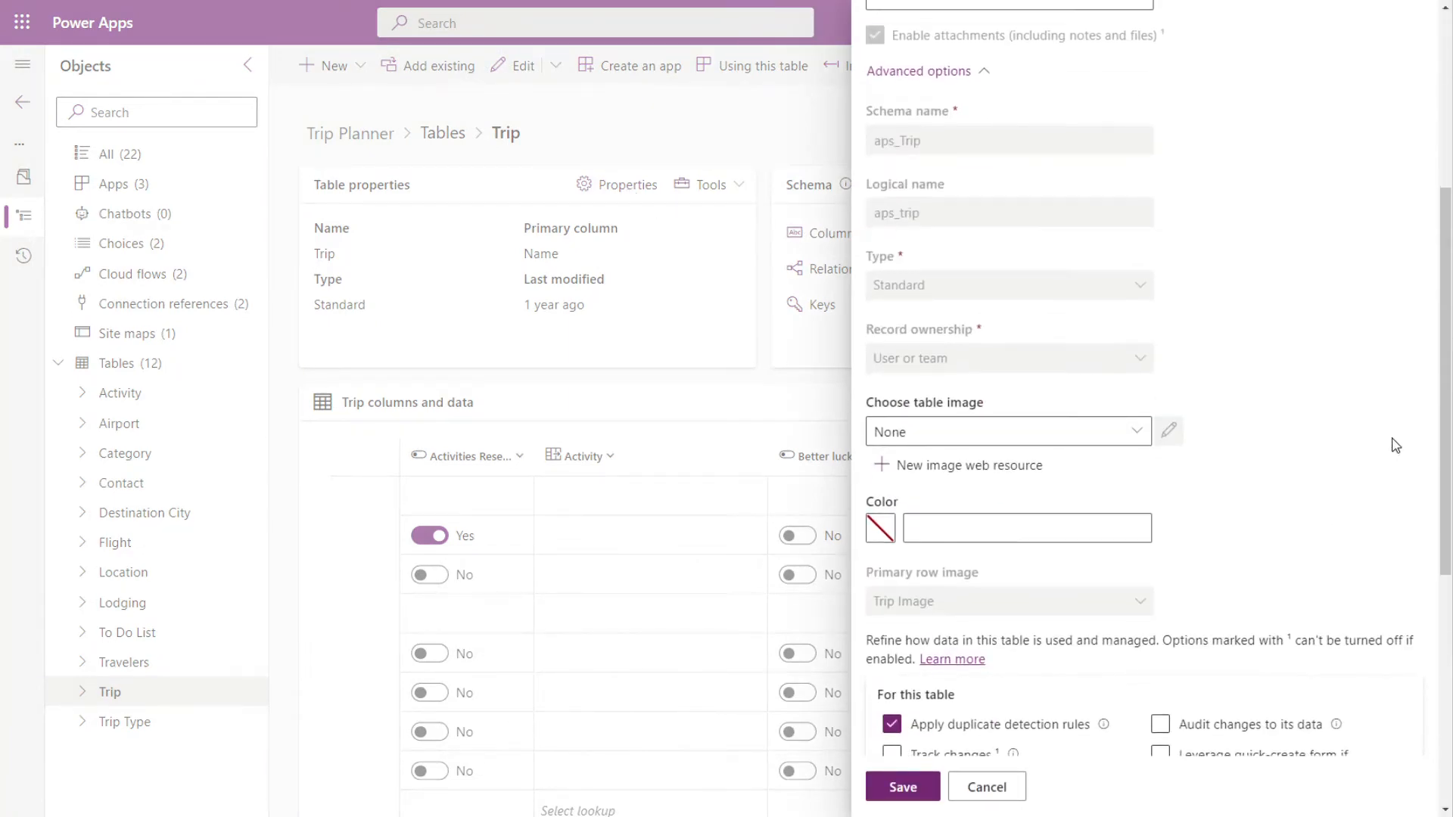
scroll("down", 3)
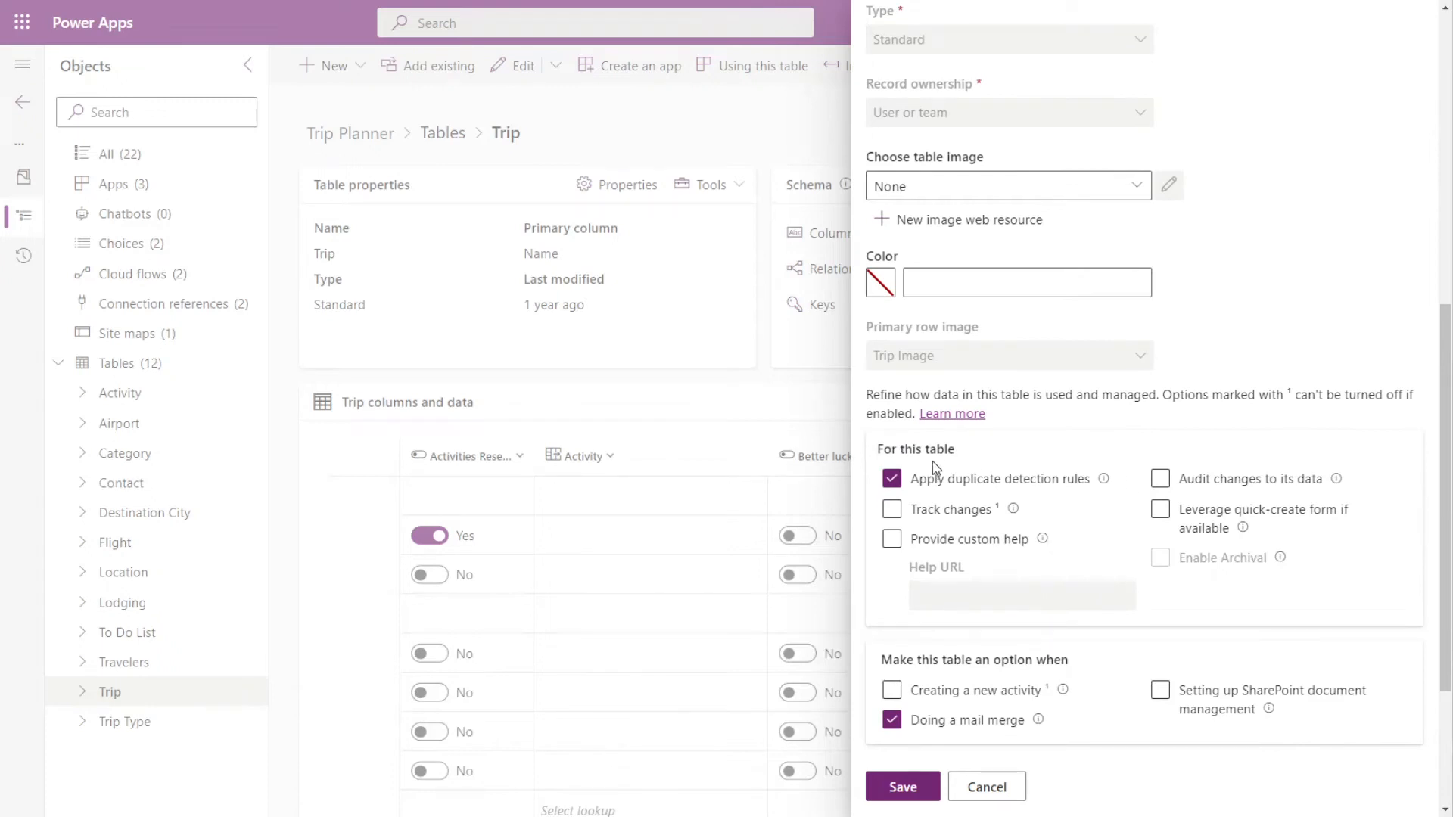
left_click(1159, 479)
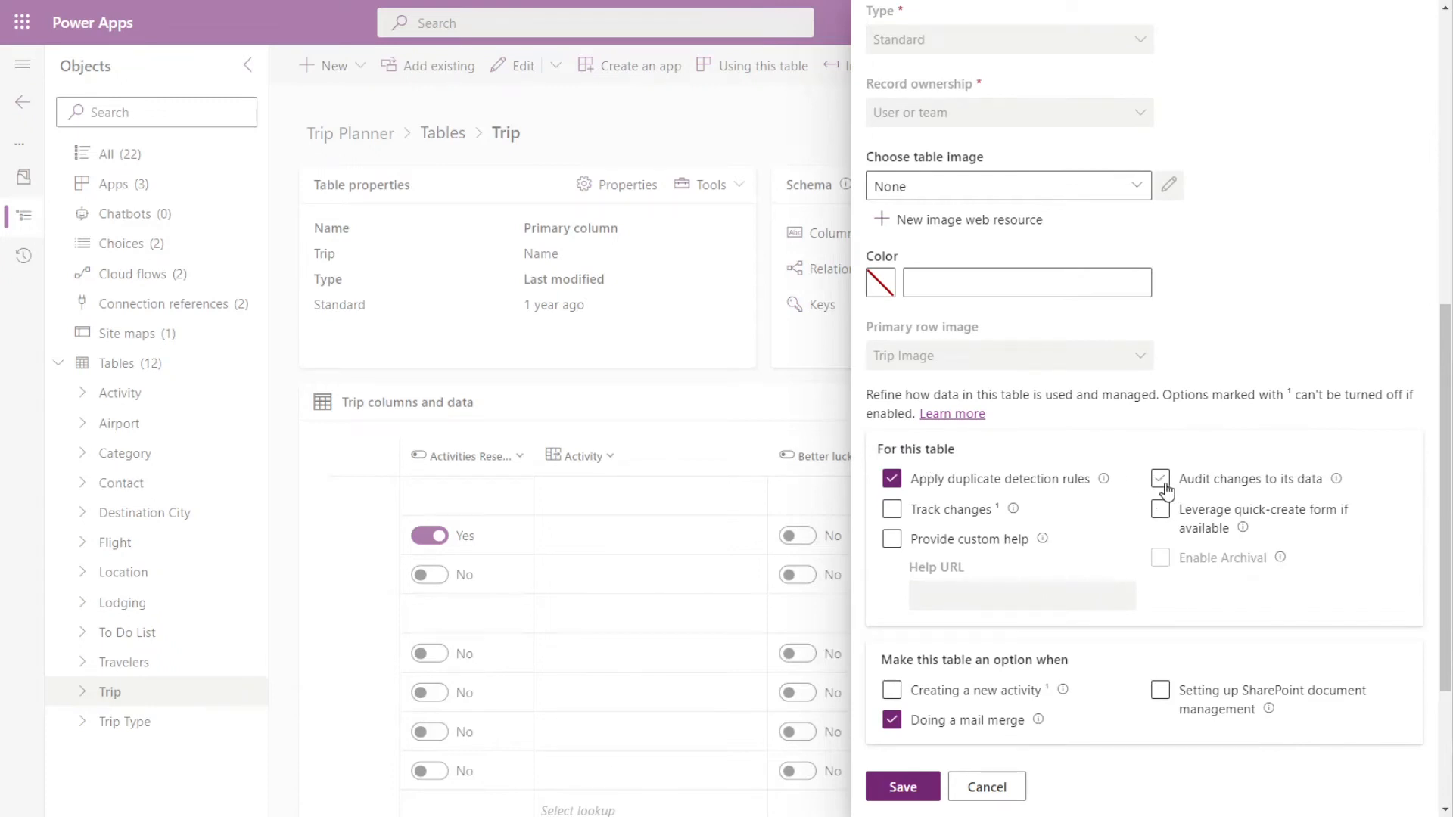
left_click(1161, 480)
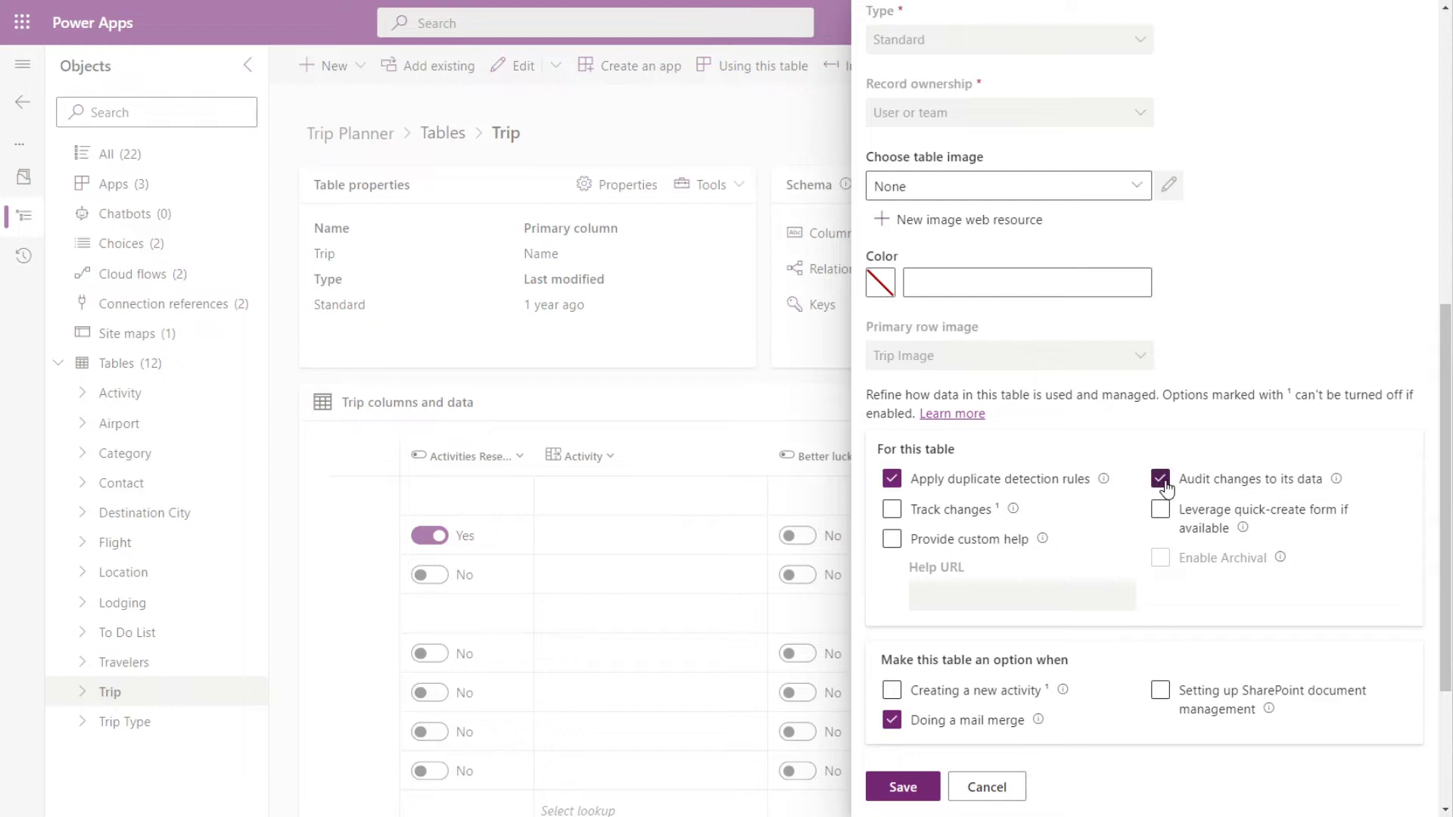
left_click(1161, 478)
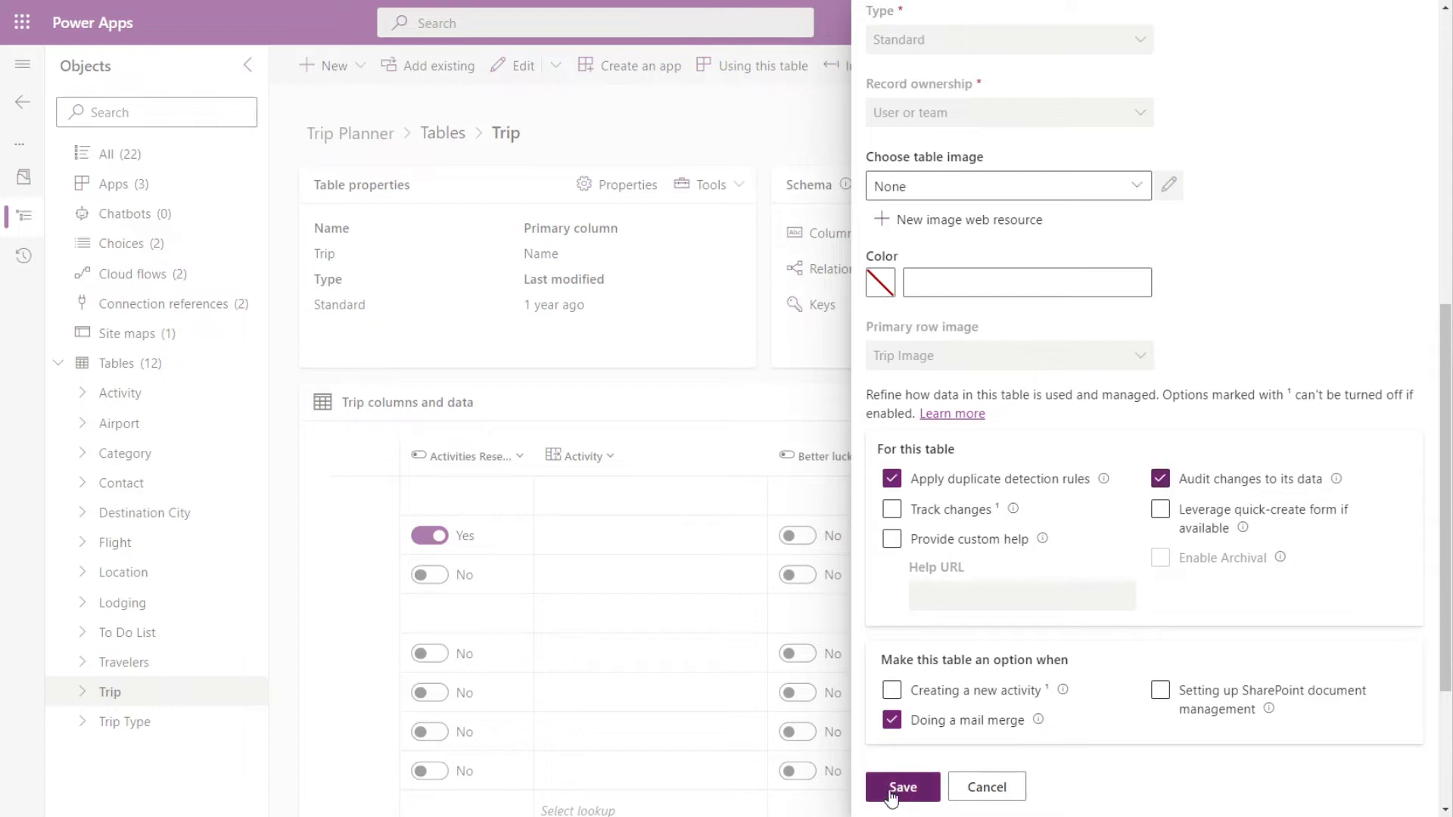
left_click(902, 787)
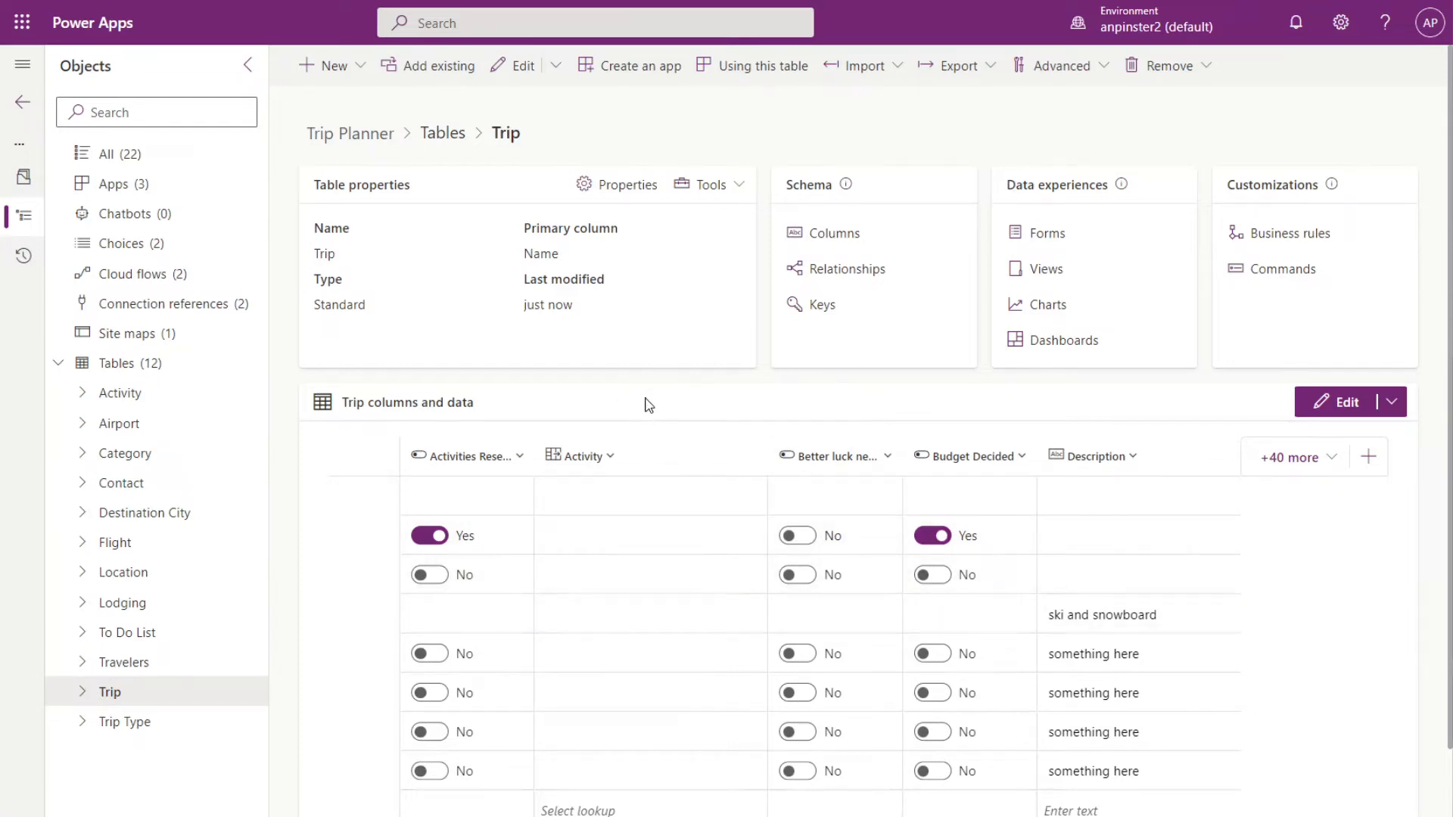
mouse_move(645, 406)
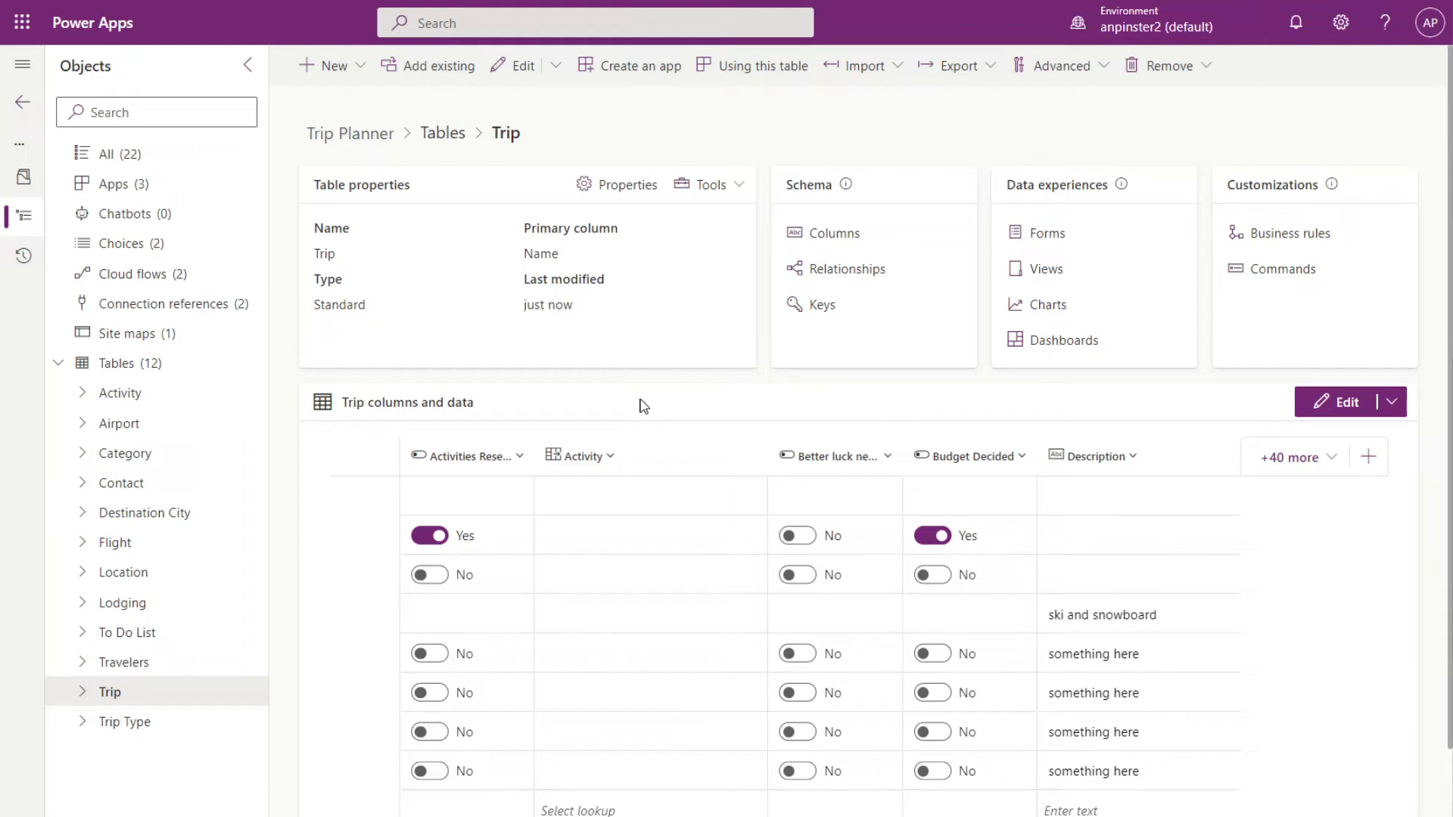
mouse_move(651, 399)
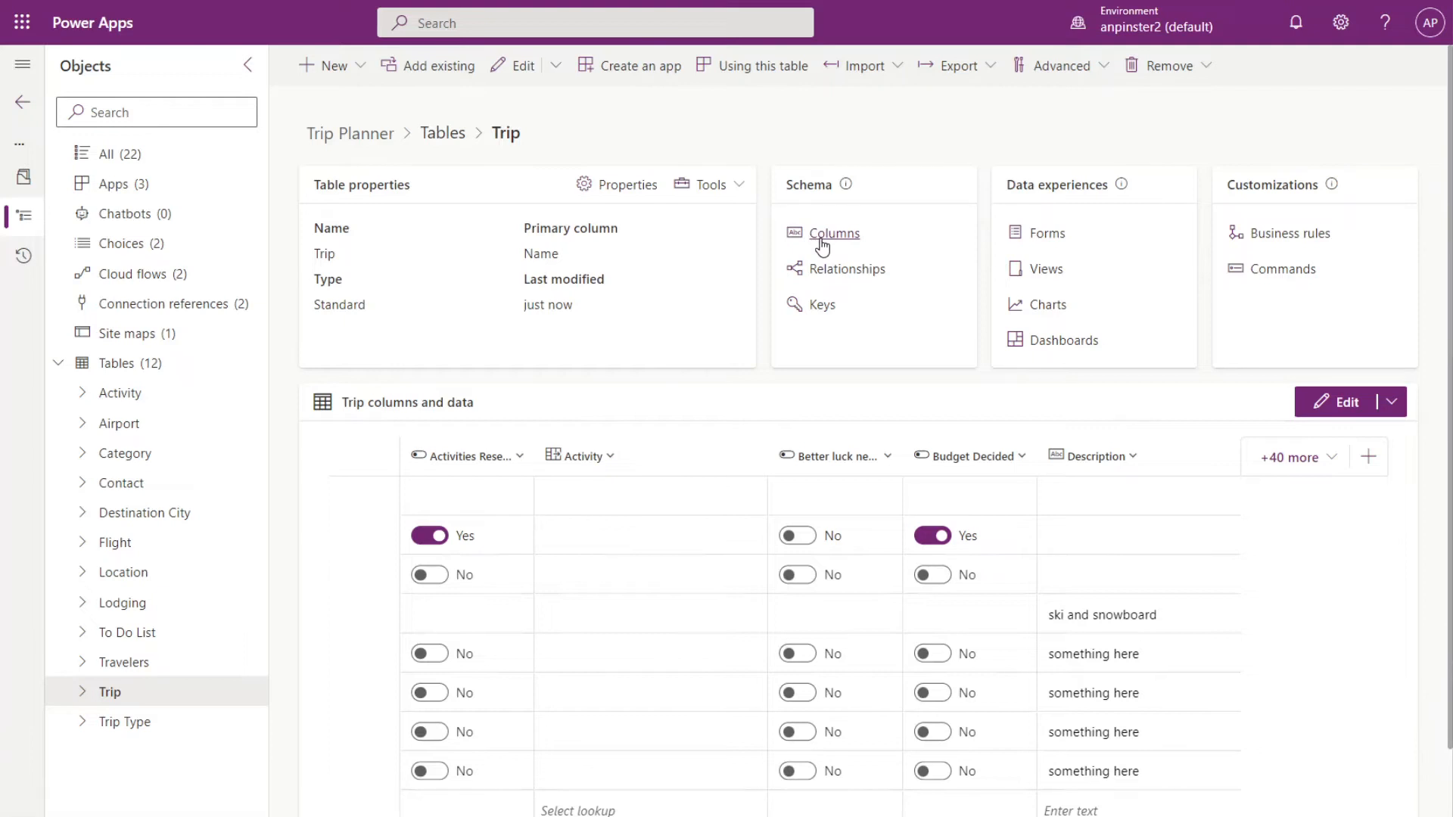
Show the Trip table's Columns list and bring up the Name column's edit panel.
left_click(834, 233)
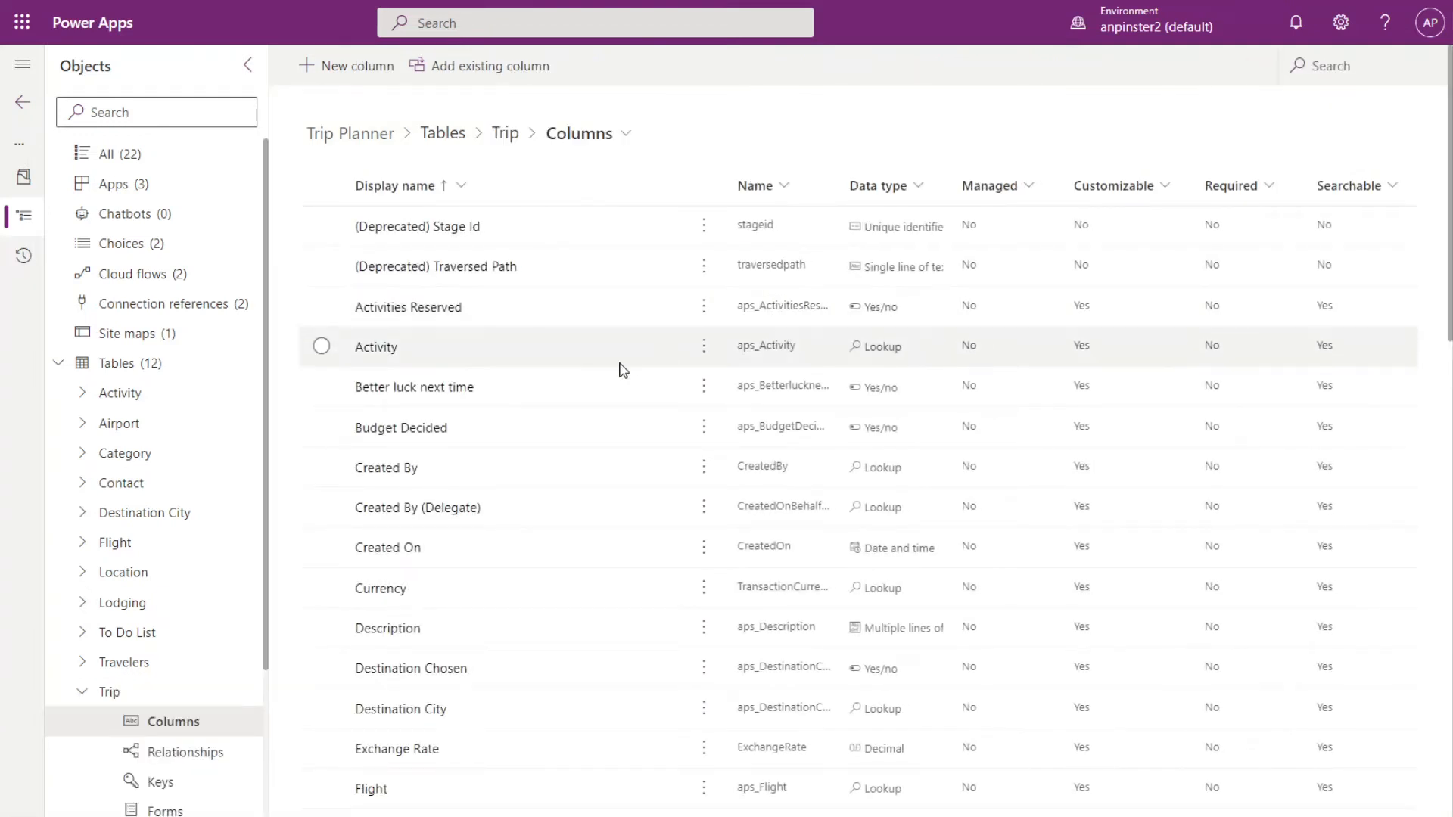
scroll("down", 3)
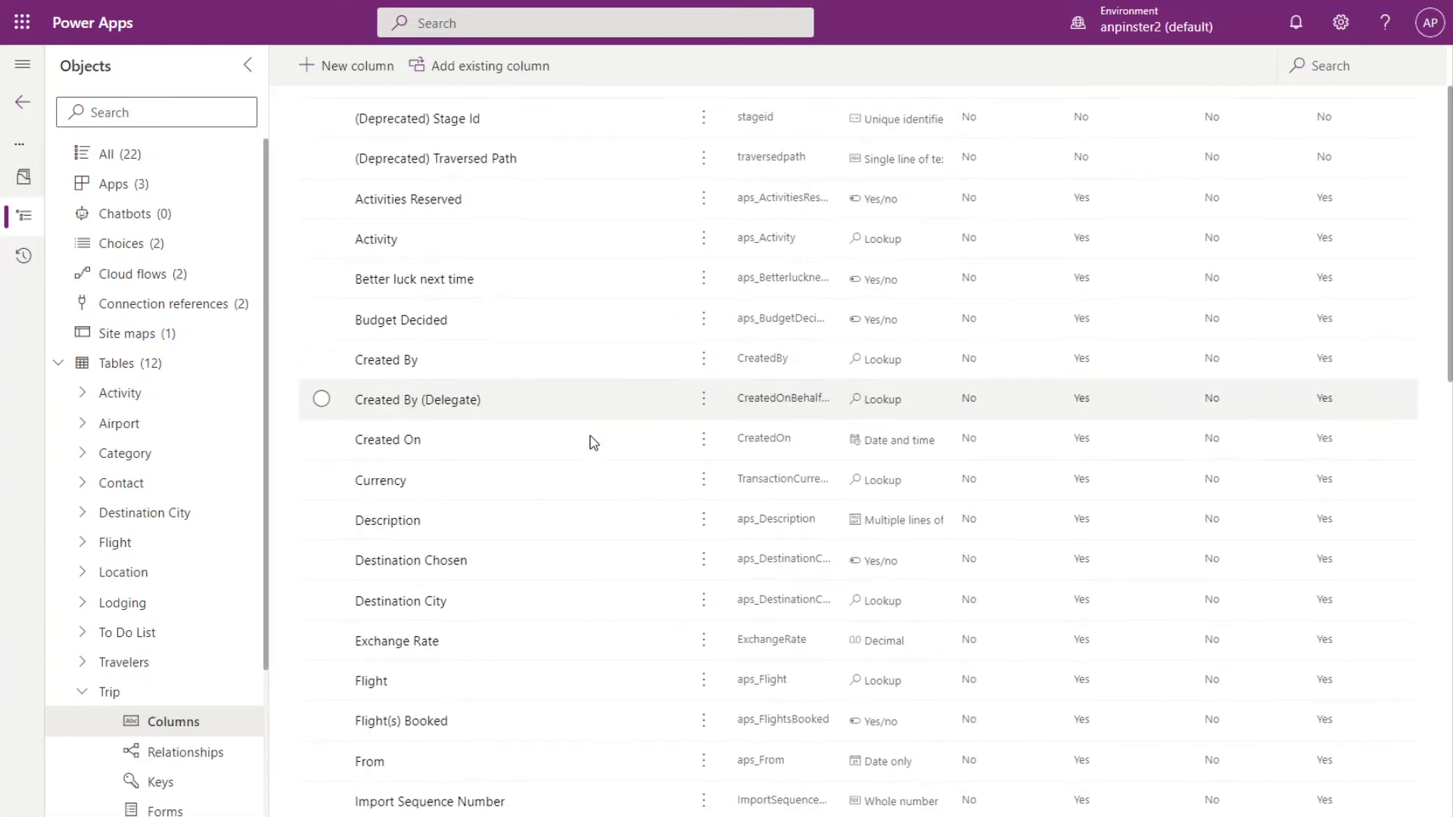
scroll("down", 3)
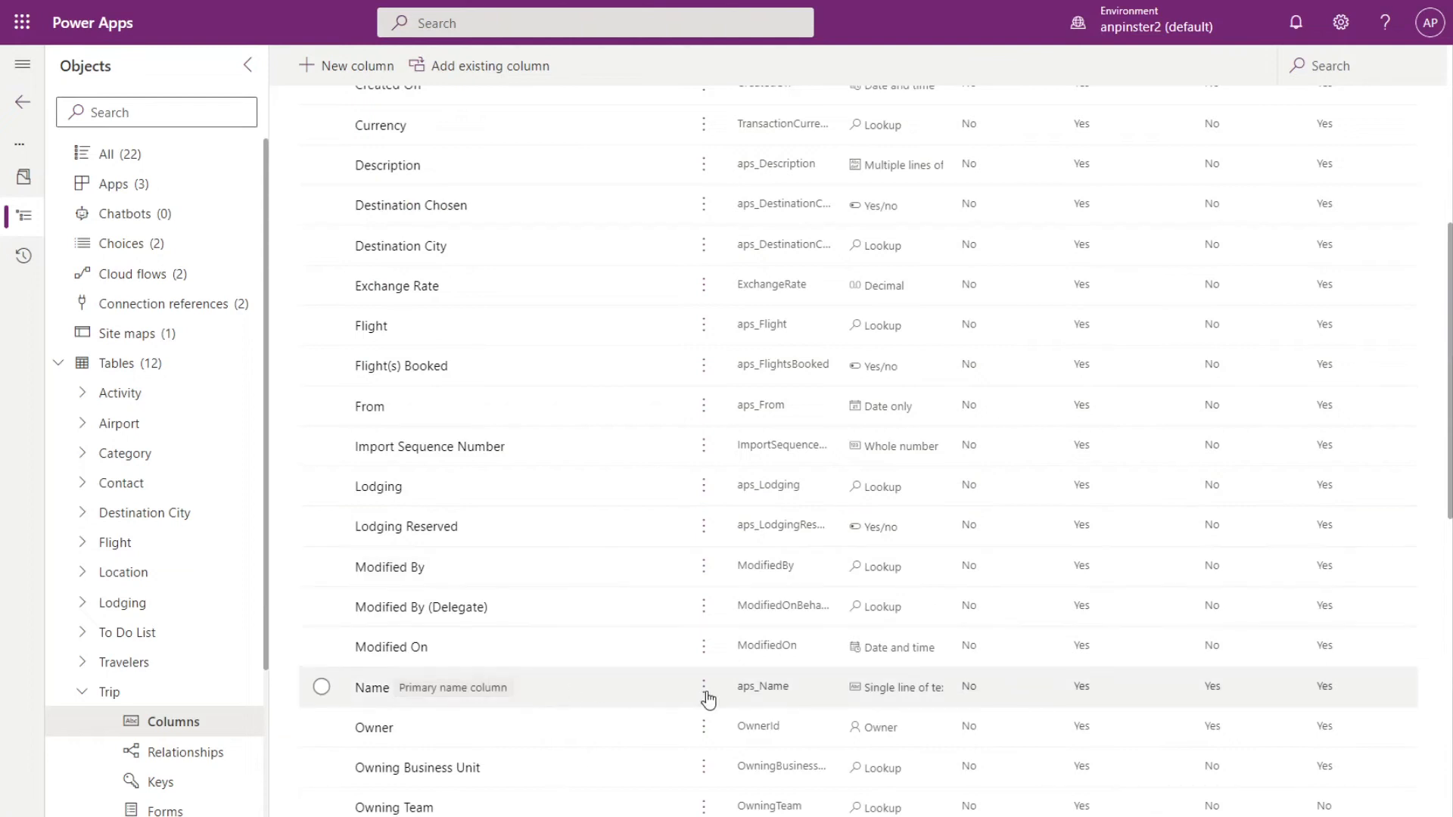
left_click(320, 687)
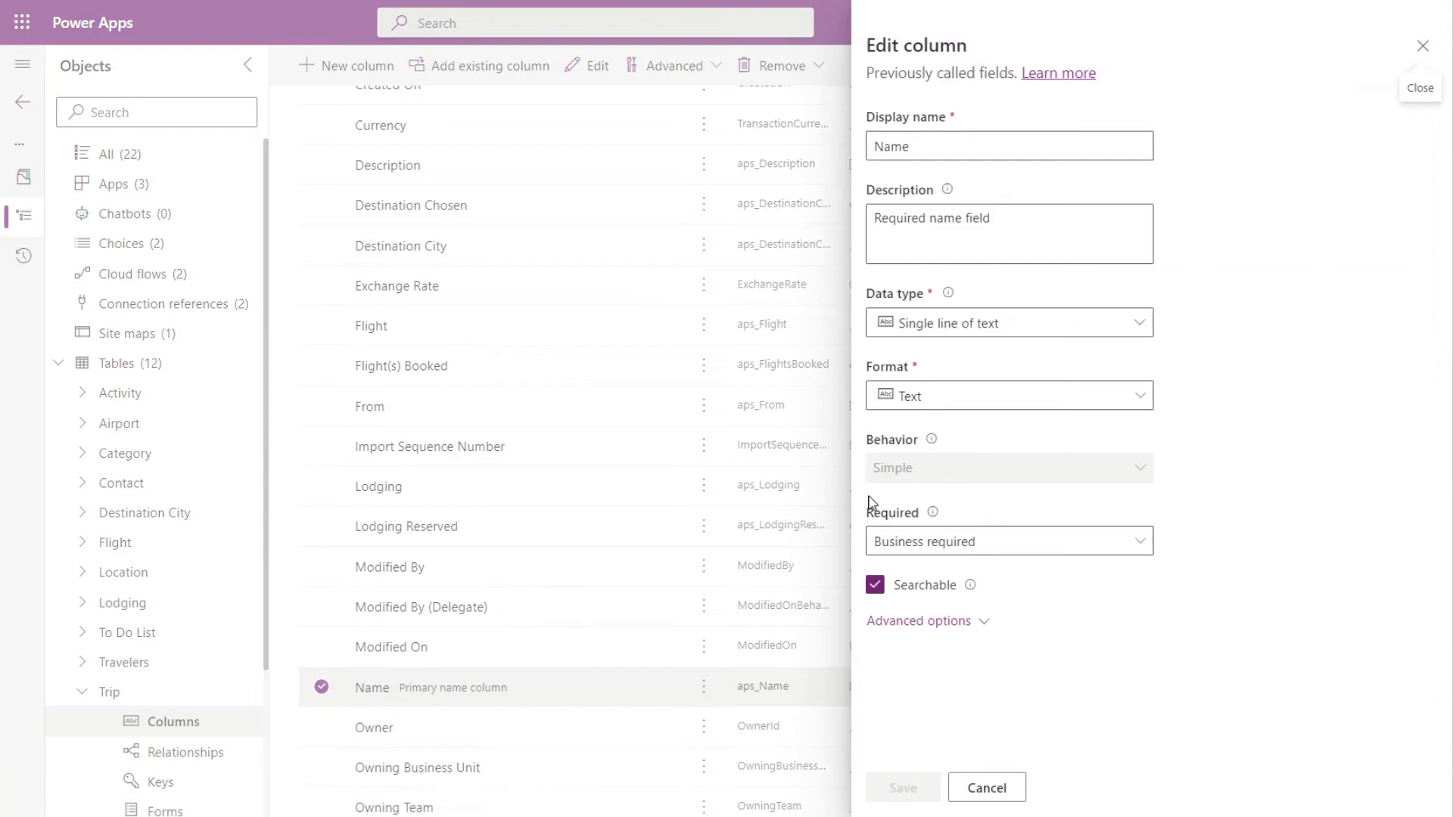
Check the Name column's Advanced options show auditing already enabled, then cancel.
left_click(919, 621)
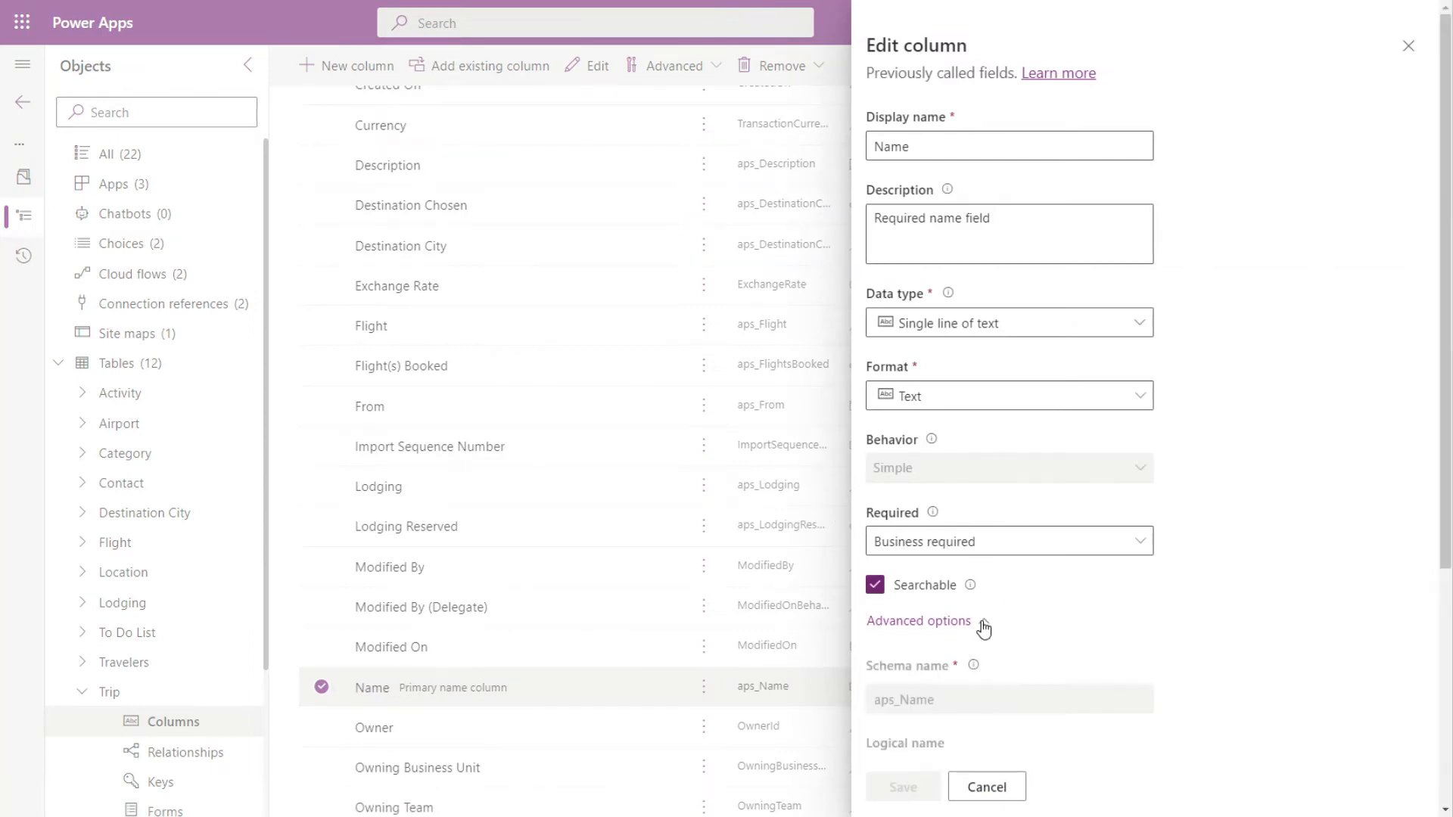
left_click(918, 621)
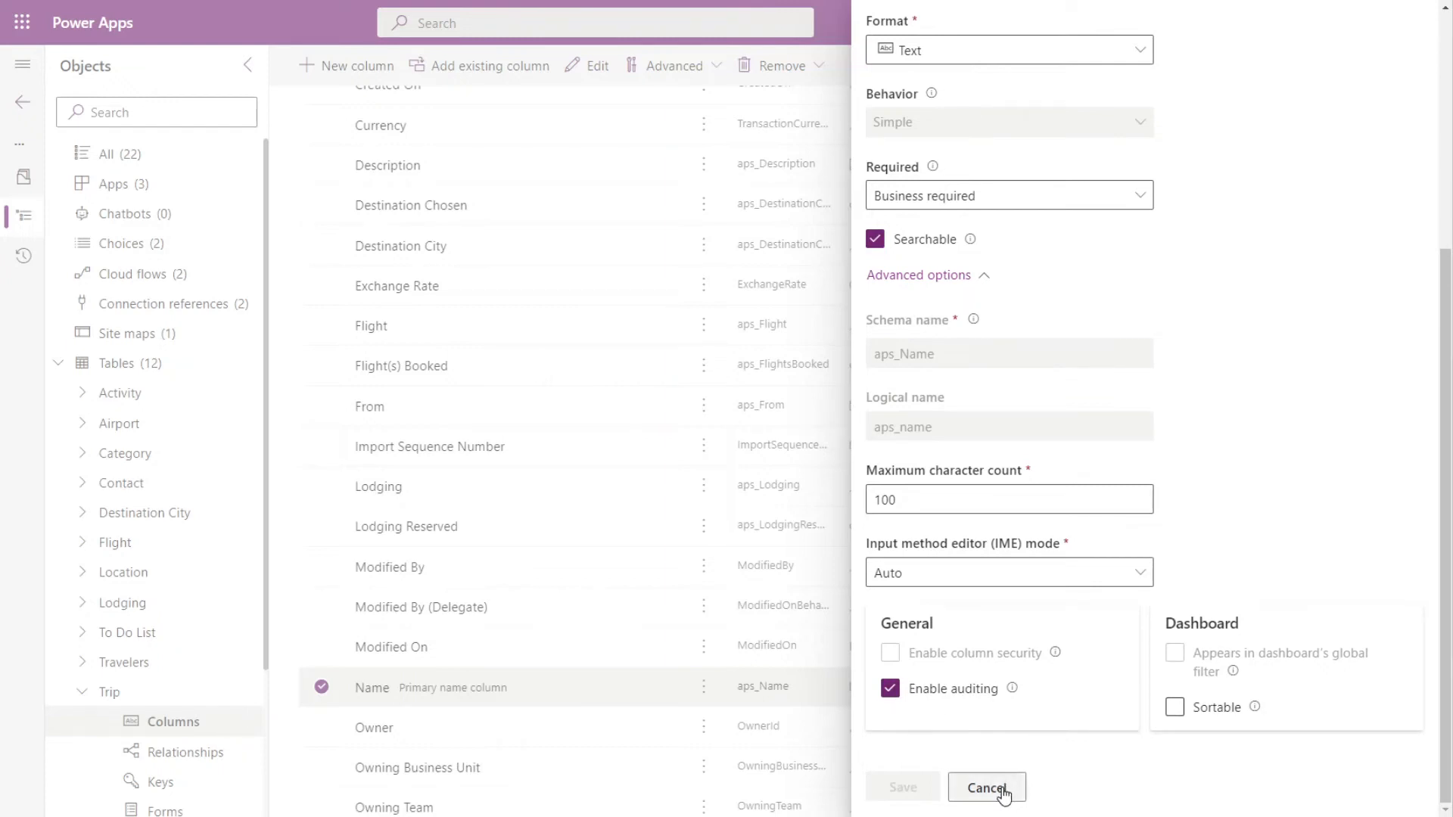
left_click(986, 787)
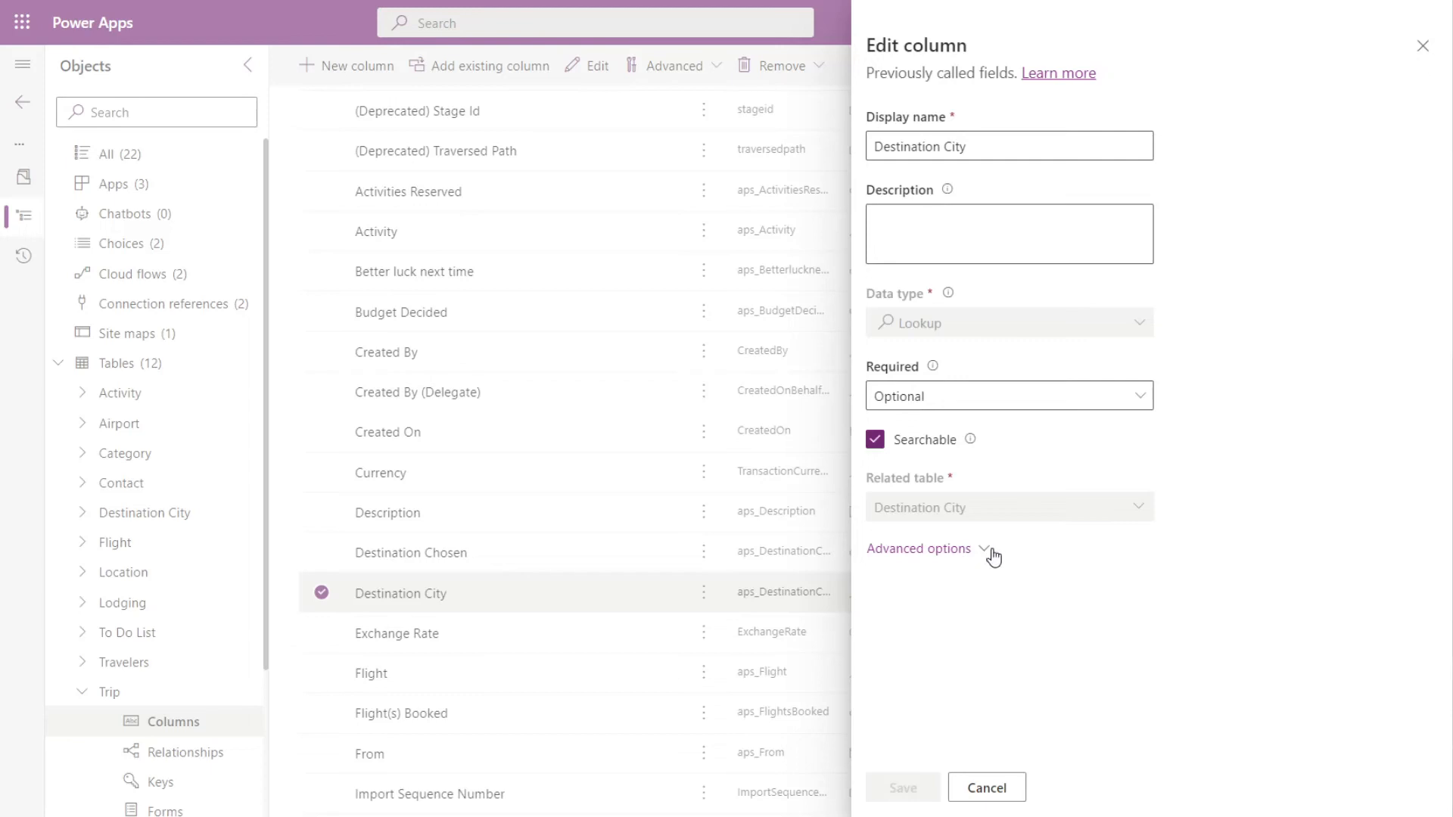
Check Enable auditing in Destination City's Advanced options and save the column.
left_click(917, 548)
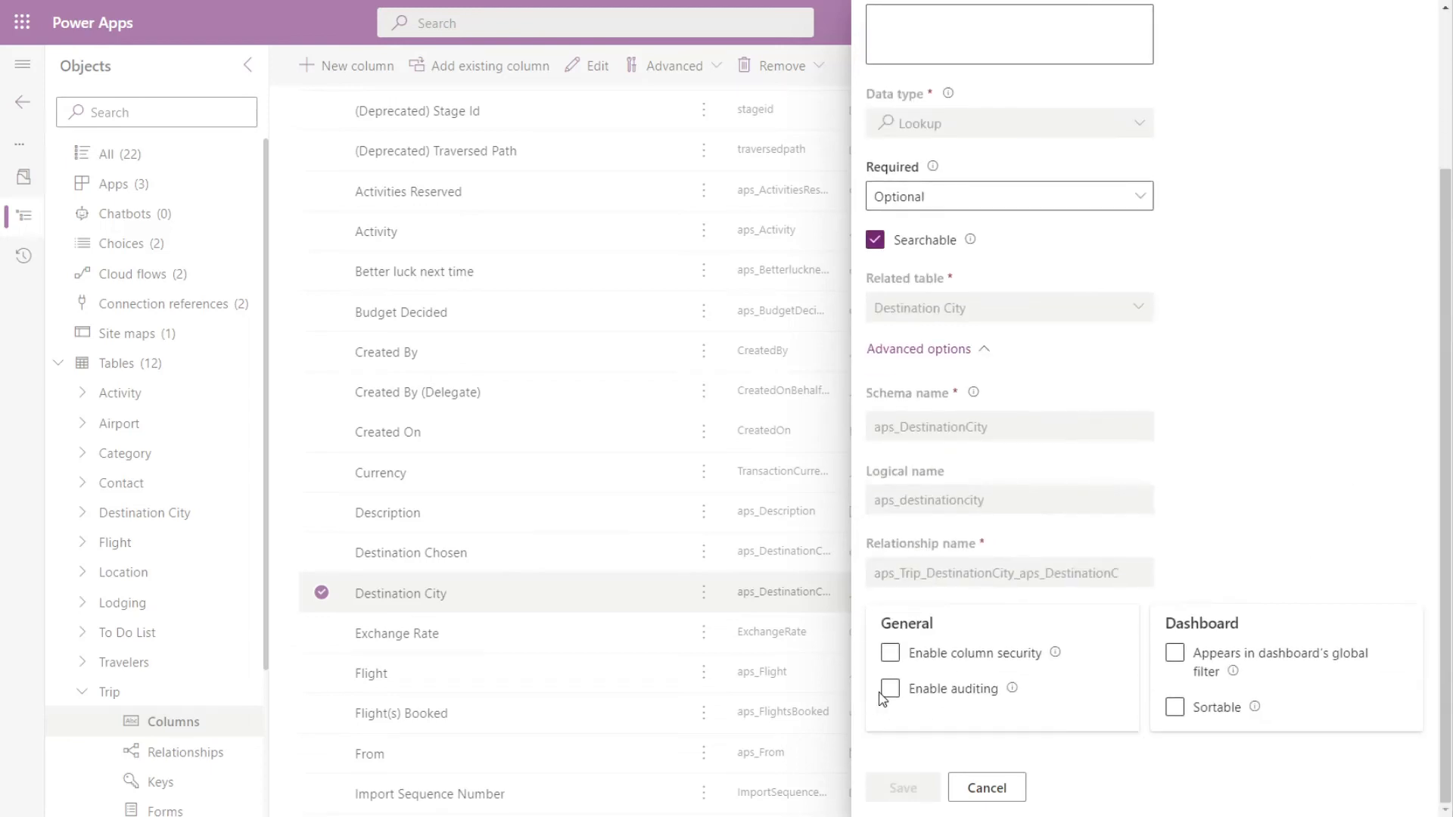
left_click(888, 689)
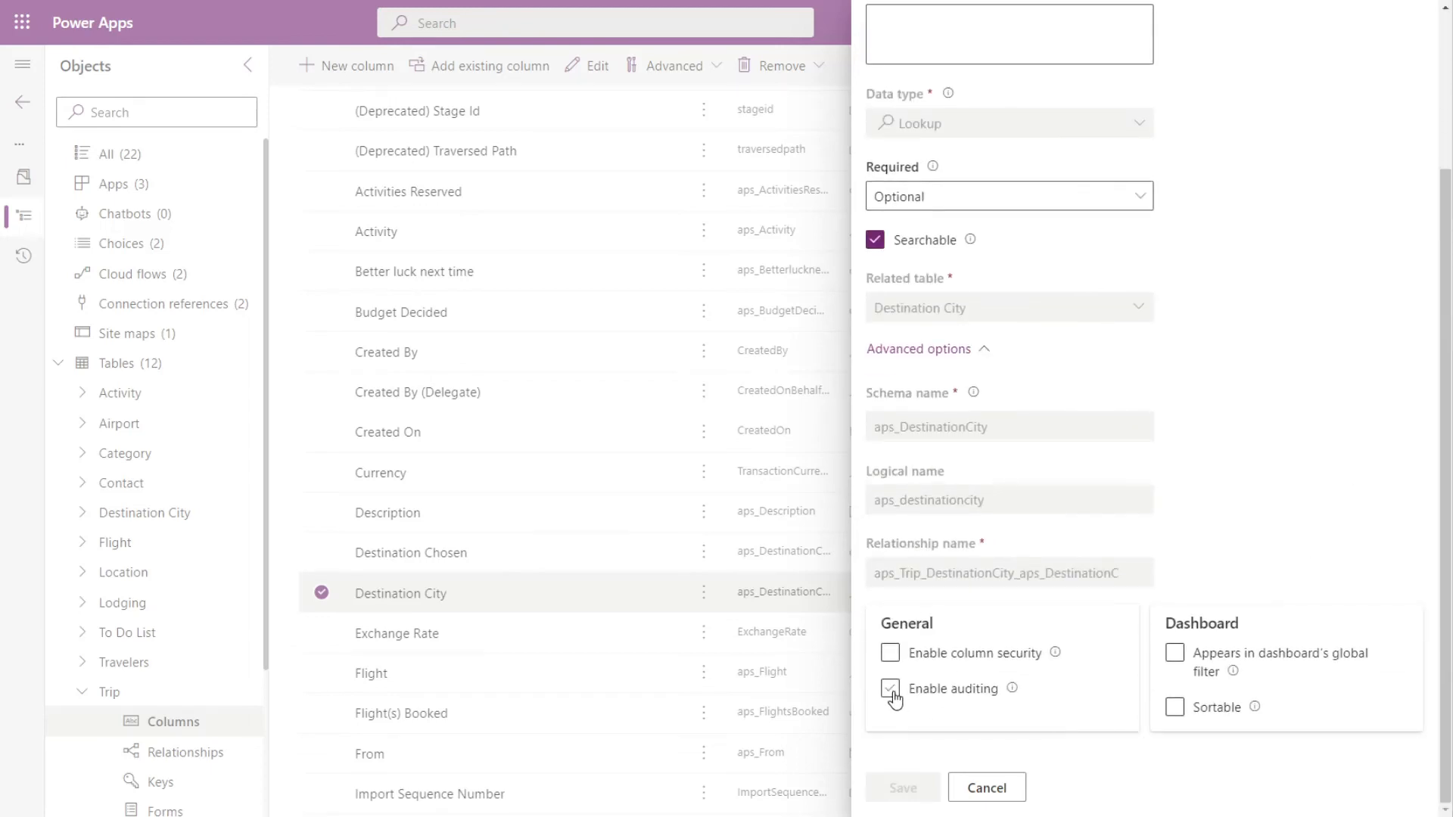
left_click(902, 787)
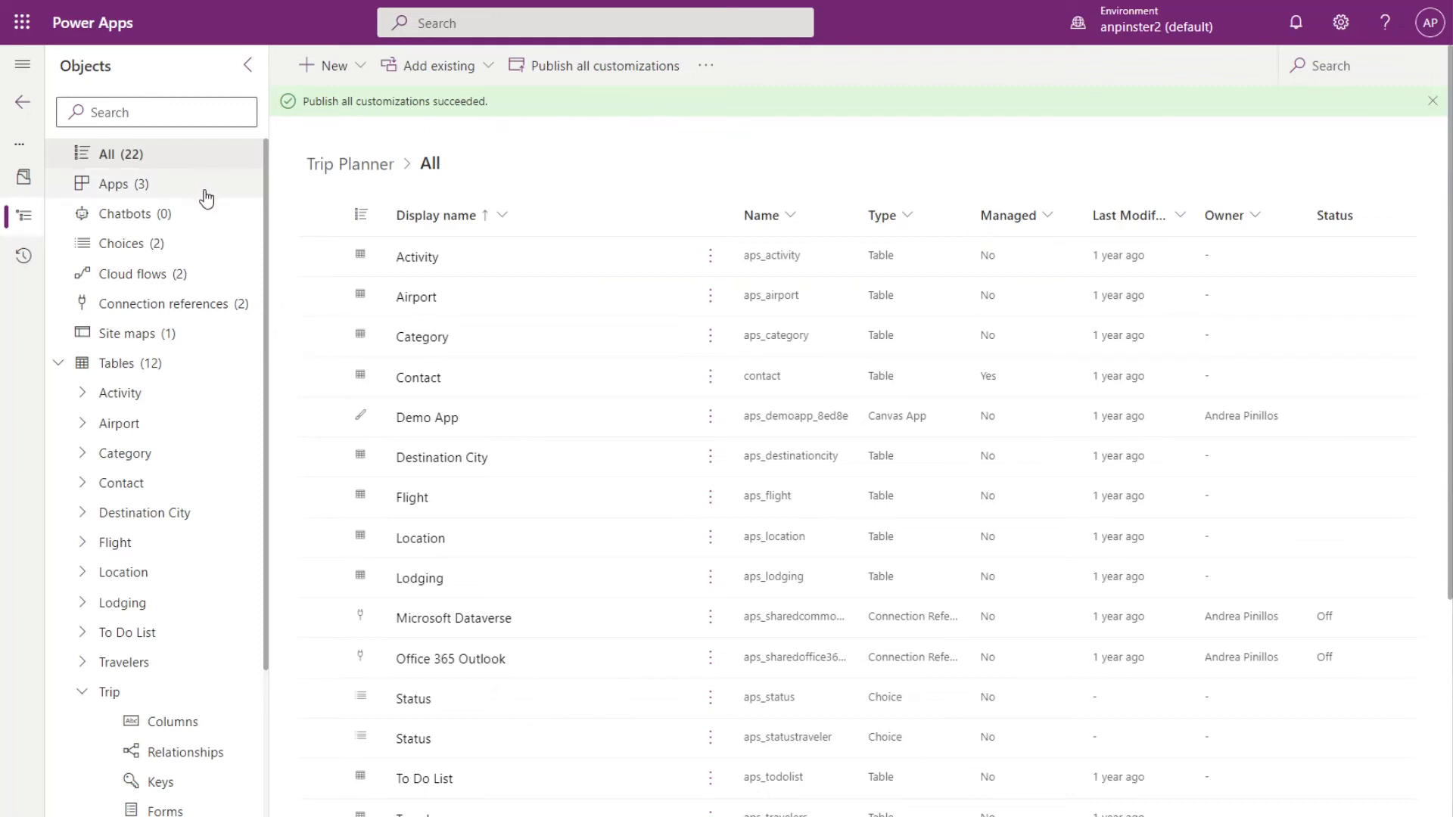
Play the Trip Planner app from the Apps list and show its Active Trips view.
left_click(113, 183)
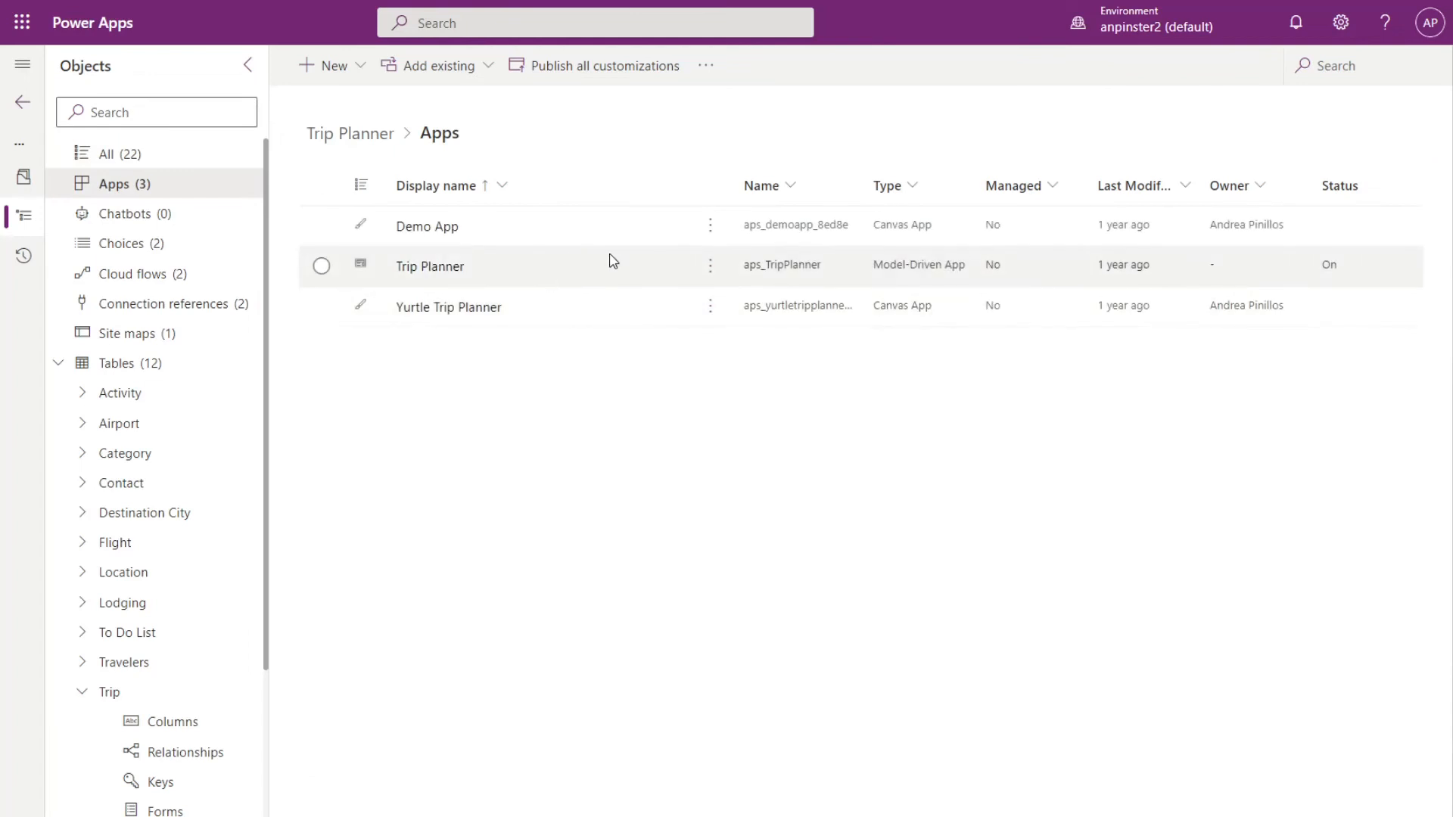
left_click(710, 266)
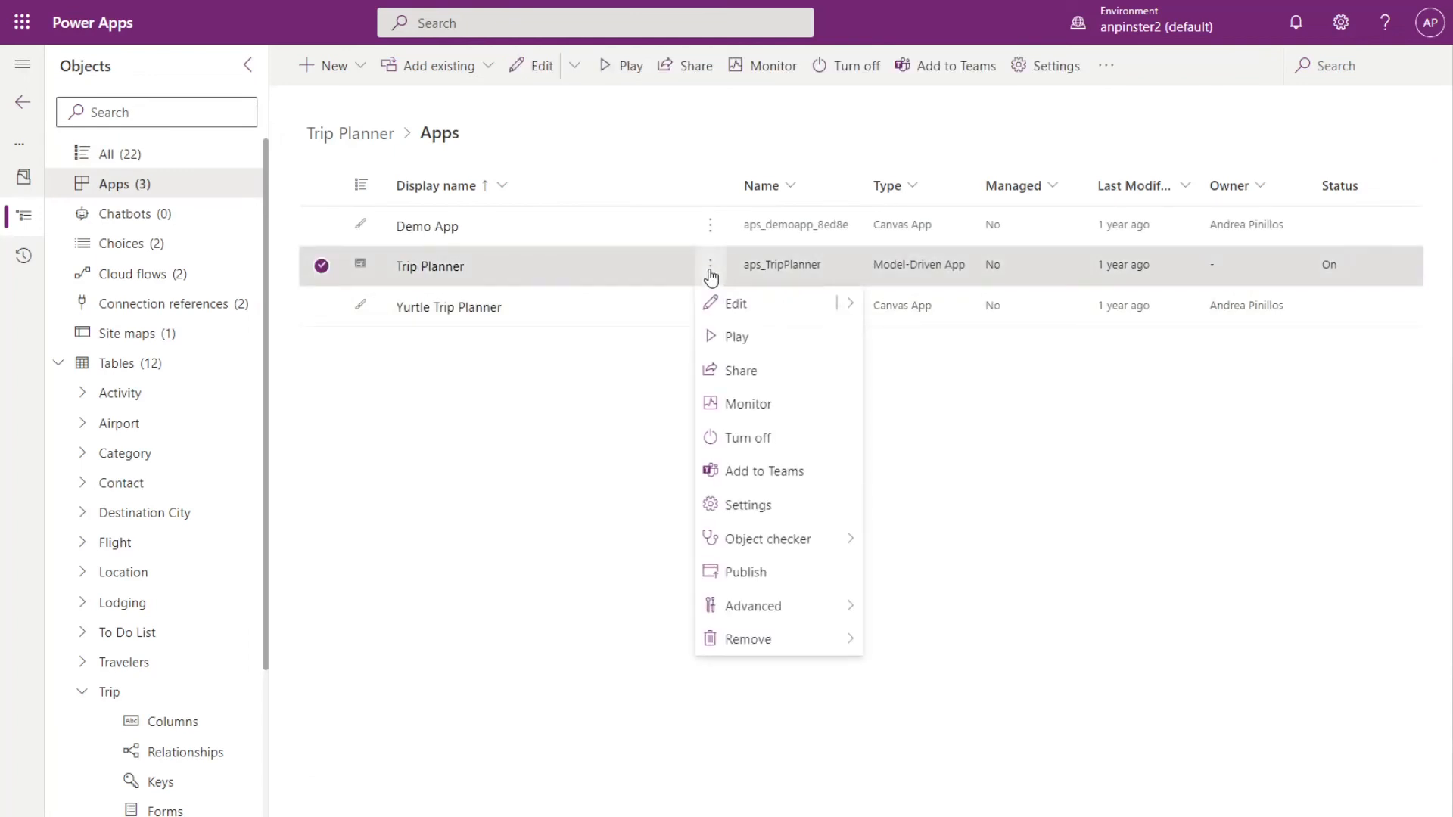
left_click(738, 336)
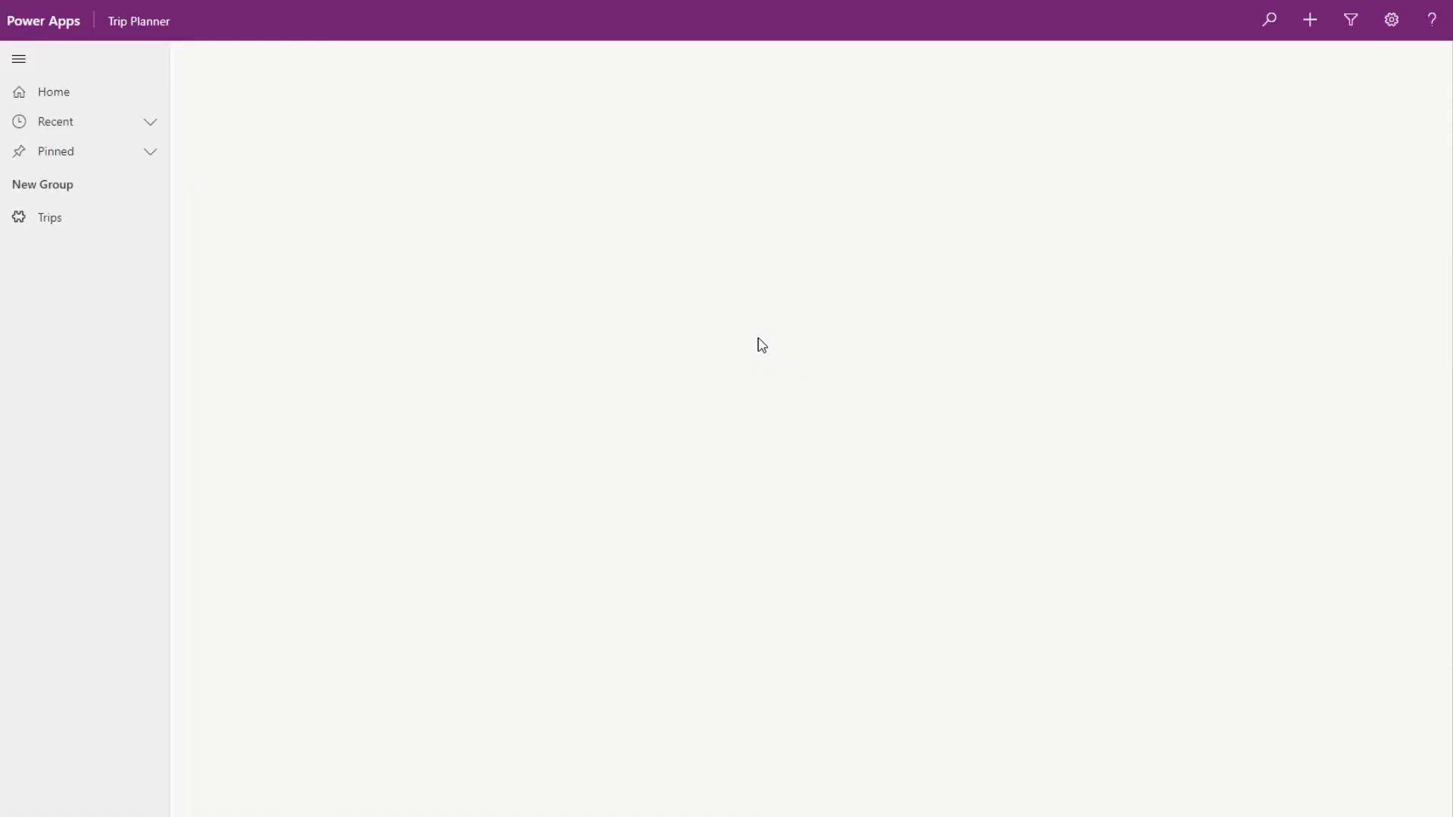
left_click(49, 217)
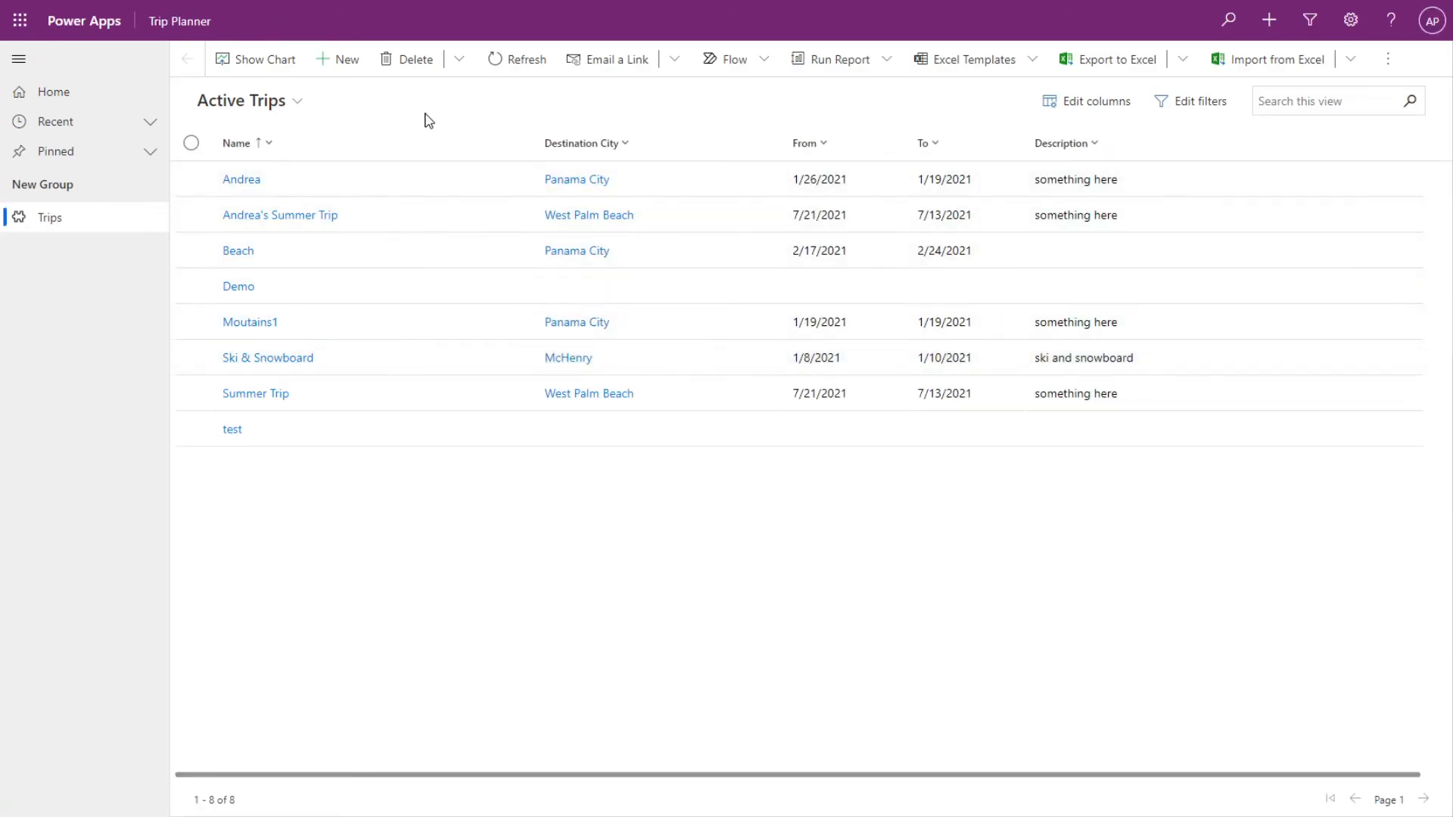
View Andrea's Summer Trip record and its Audit History under Related, listing four audit on/off events.
left_click(280, 214)
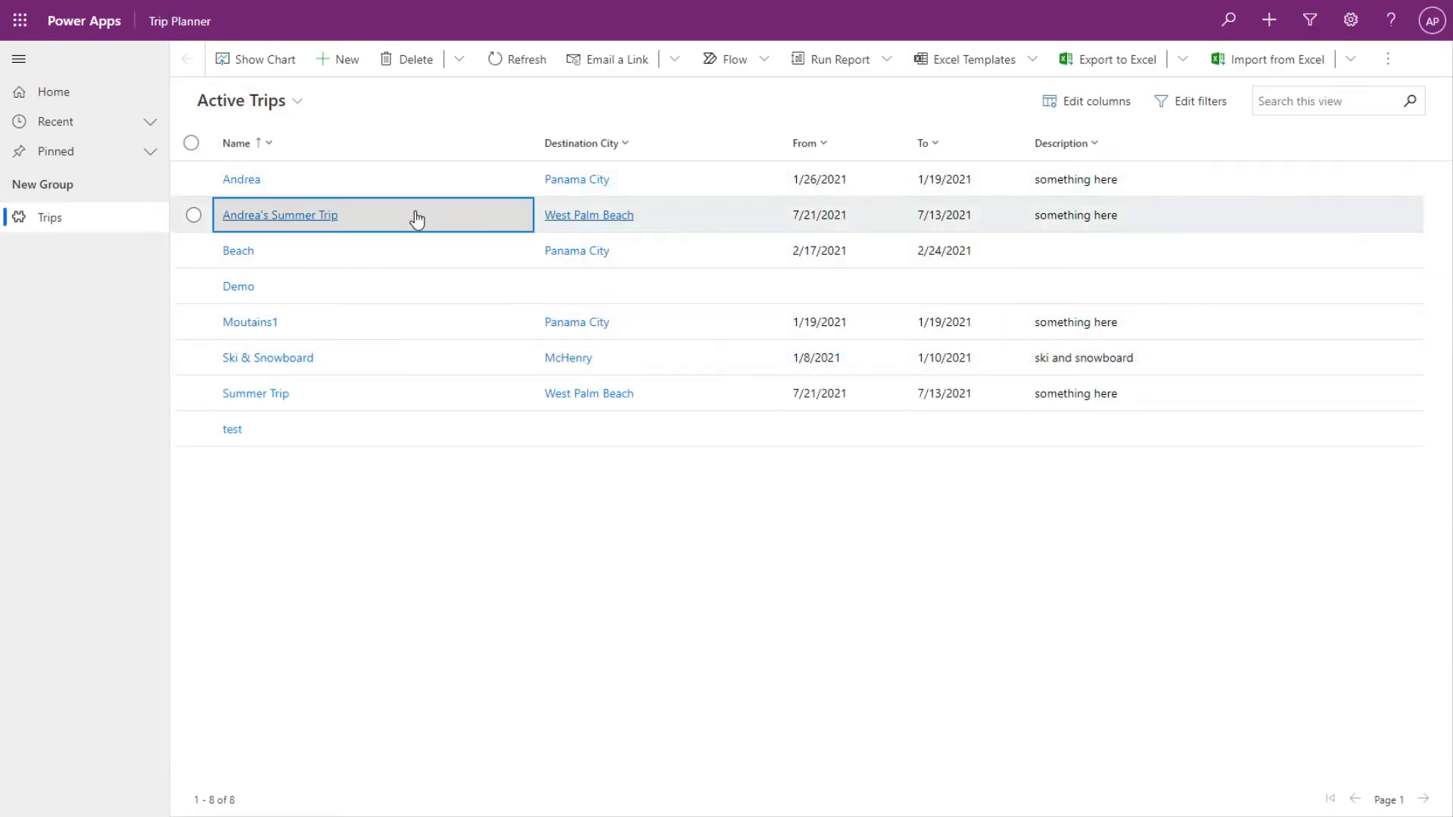
left_click(278, 215)
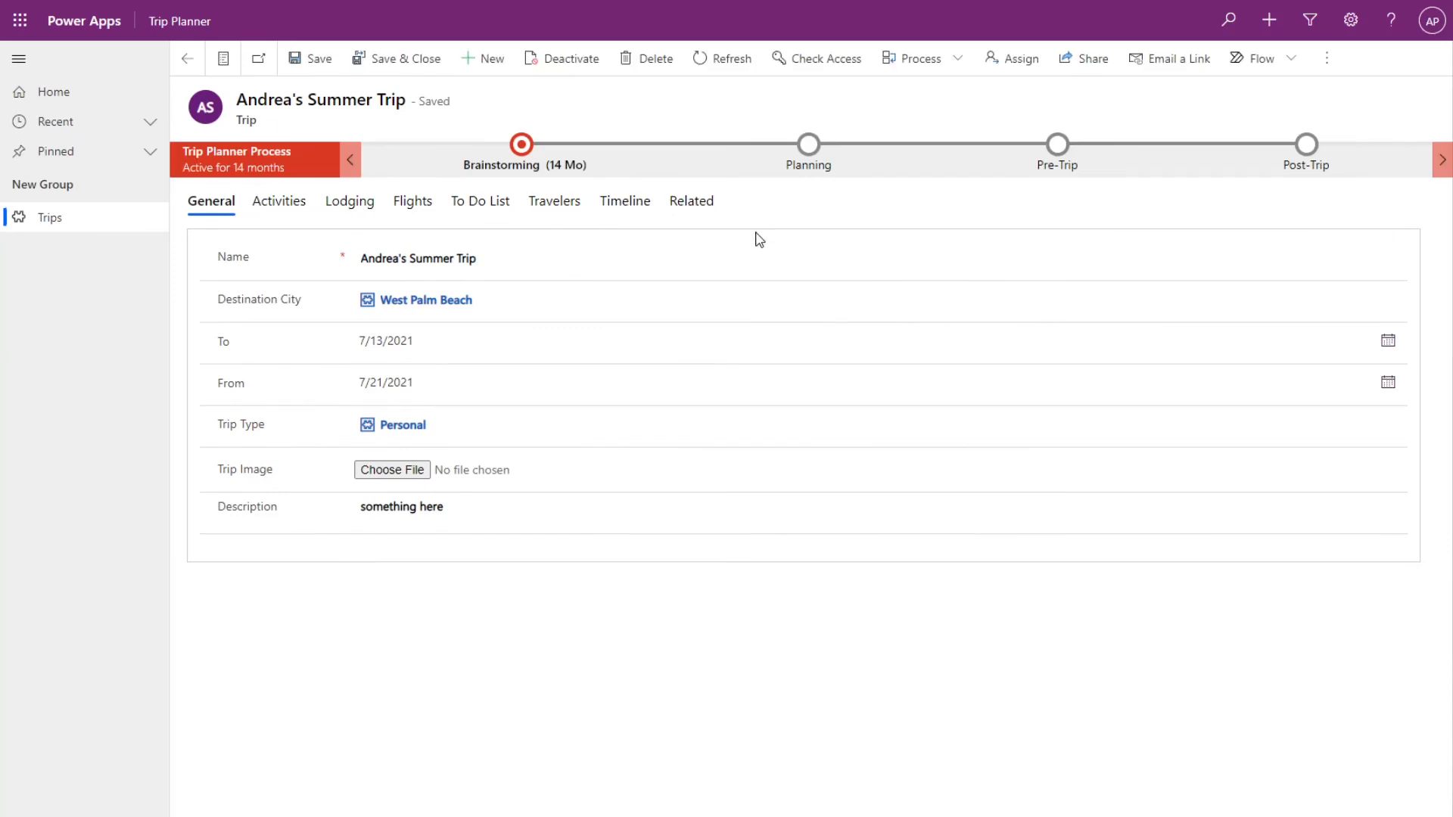
mouse_move(690, 201)
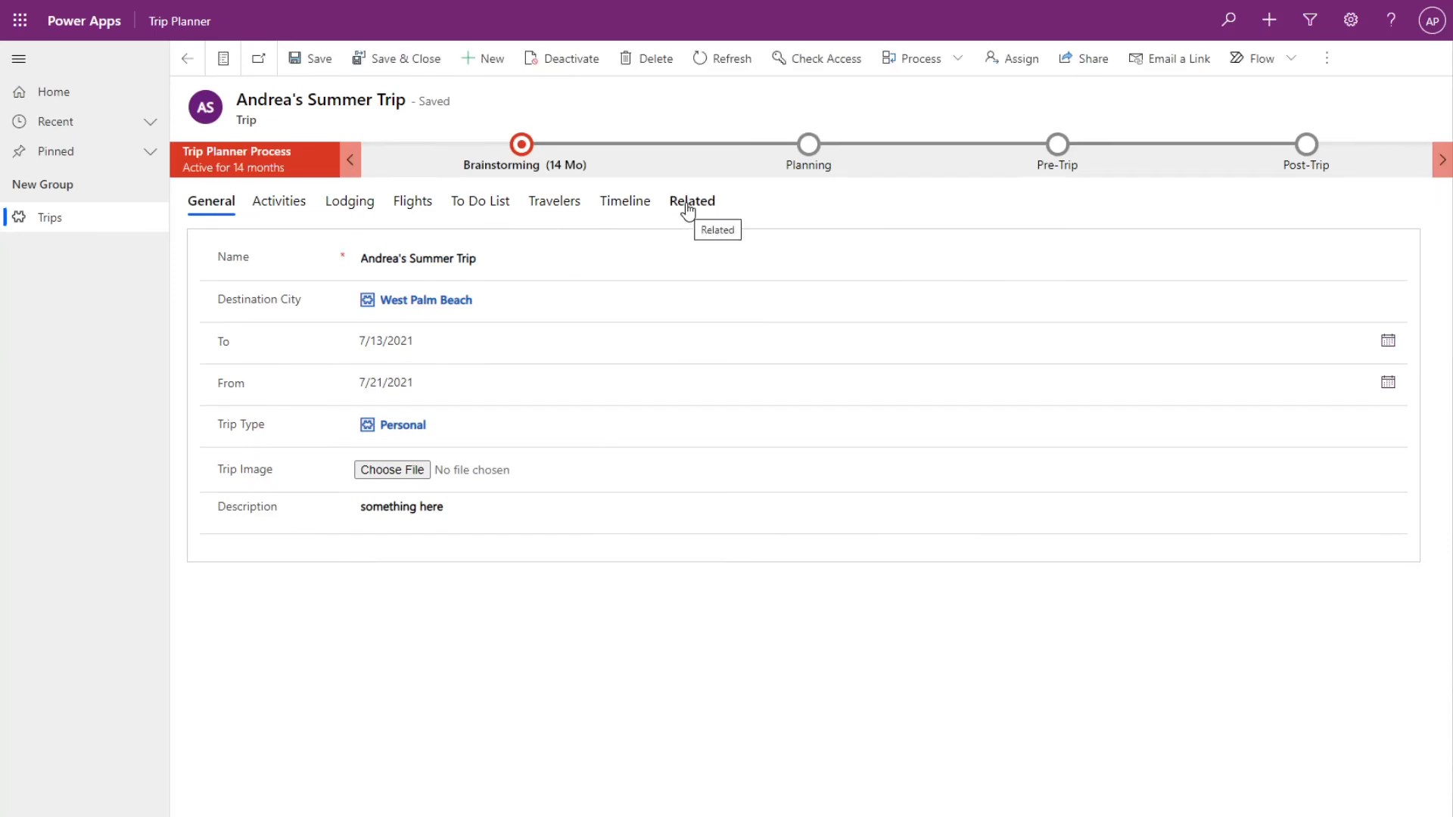
left_click(692, 201)
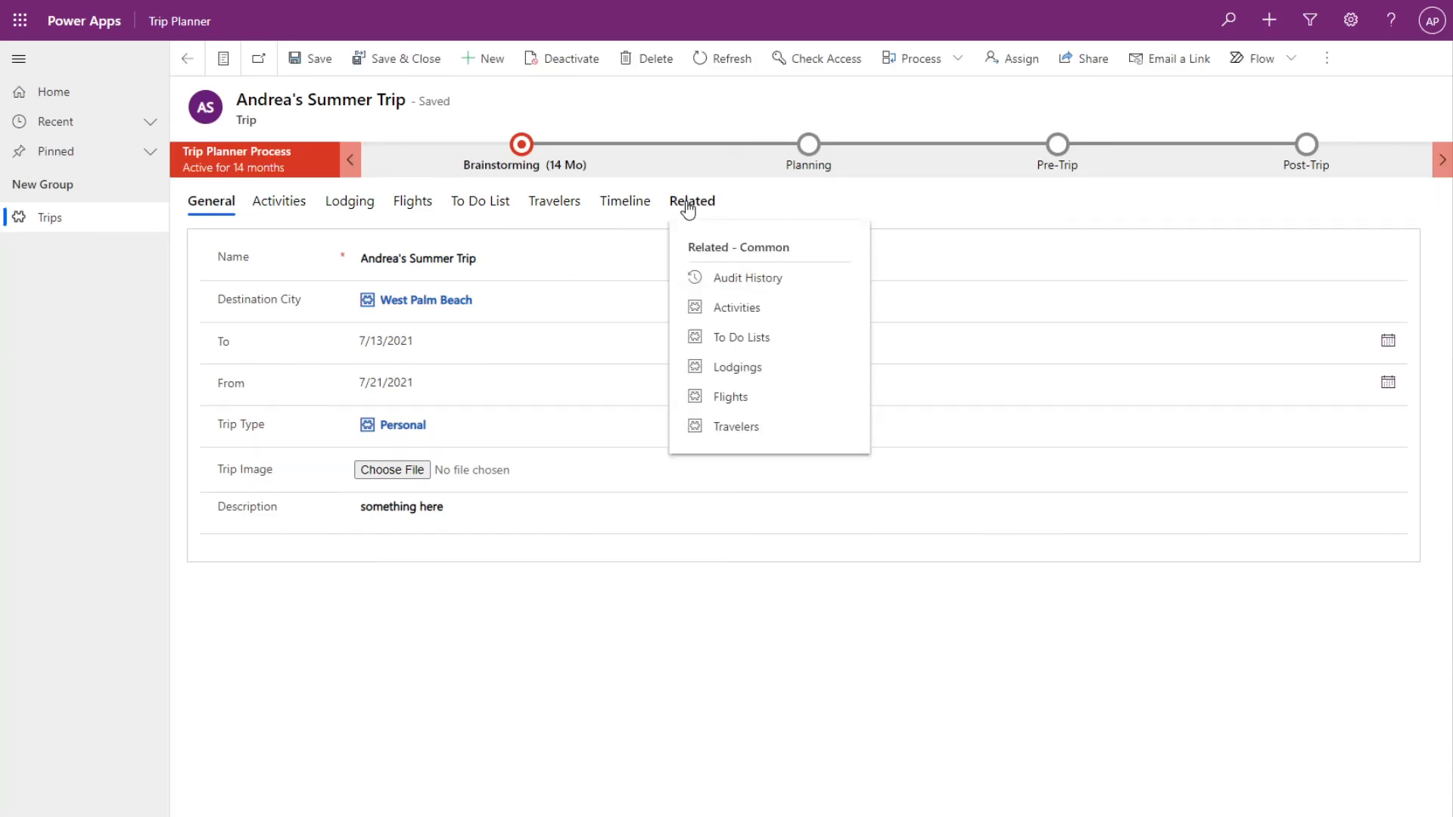
left_click(746, 277)
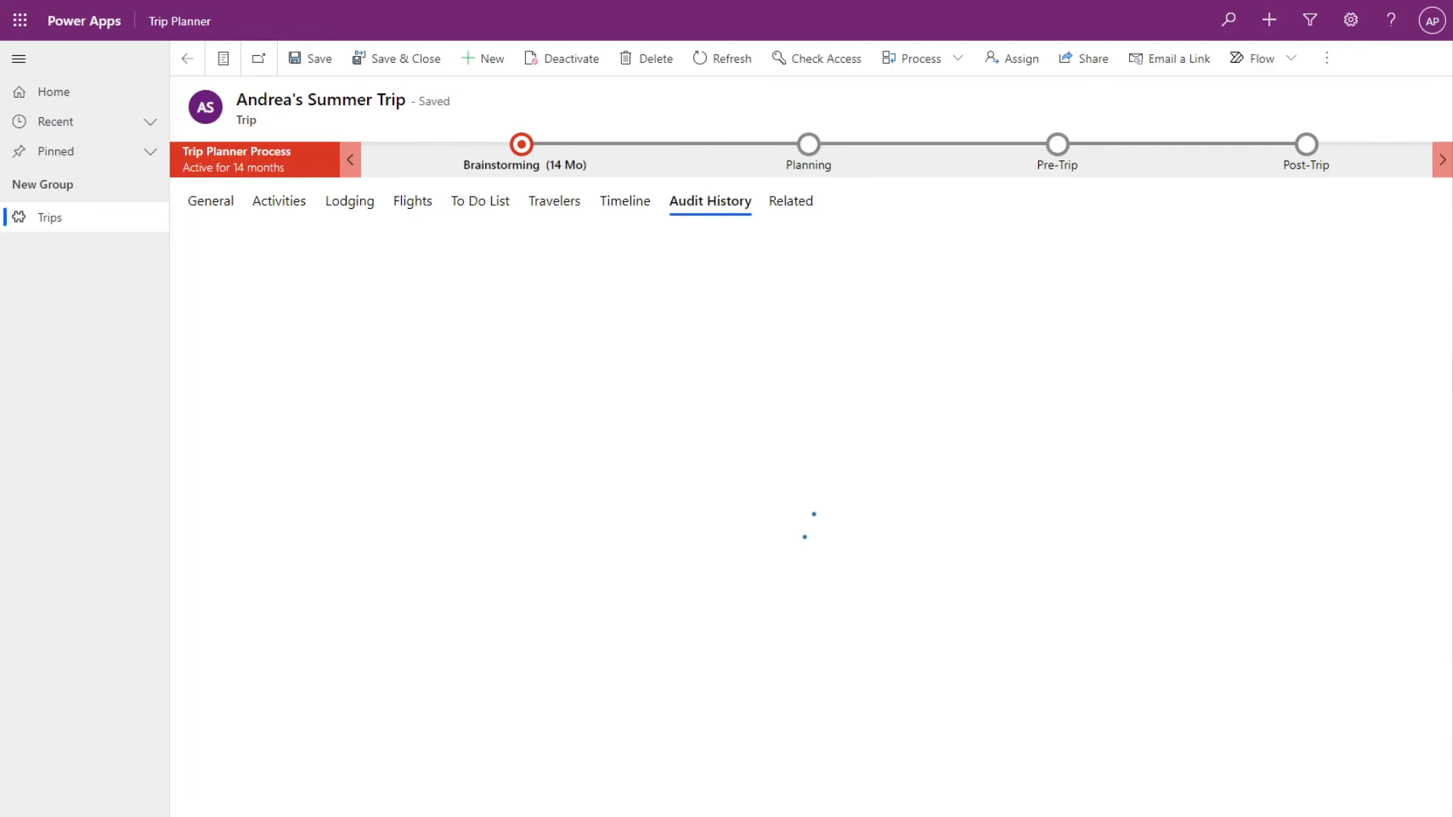
left_click(710, 201)
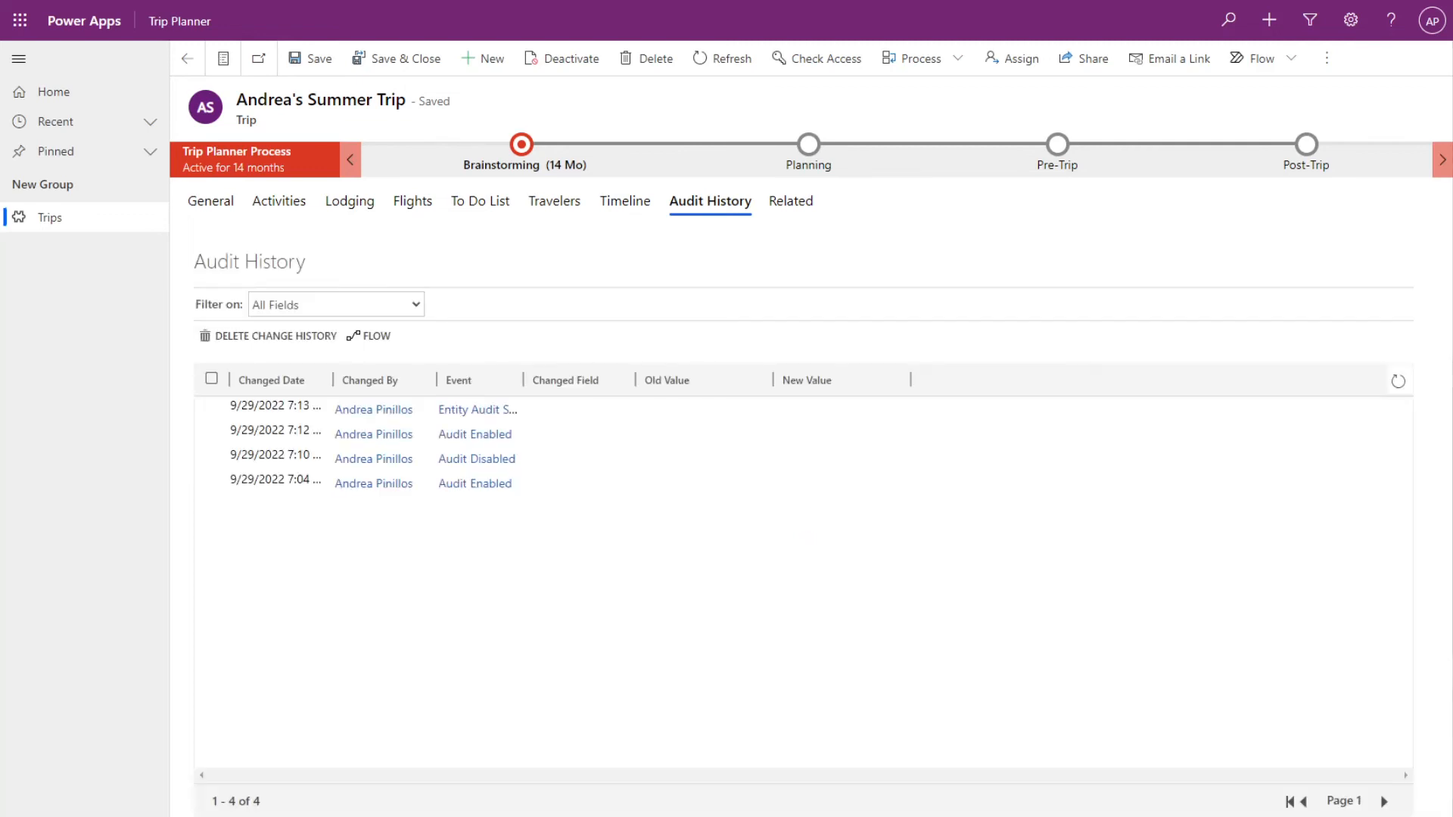
mouse_move(991, 580)
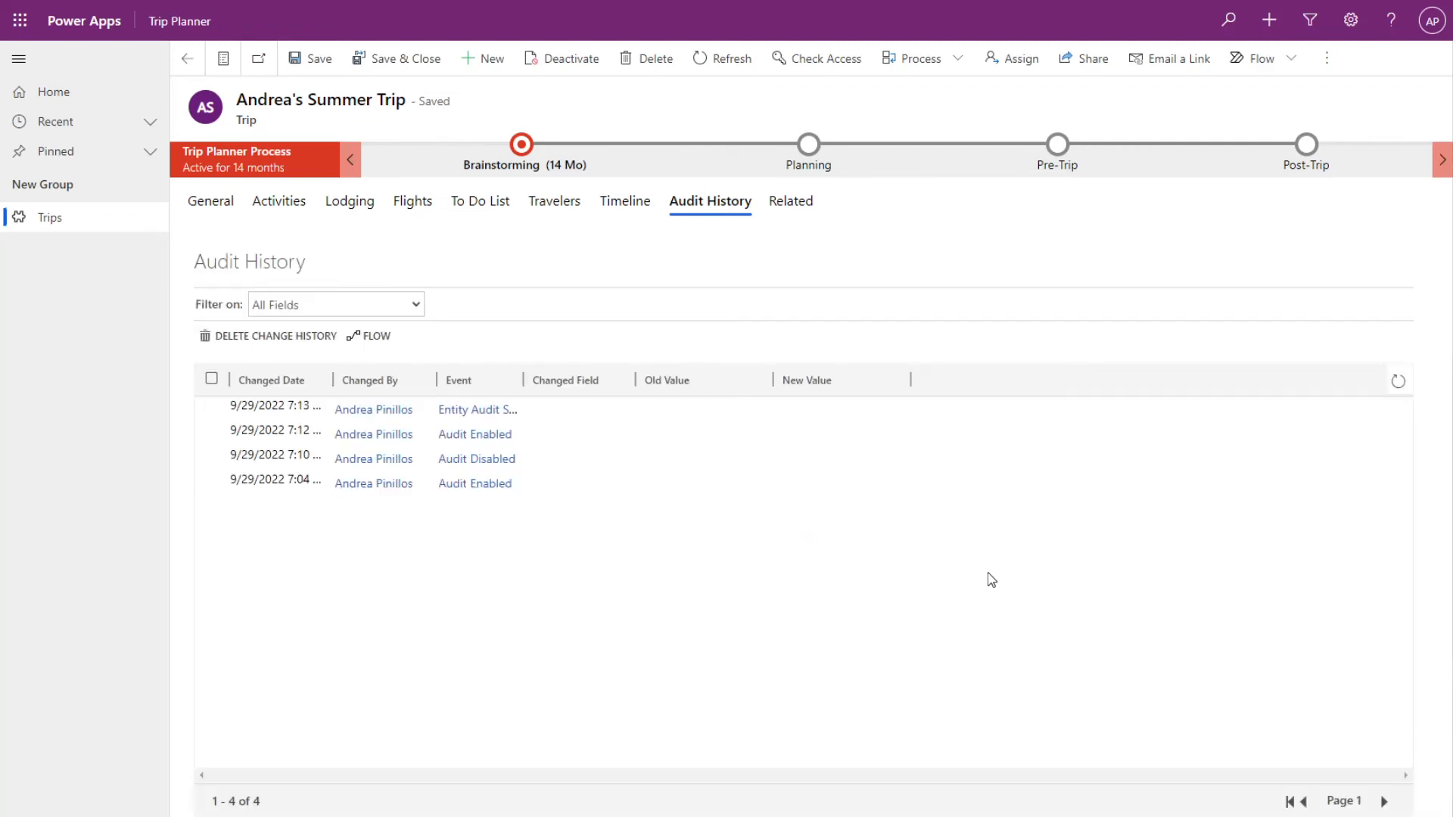
mouse_move(922, 518)
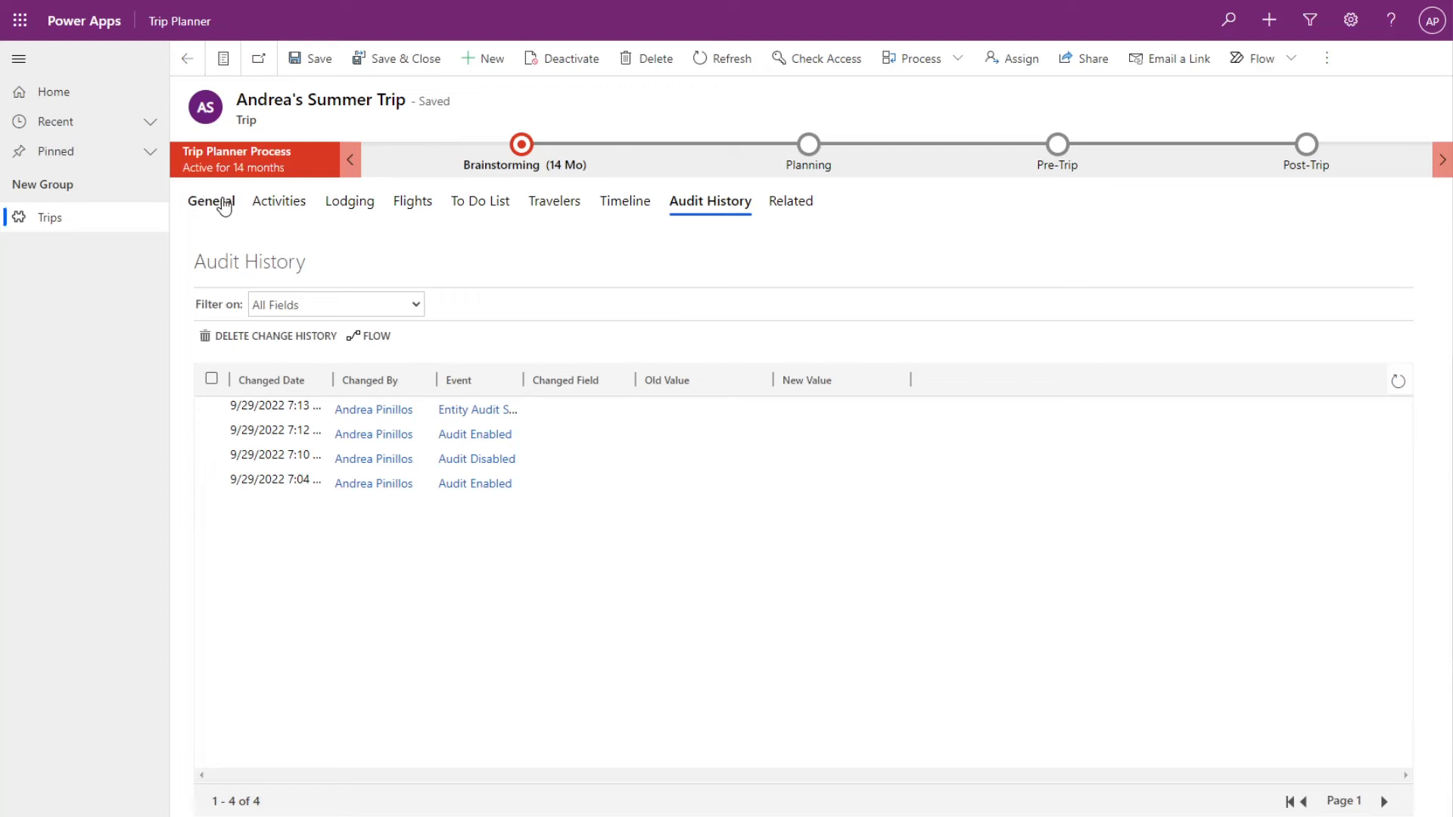
Rename the trip from Andrea's Summer Trip to Andrea's Winter Trip on General and save.
left_click(211, 201)
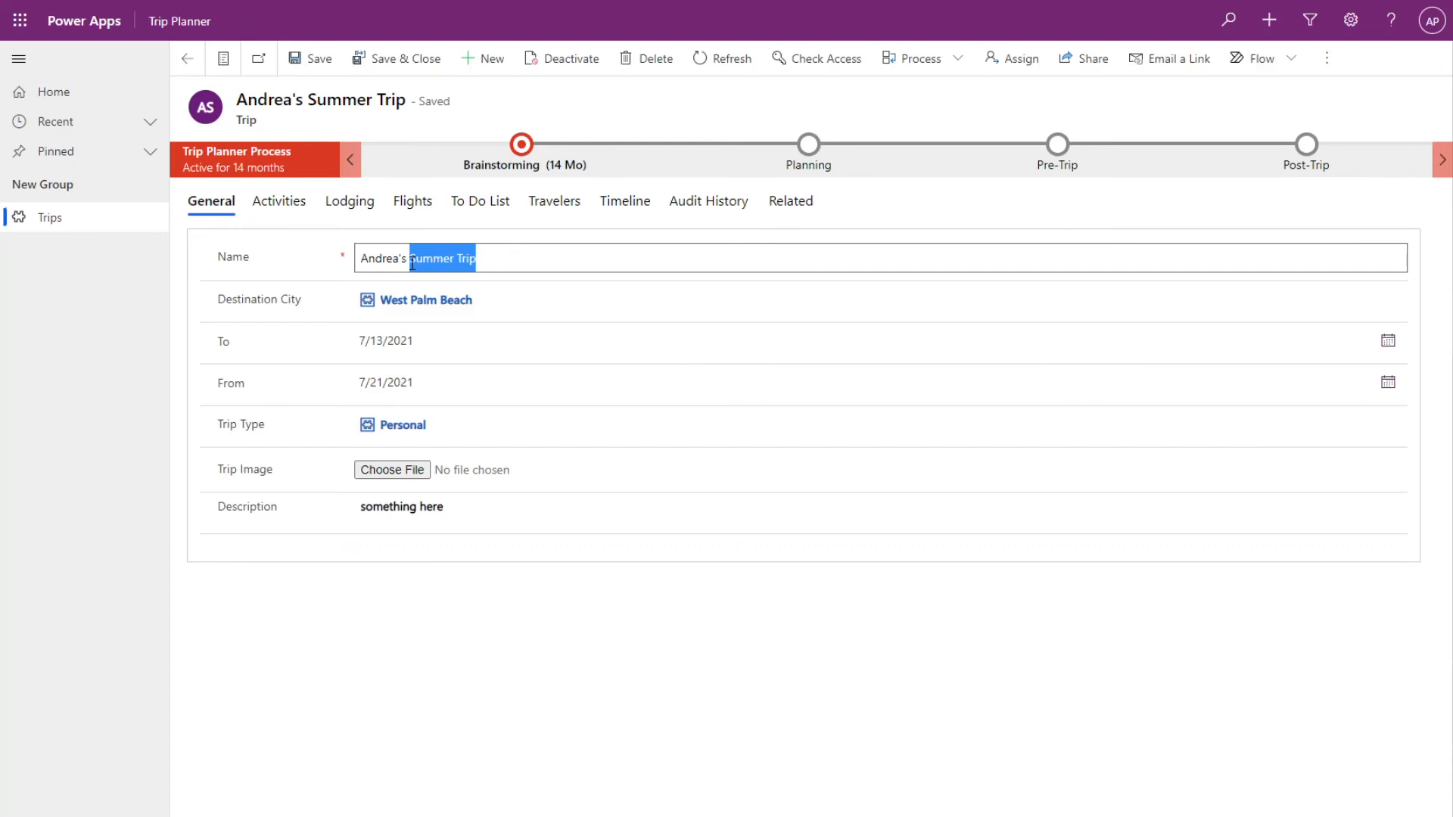
key("Delete")
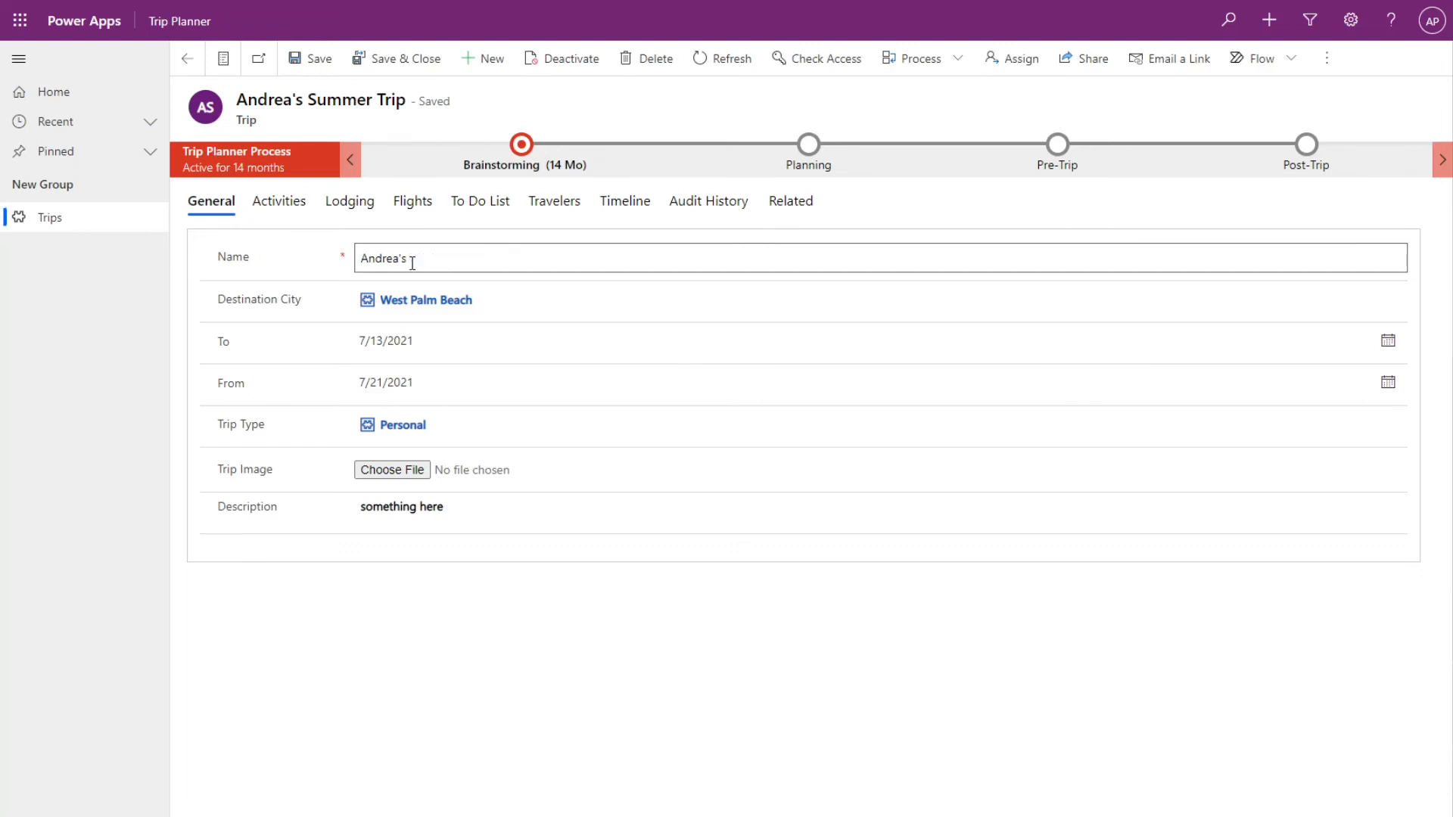
type("Wint")
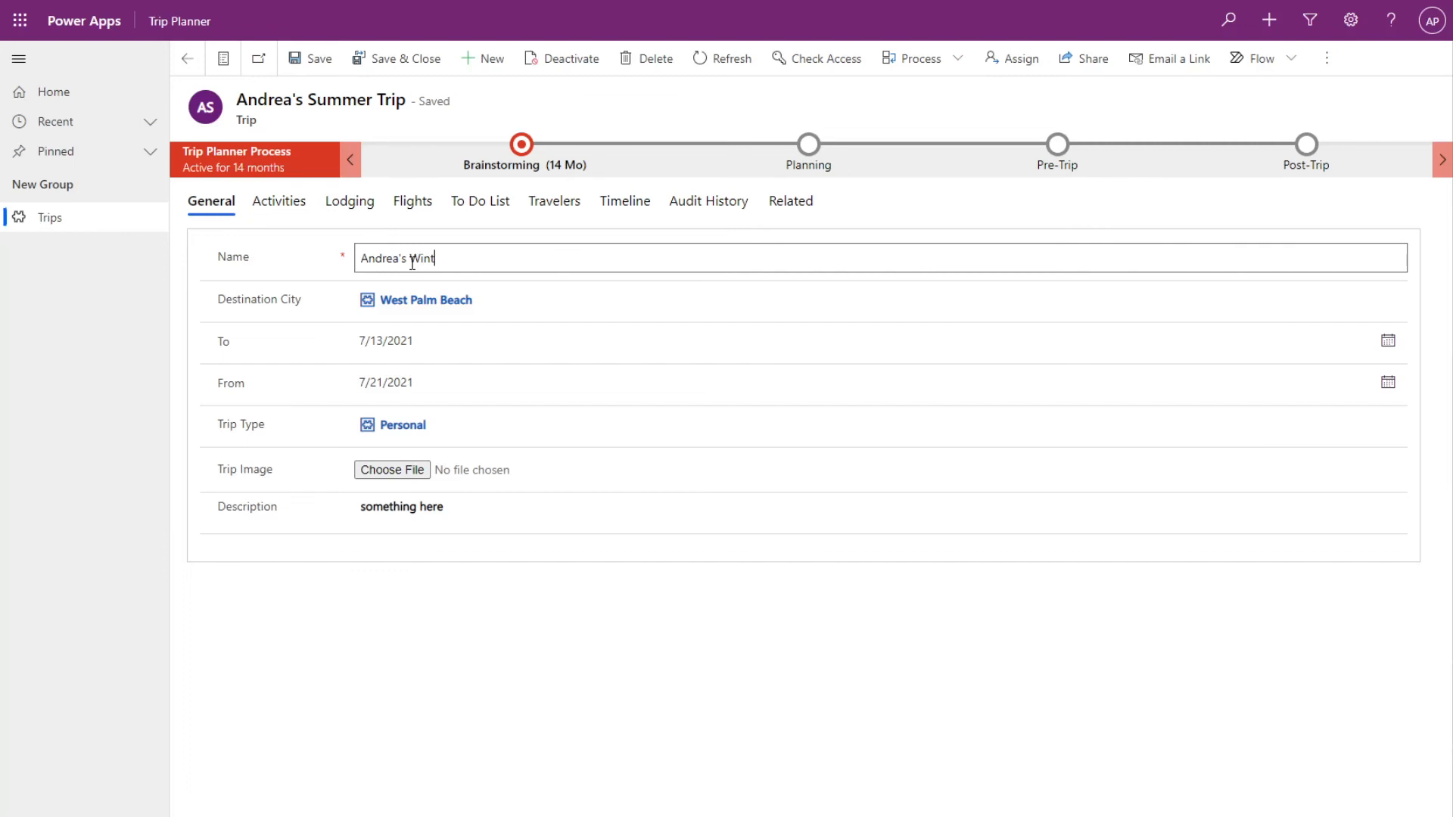
type("er Trip")
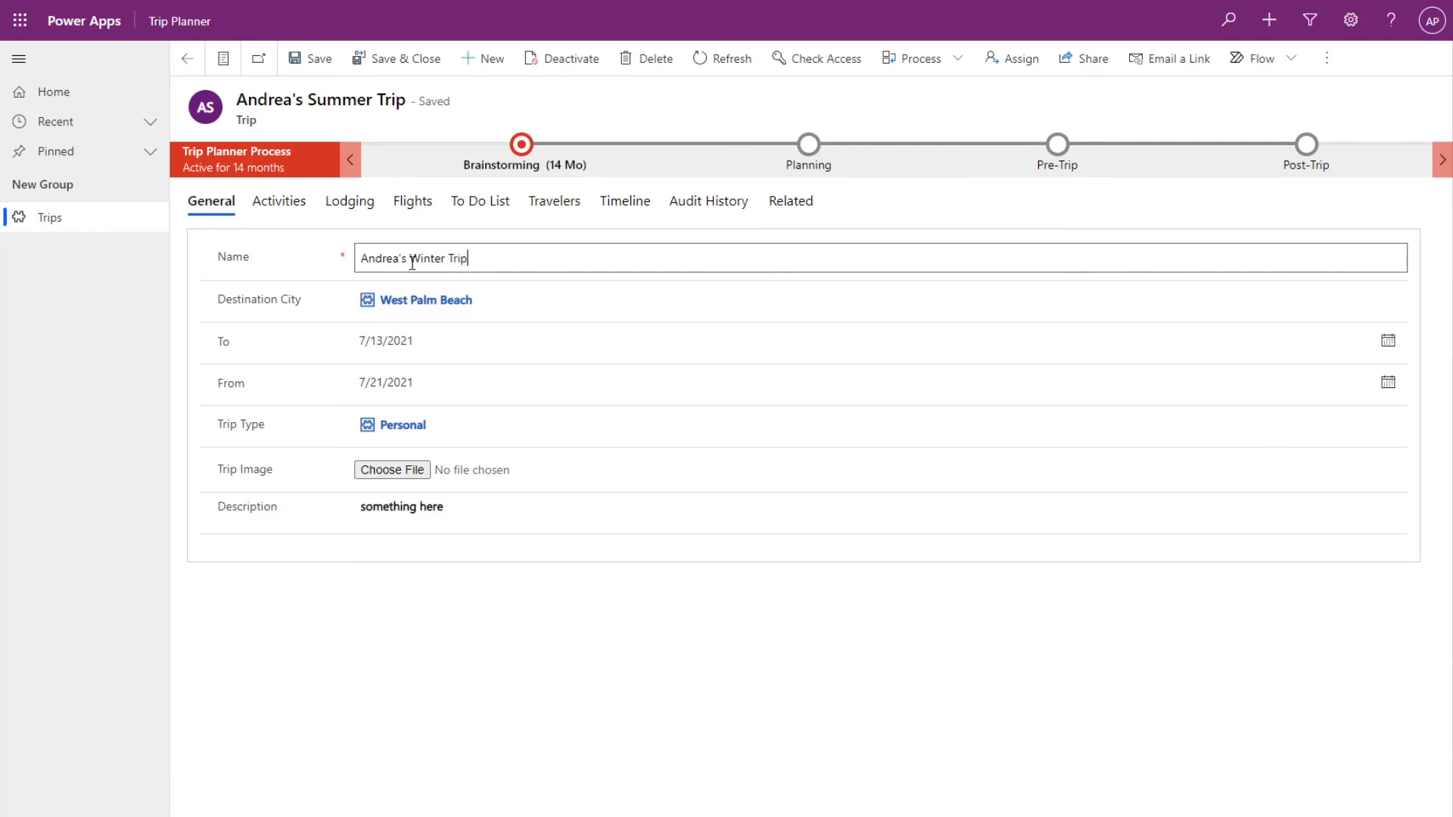
left_click(316, 59)
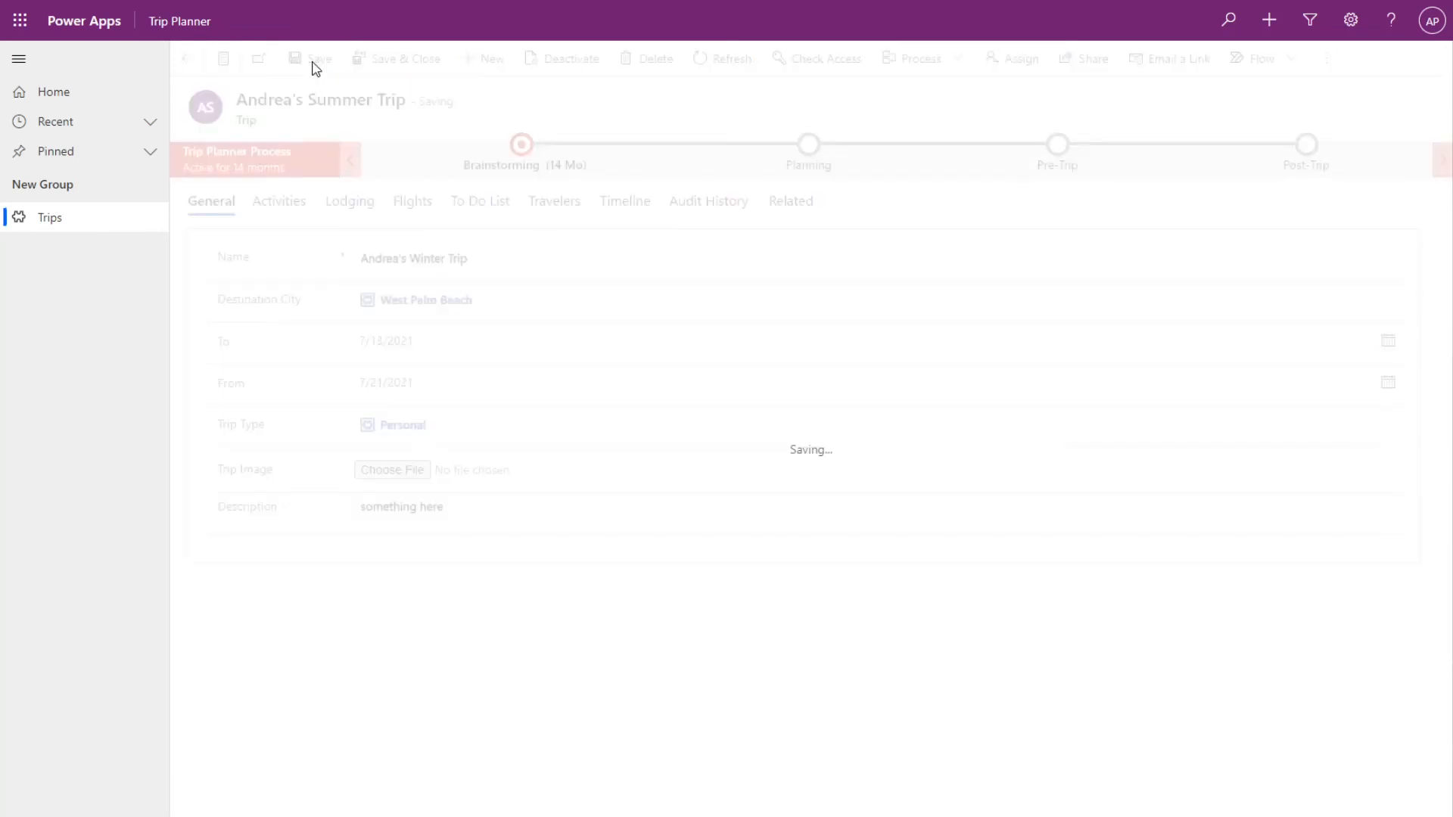
Refresh the Audit History to show the logged Name update to Winter Trip.
left_click(709, 202)
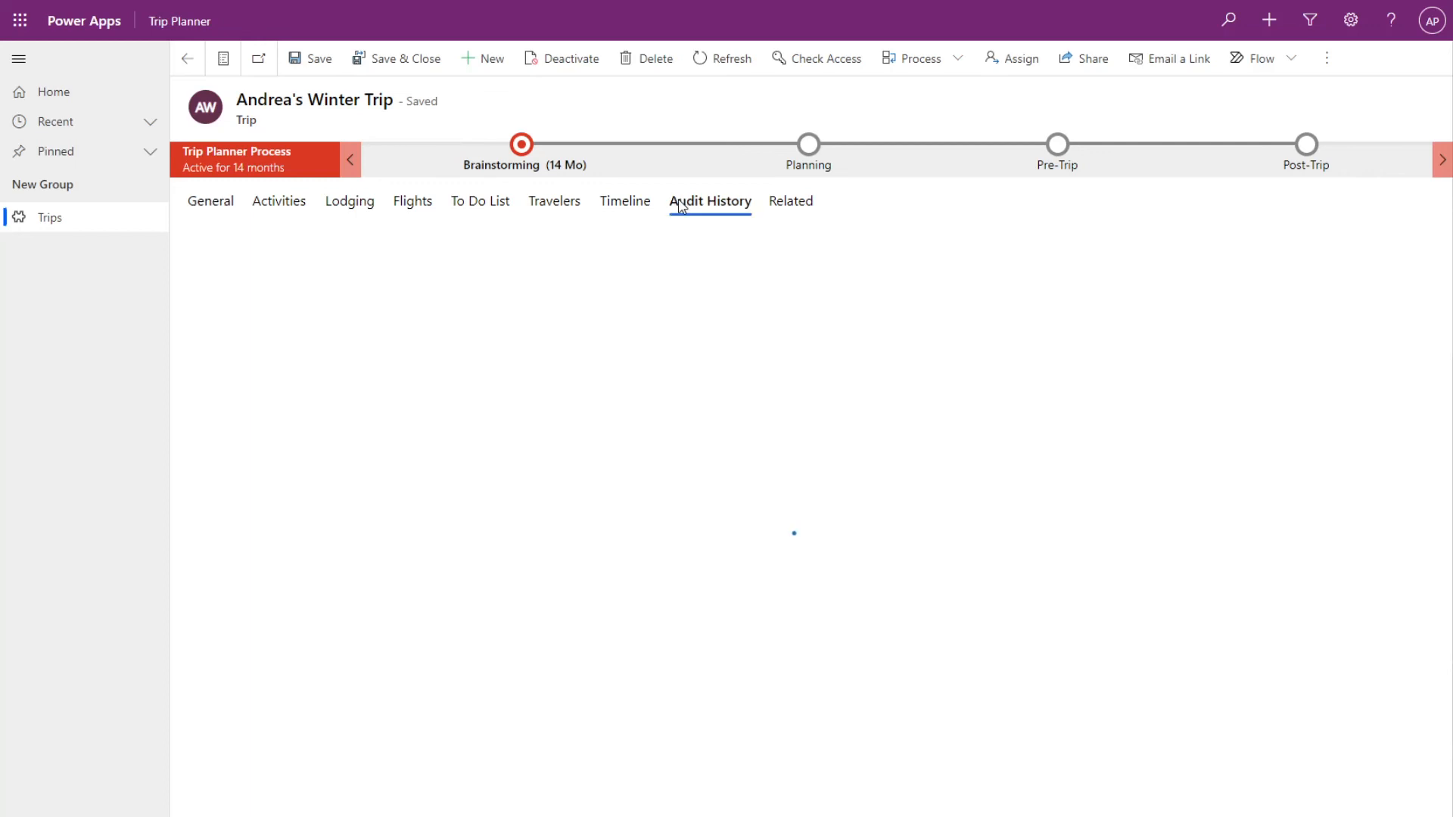
left_click(710, 201)
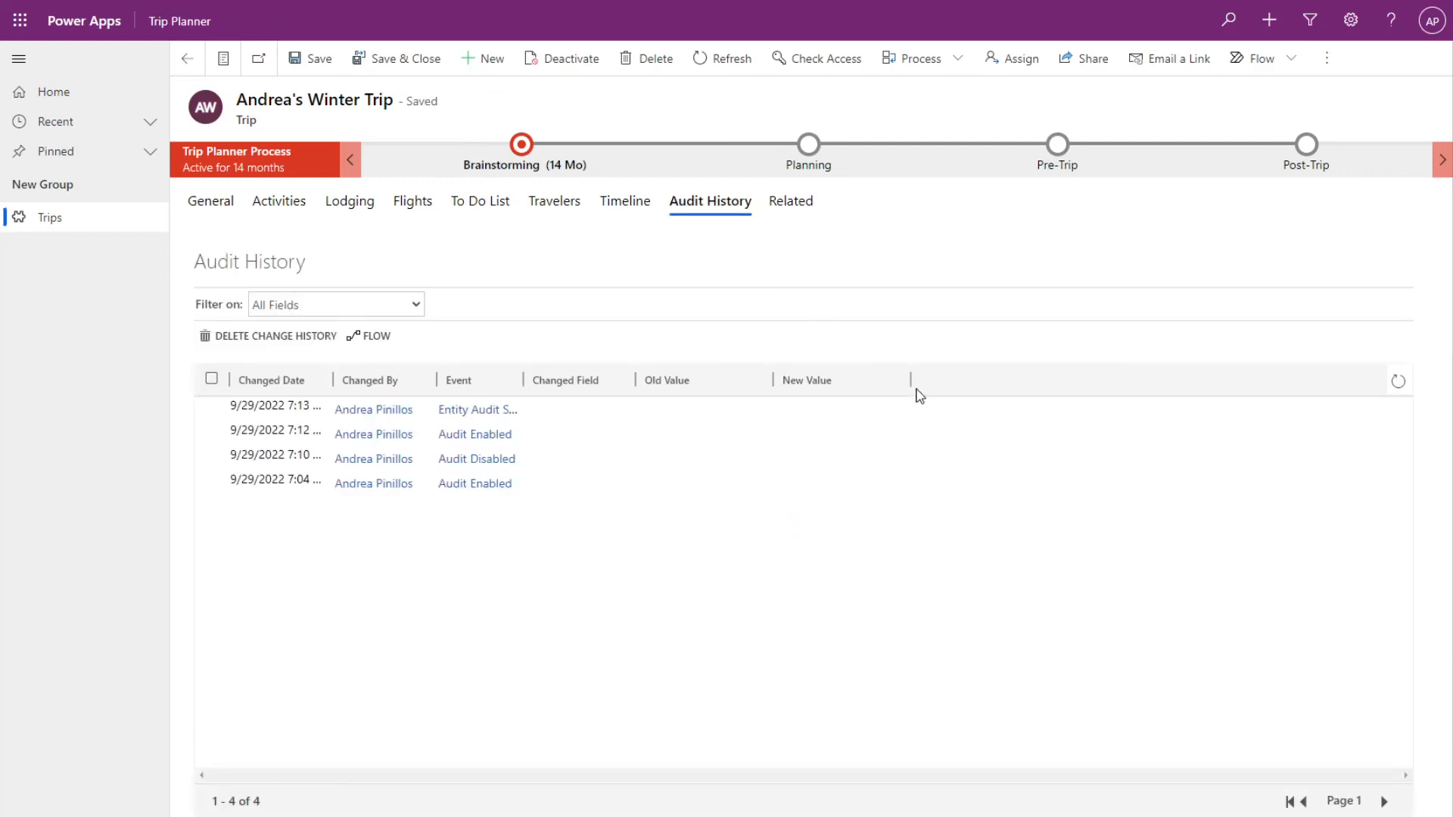
left_click(1397, 382)
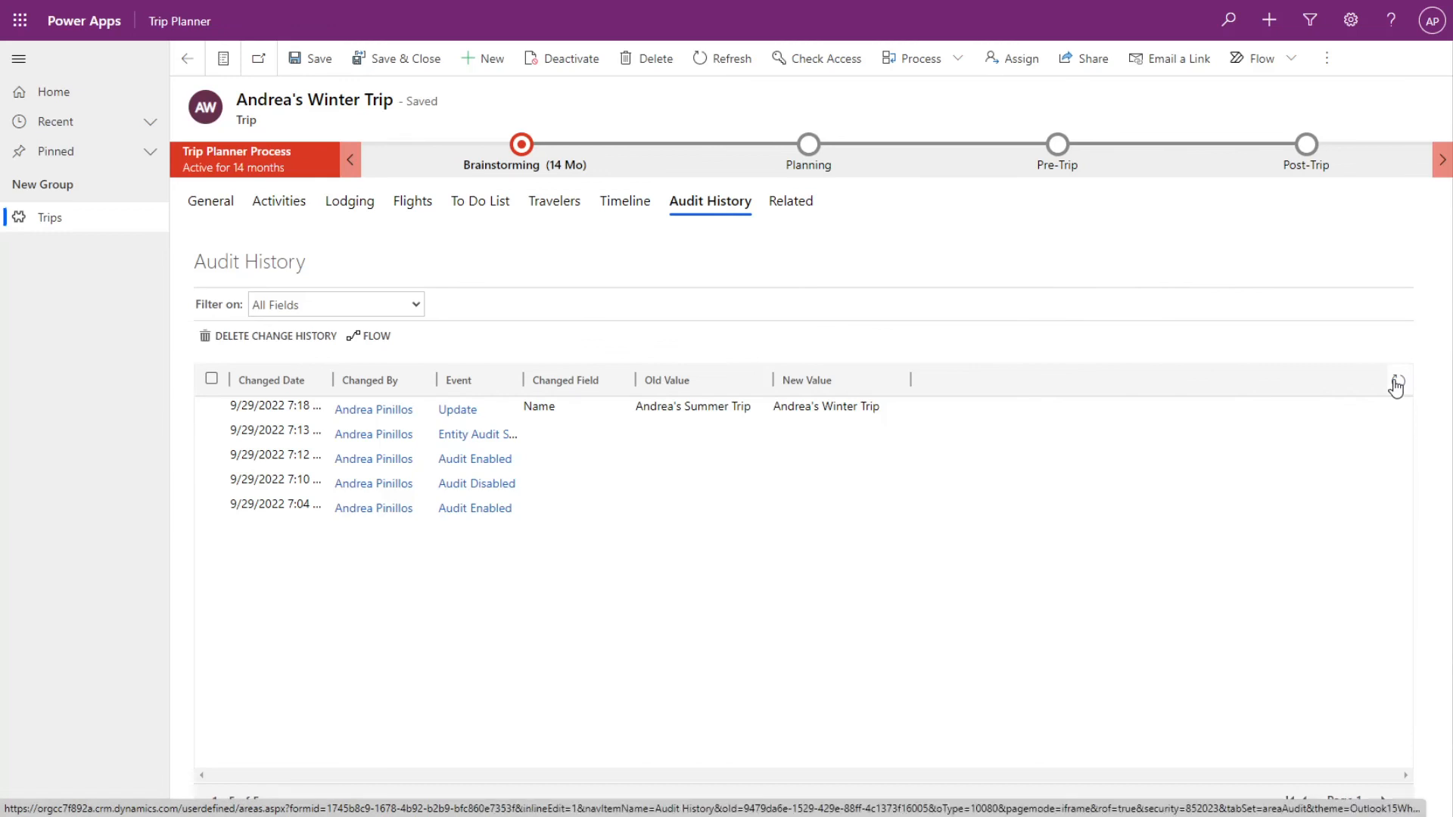
mouse_move(1397, 383)
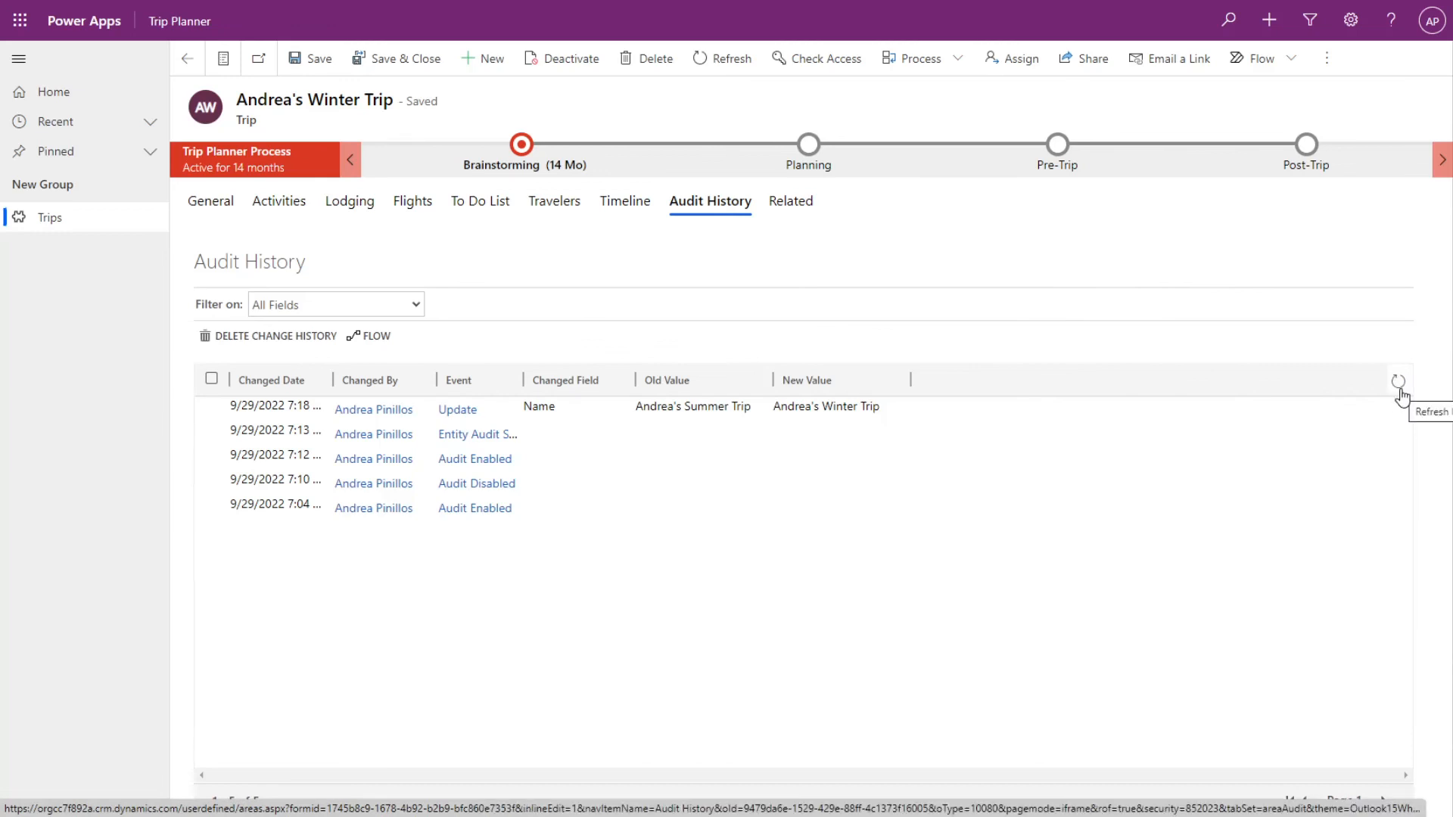
mouse_move(468, 382)
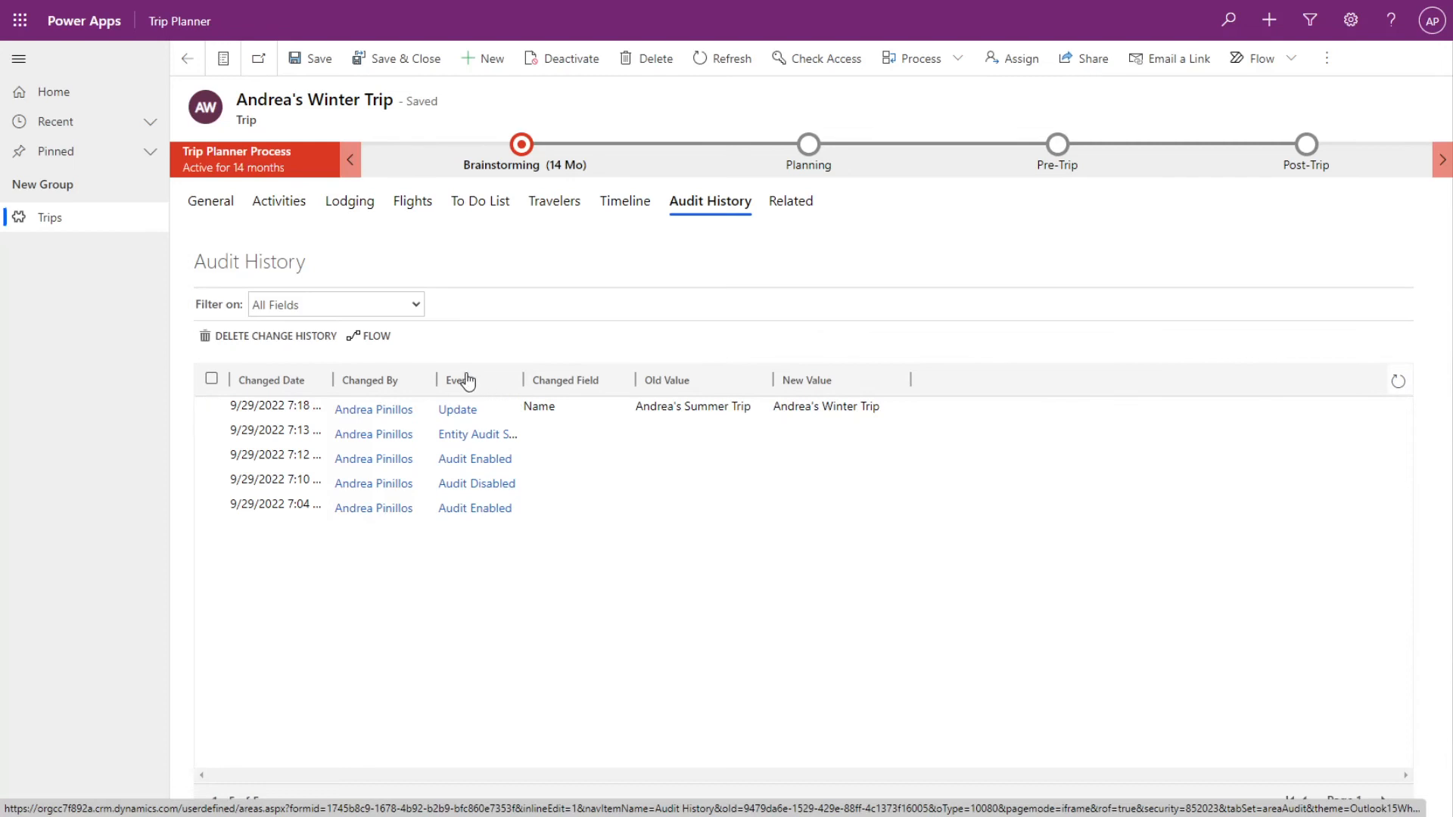
mouse_move(286, 393)
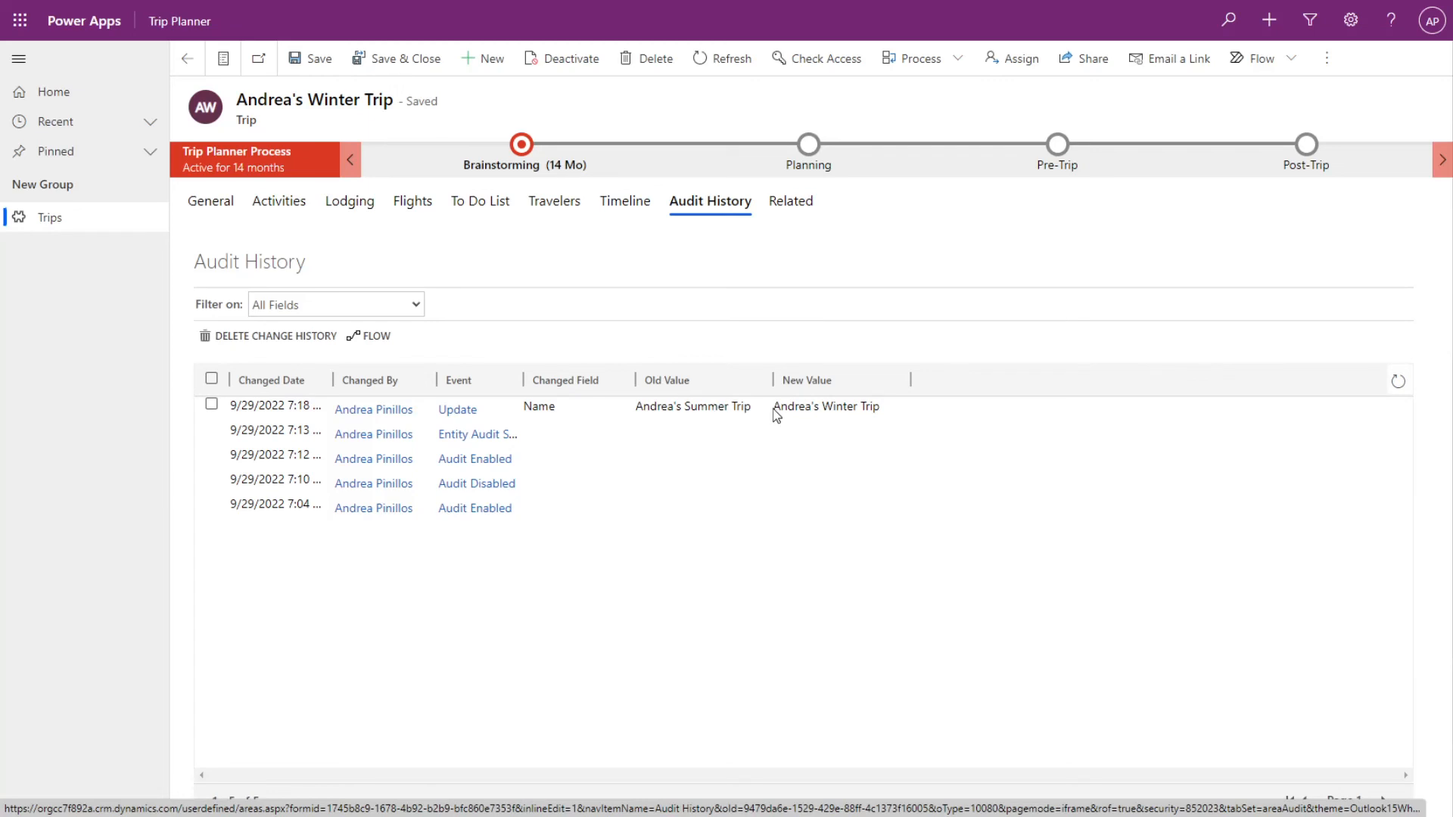
mouse_move(278, 201)
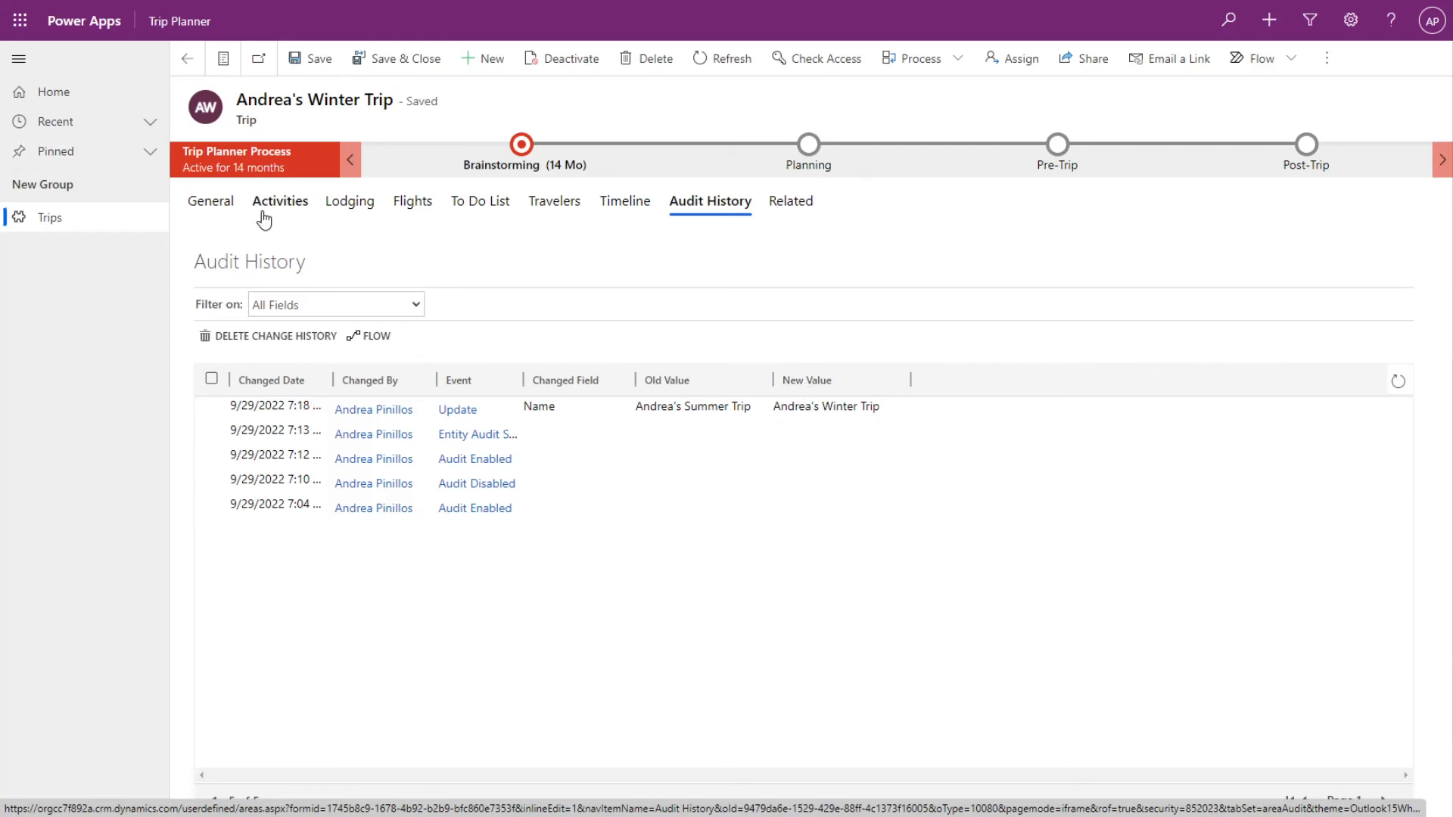
Set Andrea's Winter Trip destination city to McHenry, save, and check Audit History shows the change from West Palm Beach.
left_click(210, 202)
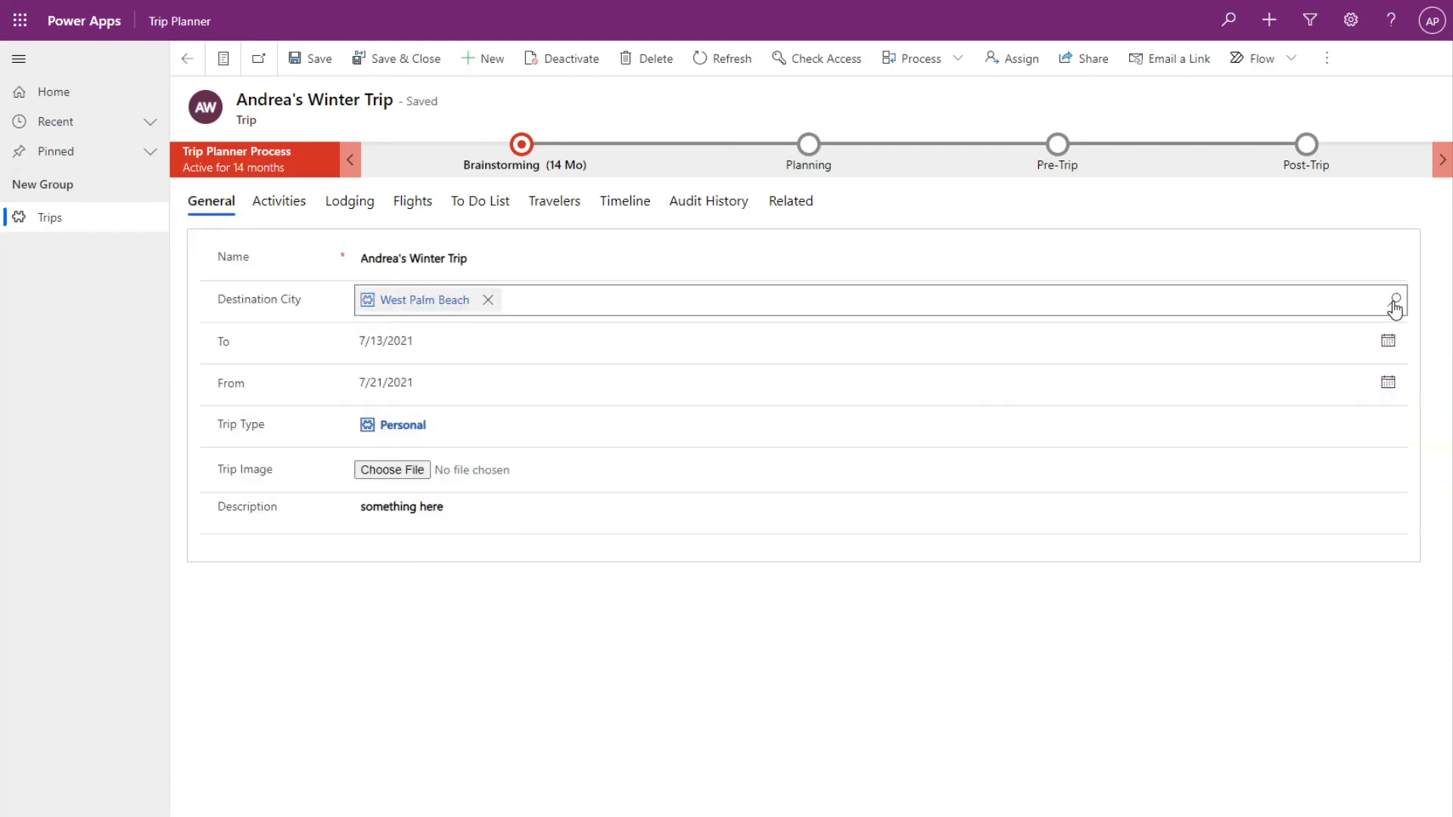
left_click(418, 300)
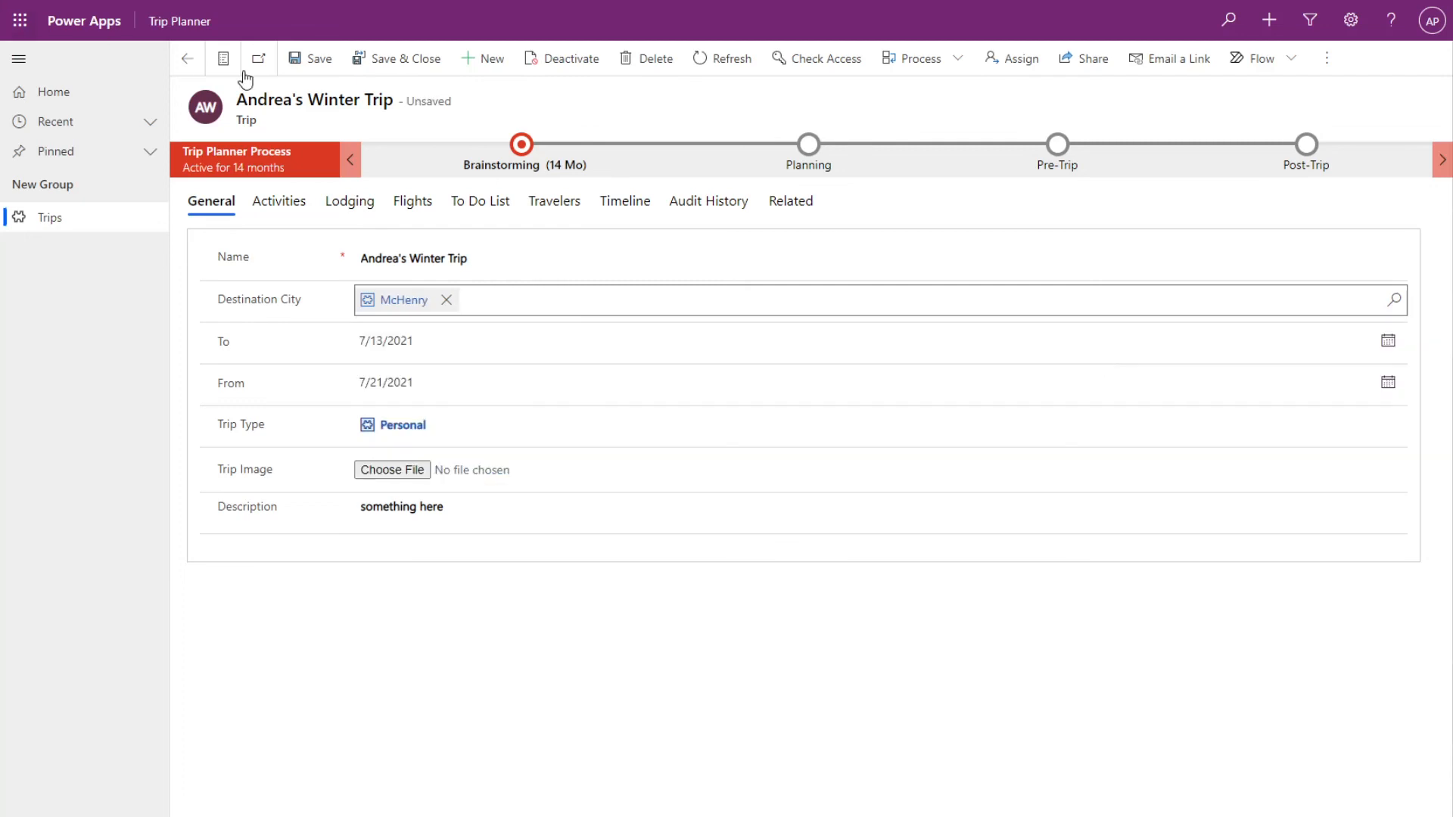
left_click(309, 59)
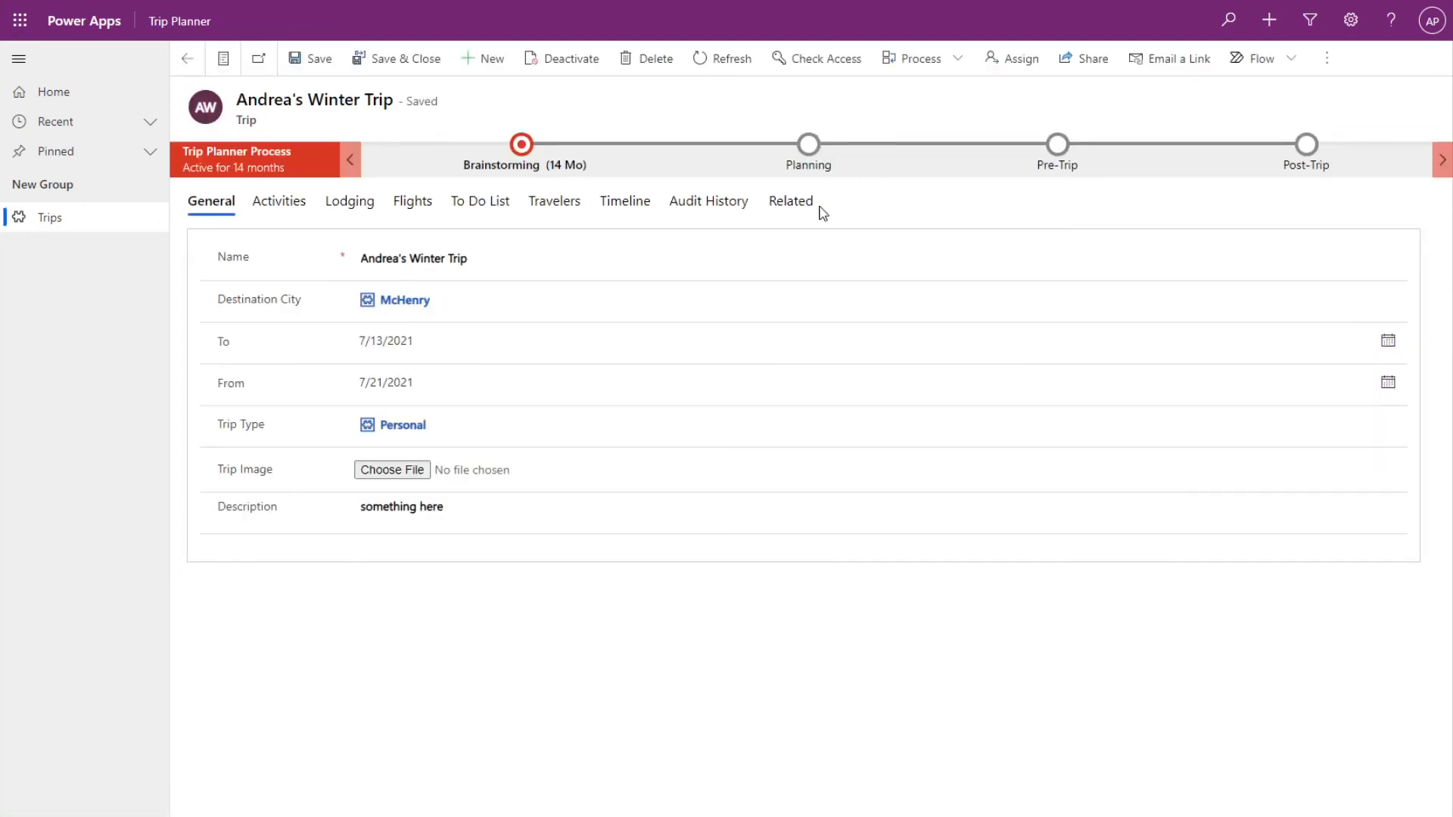
left_click(709, 201)
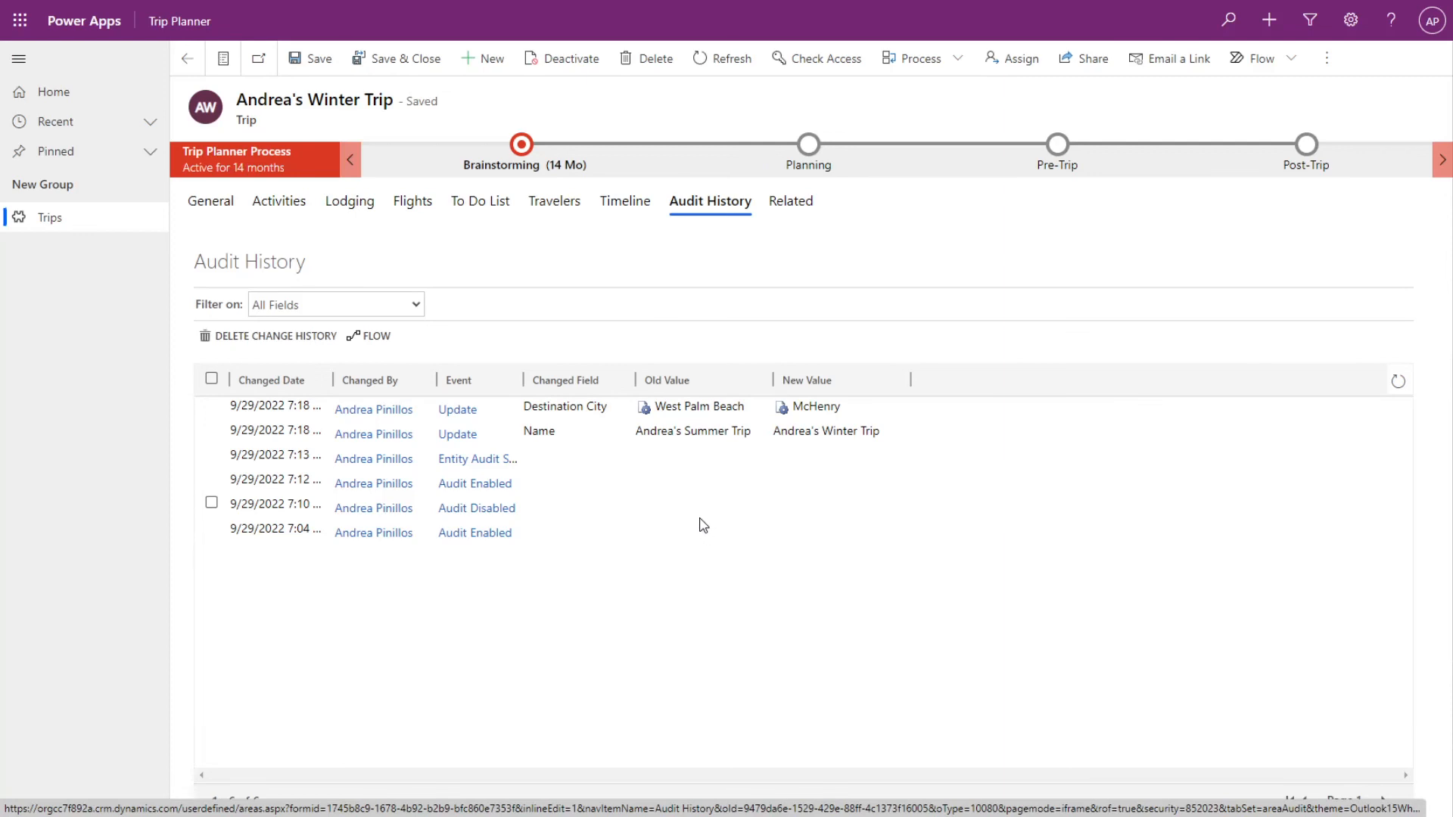
mouse_move(728, 522)
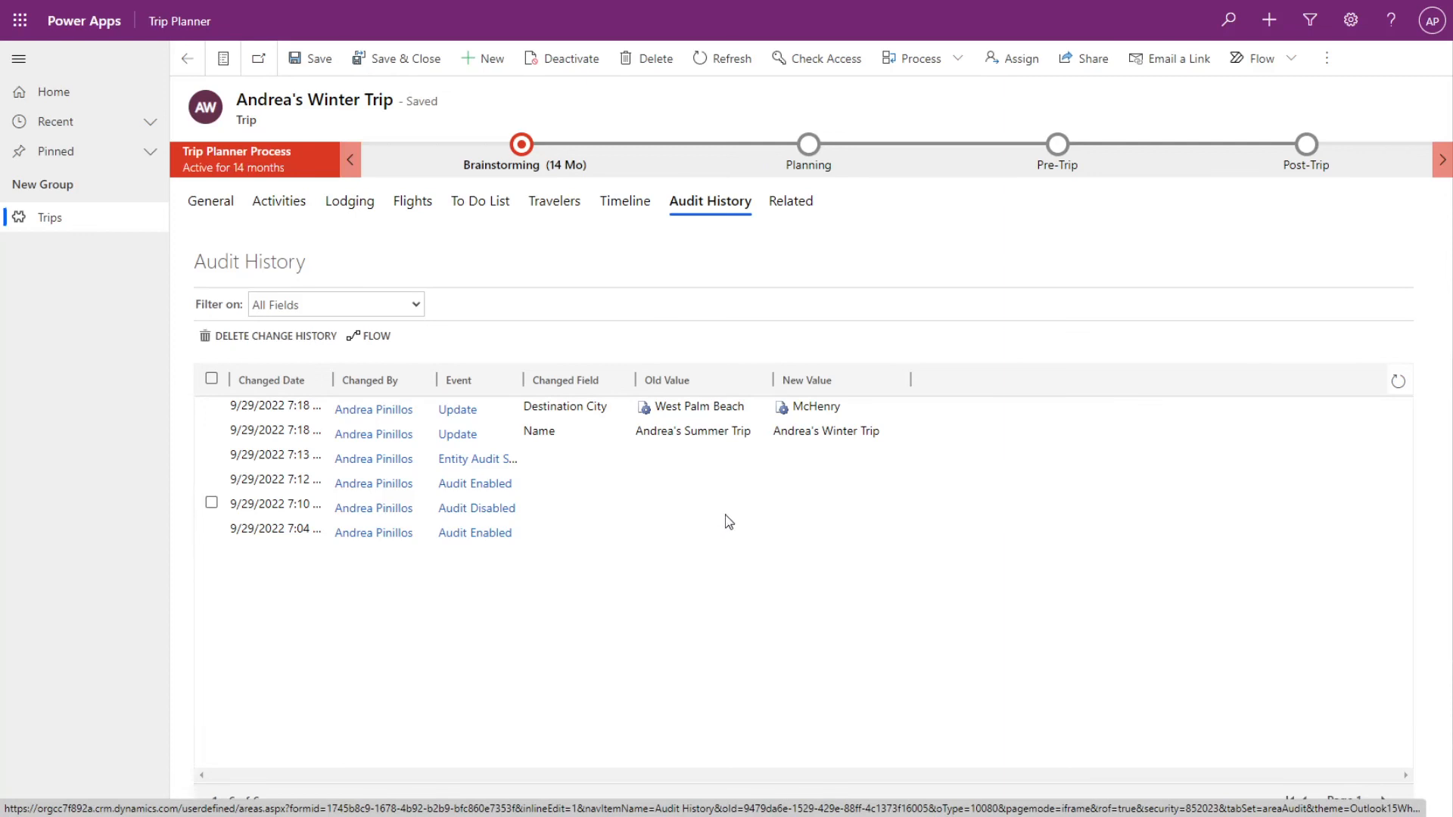